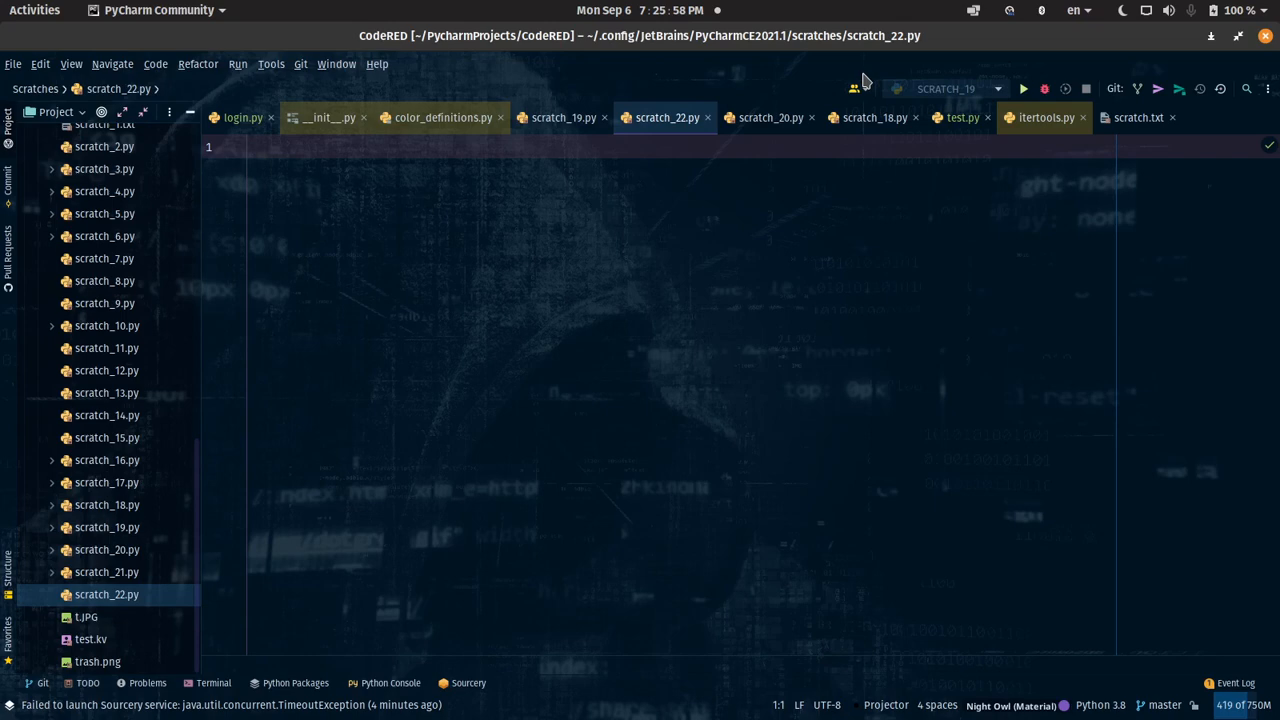
Step: Import App from kivy.app and Builder from kivy.lang at the top of scratch_22.py
{"action": "type", "text": "ffr"}
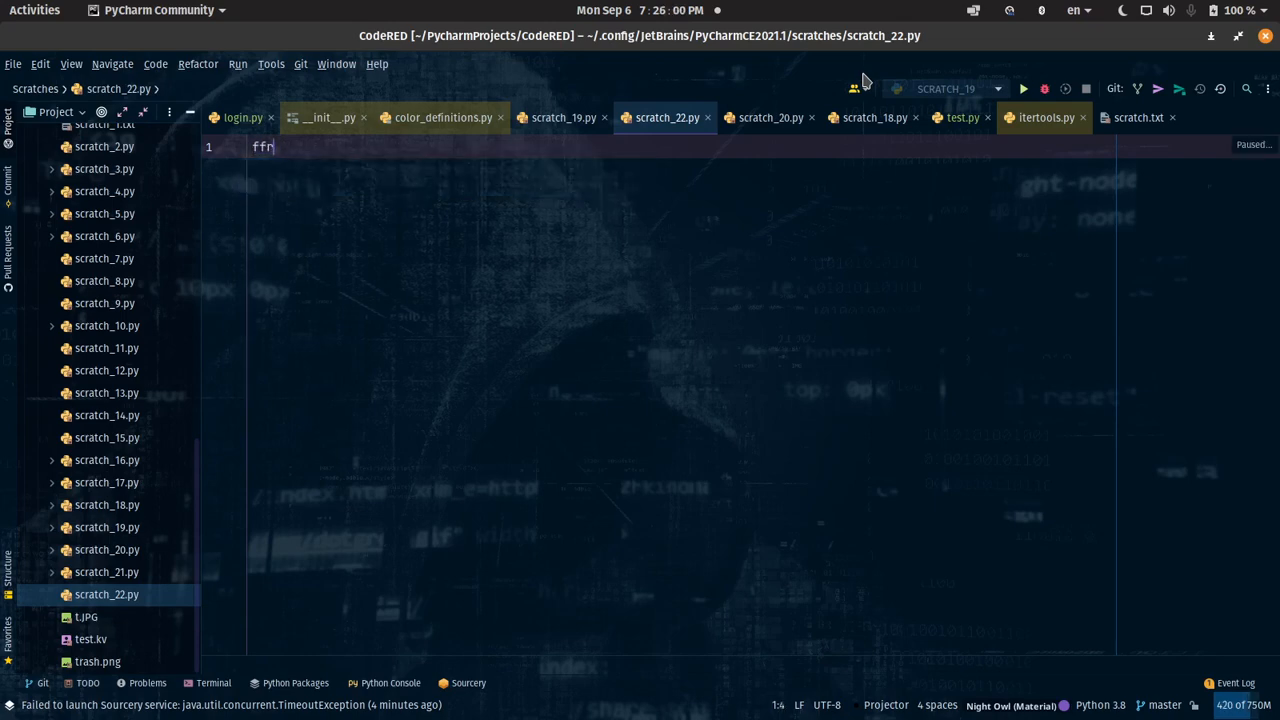
{"action": "type", "text": "from"}
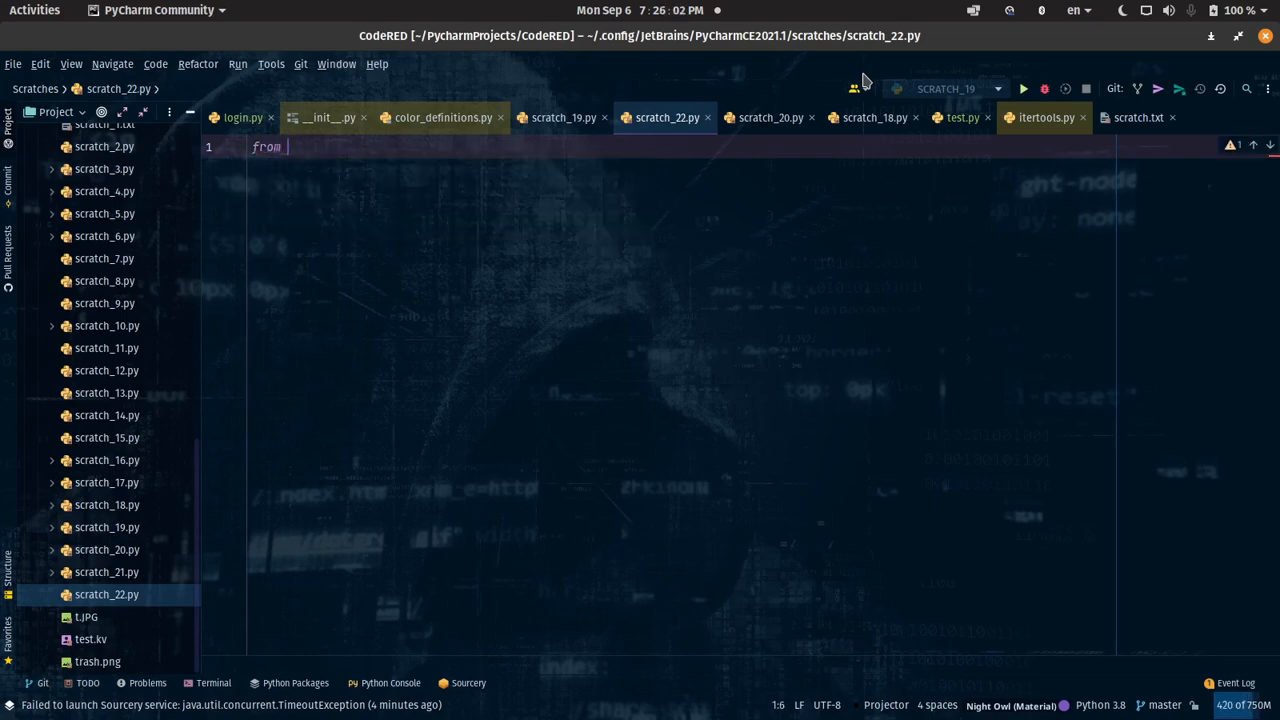
{"action": "type", "text": "kivy"}
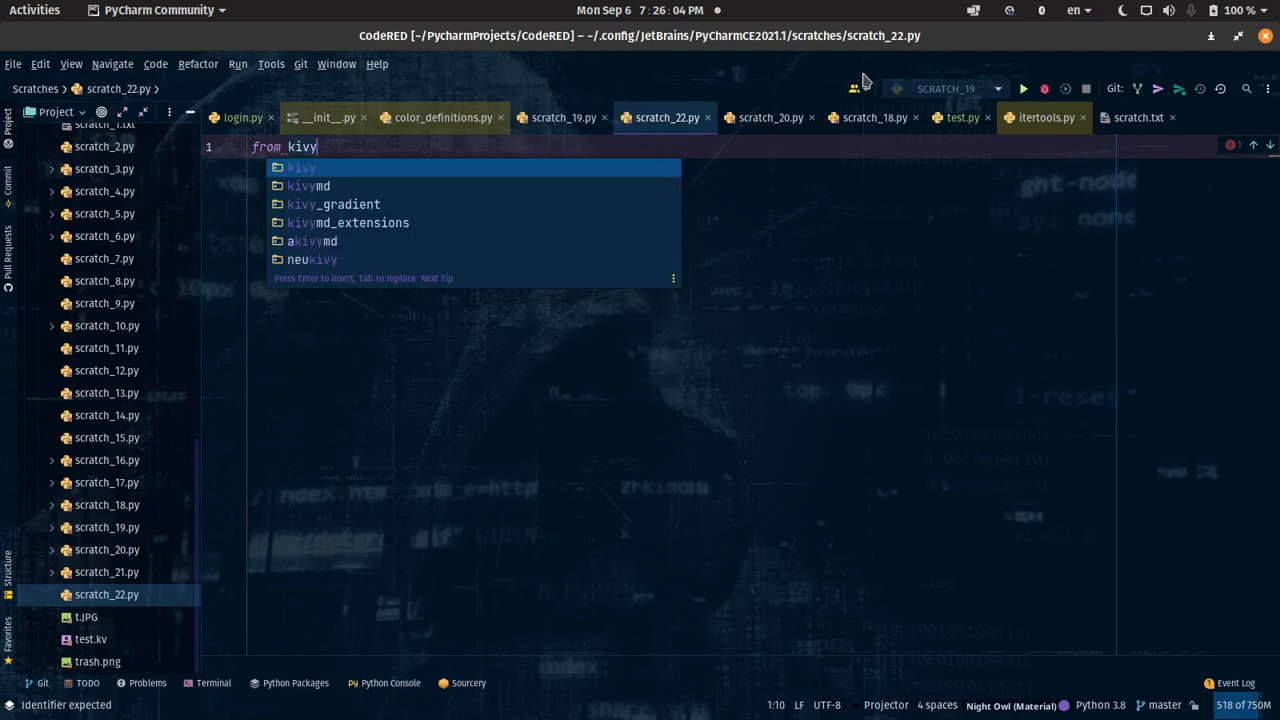
{"action": "type", "text": "."}
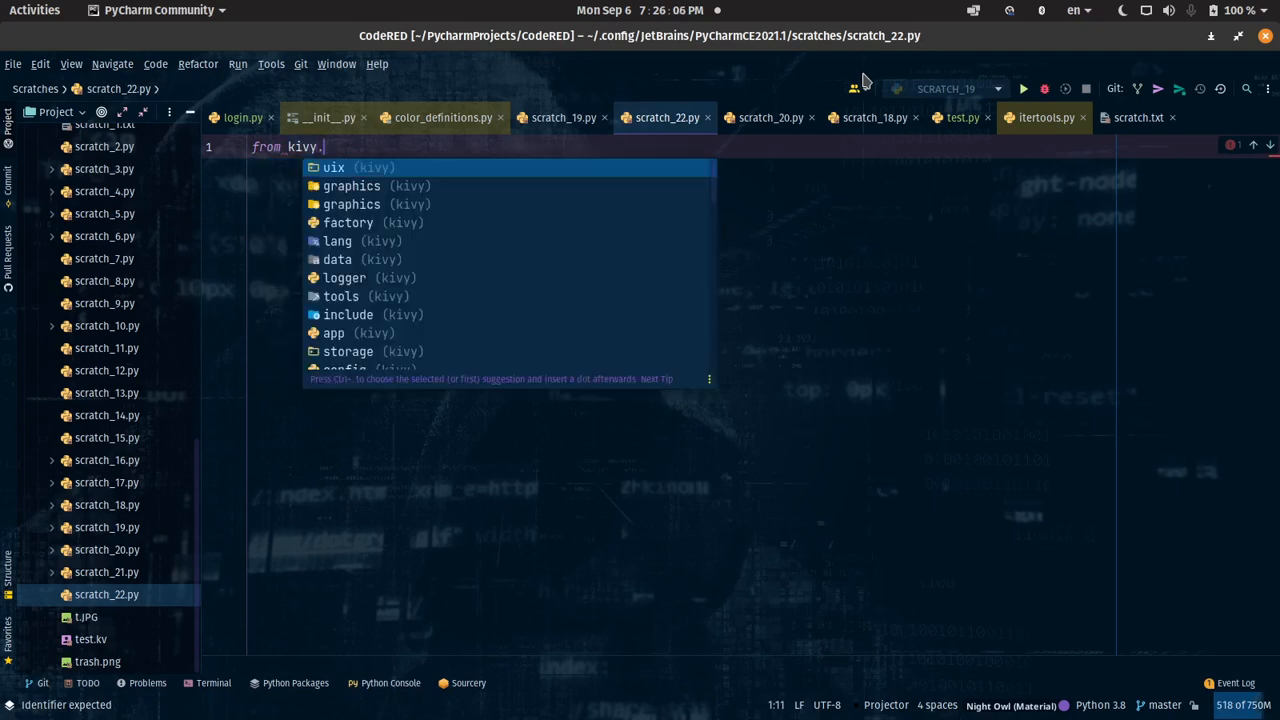
{"action": "type", "text": "app import A"}
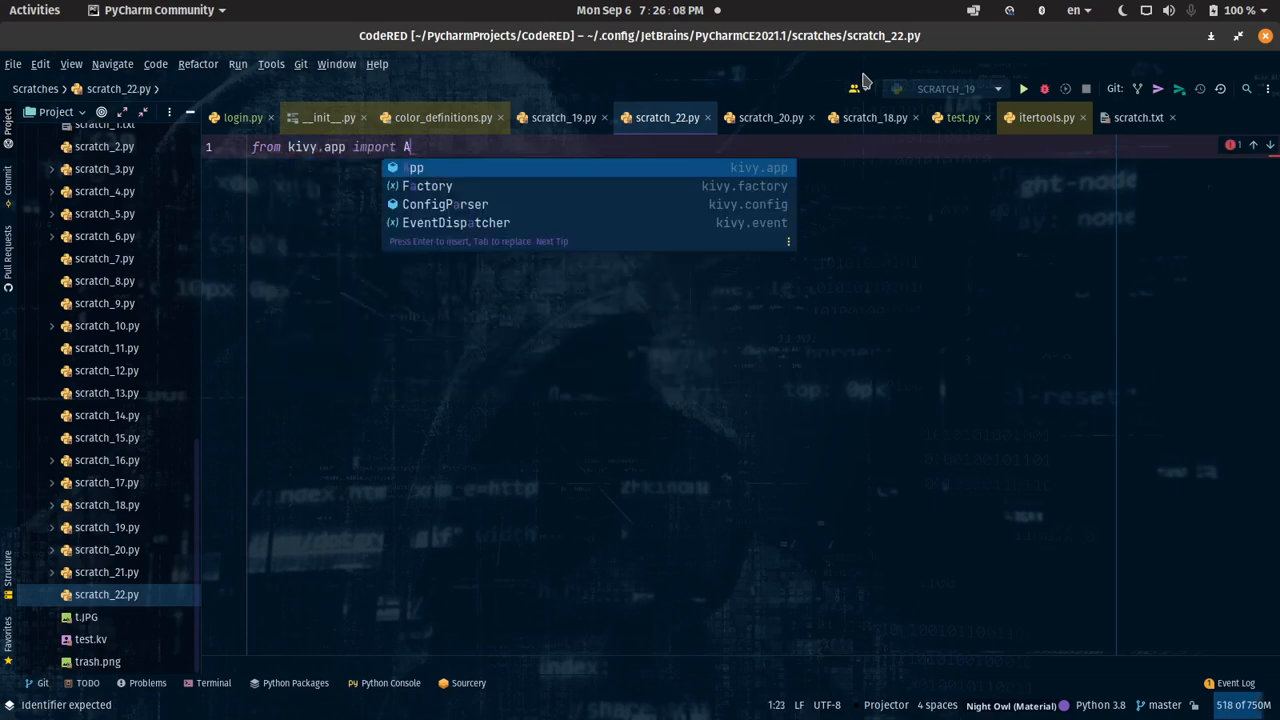
{"action": "key", "text": "enter"}
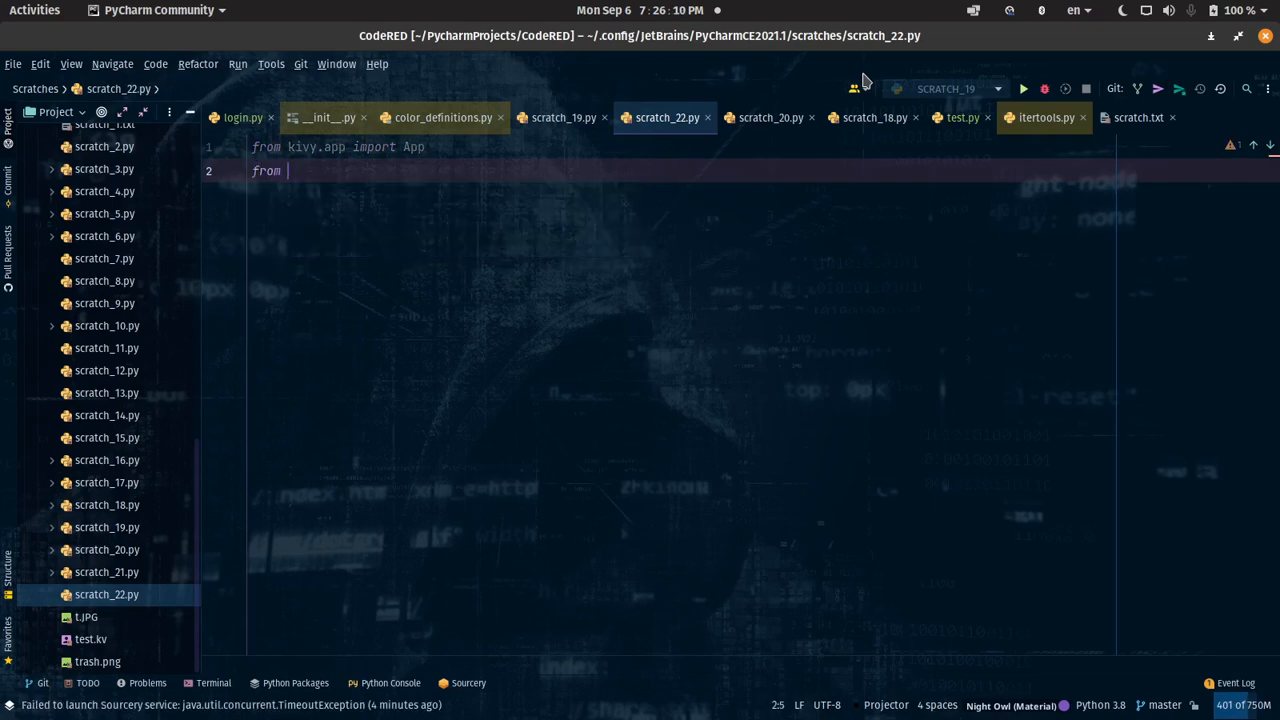
{"action": "type", "text": "kivy."}
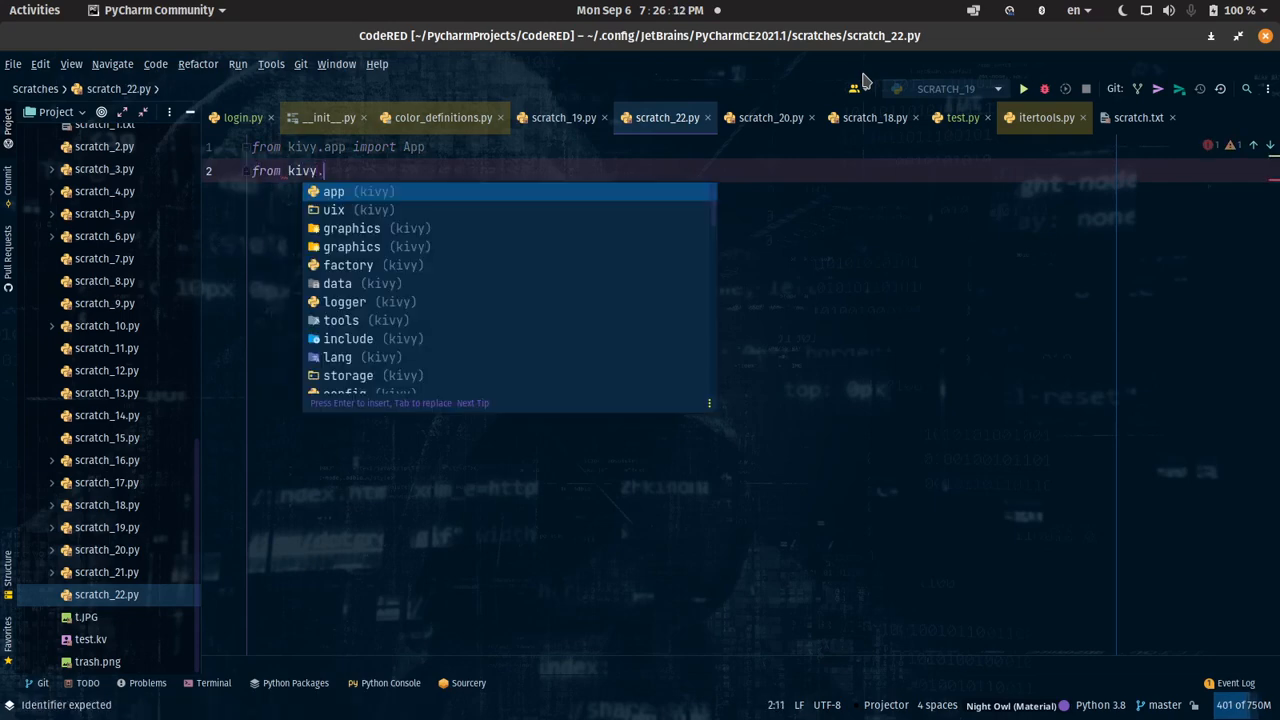
{"action": "type", "text": "lang"}
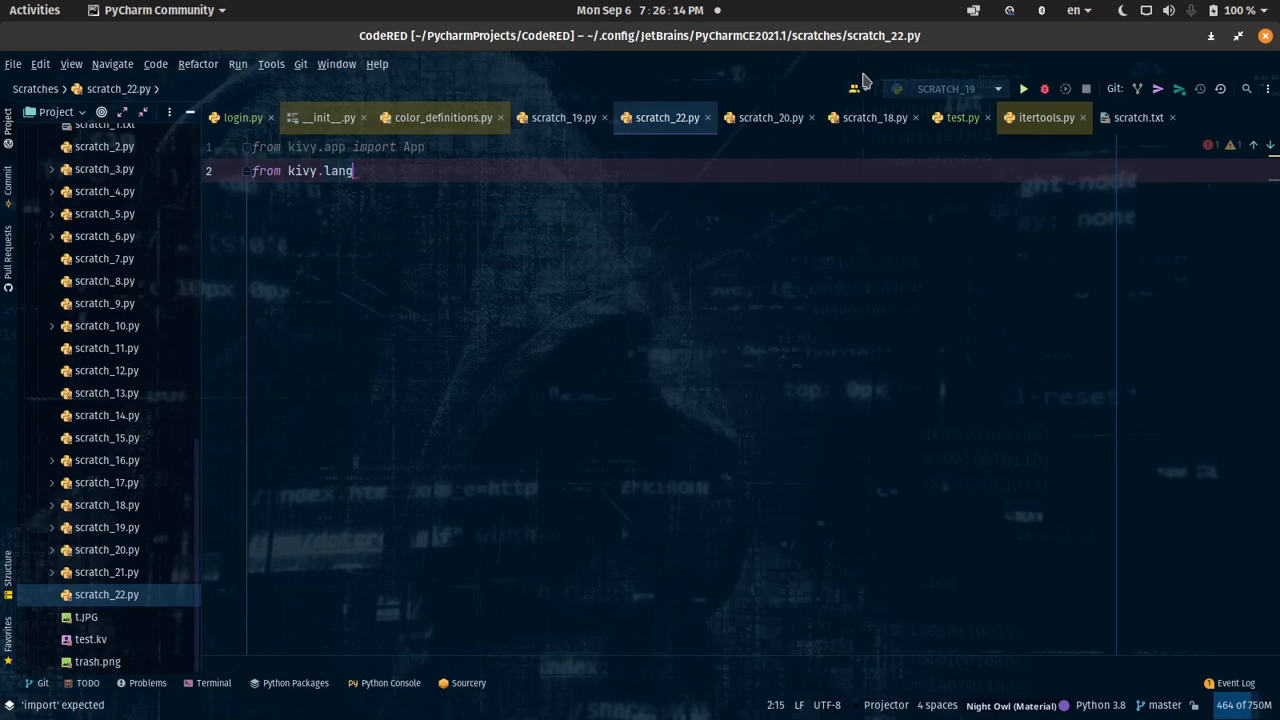
{"action": "type", "text": "import Builder"}
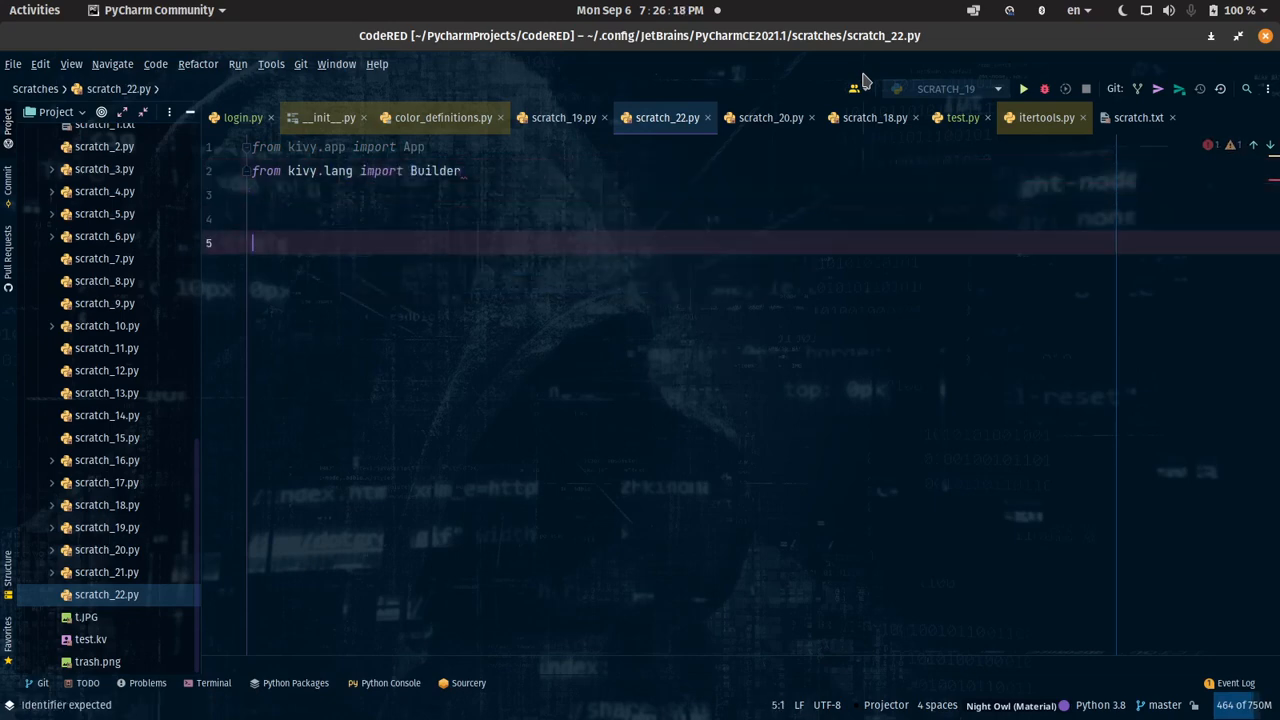
Step: Define TestApp(App) with build returning Builder.load_string(kv), and call TestApp().run()
{"action": "type", "text": "class T"}
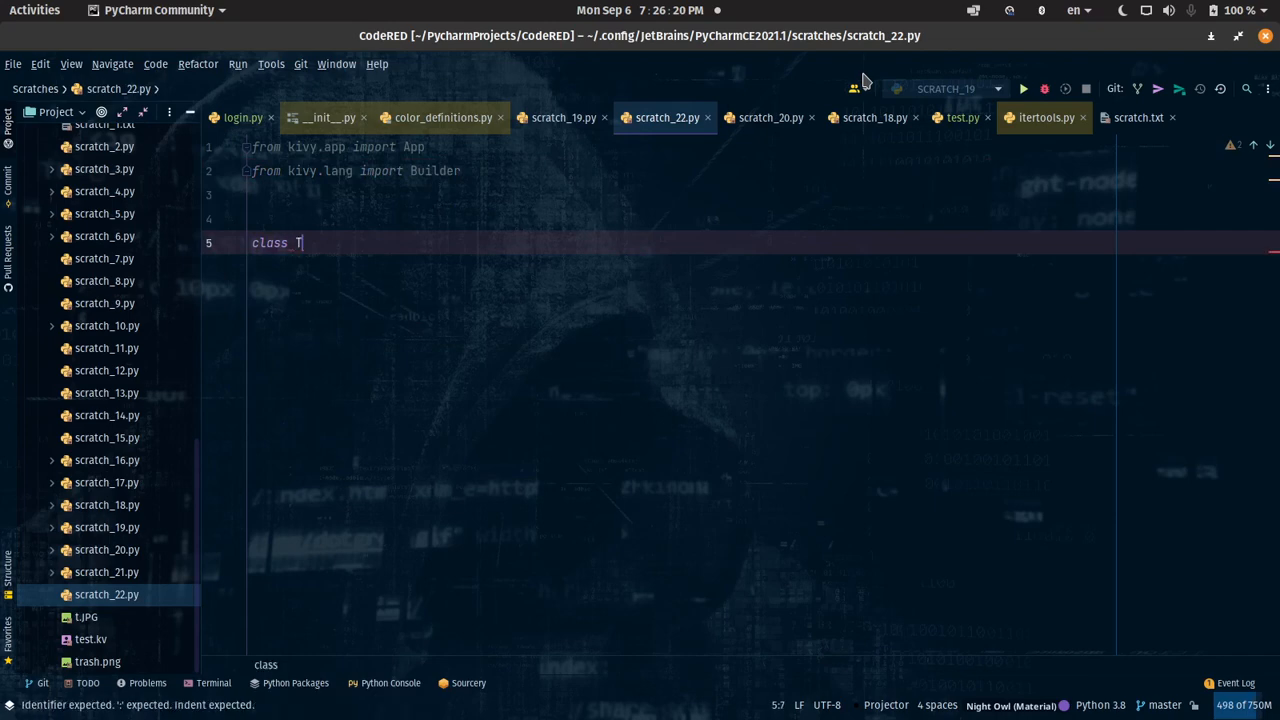
{"action": "type", "text": "estApp(A"}
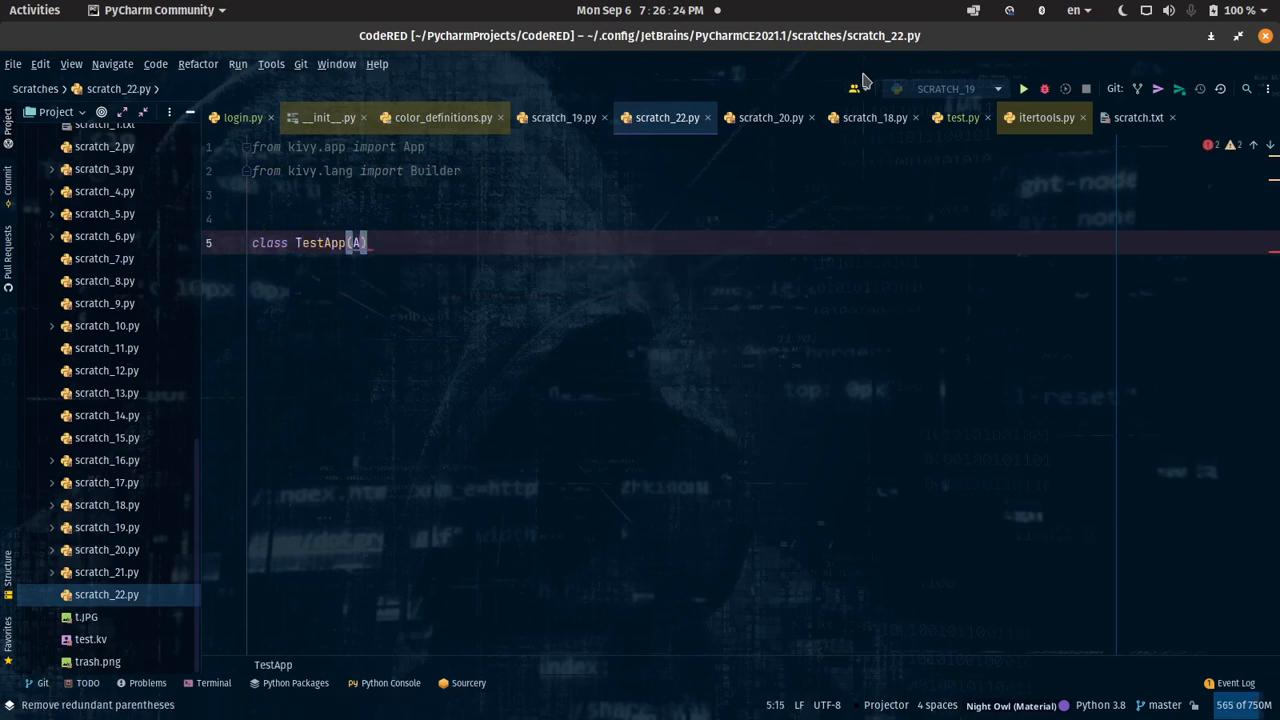
{"action": "type", "text": "pp"}
{"action": "type", "text": "d"}
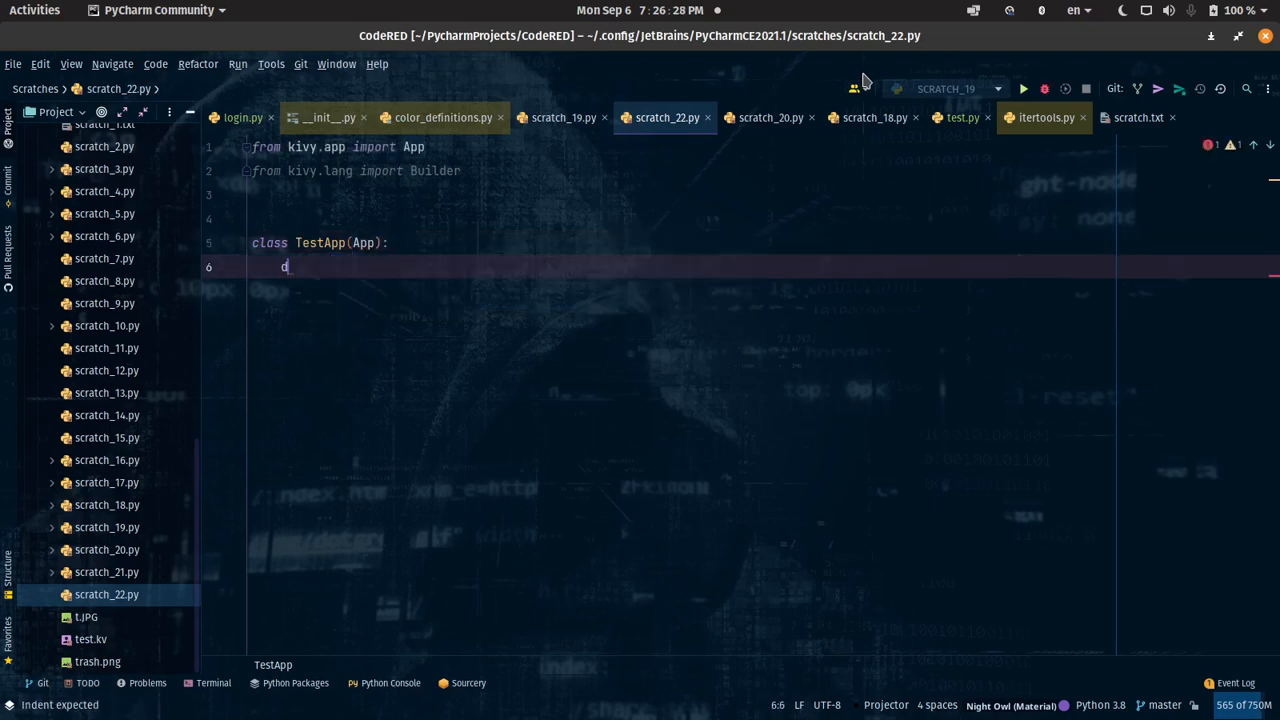
{"action": "type", "text": "ef build(self):"}
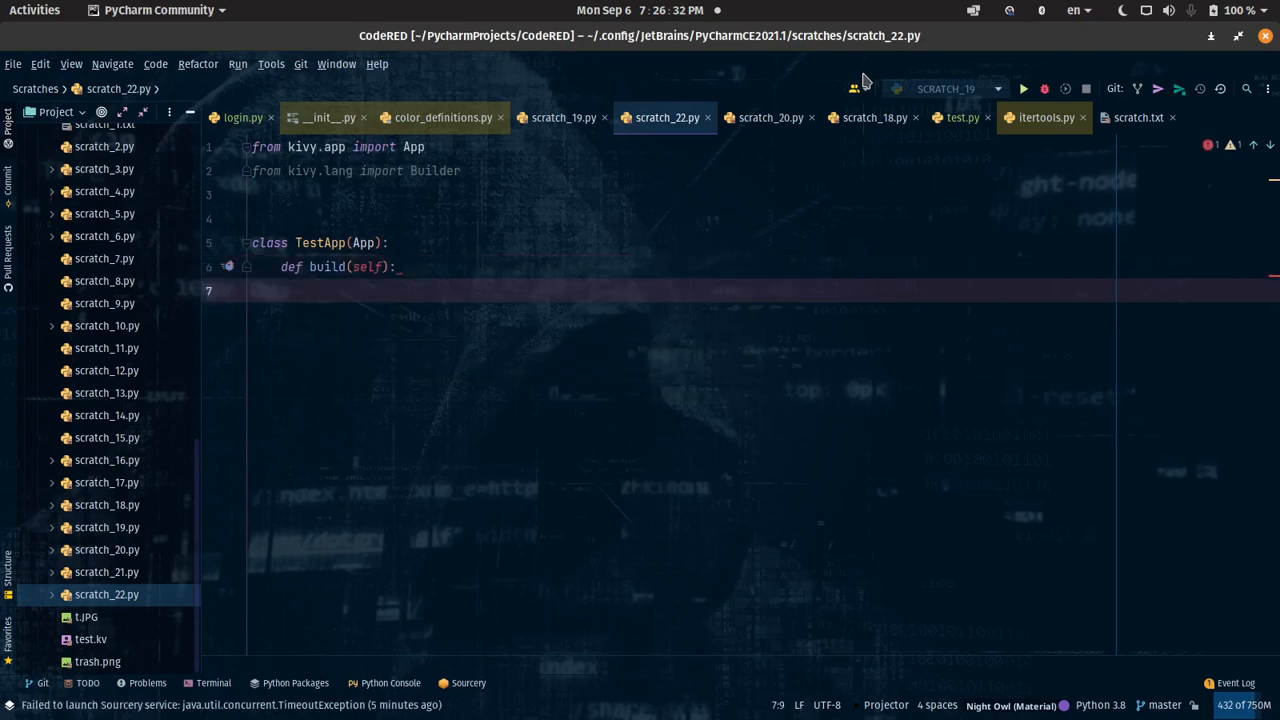
{"action": "type", "text": "return B"}
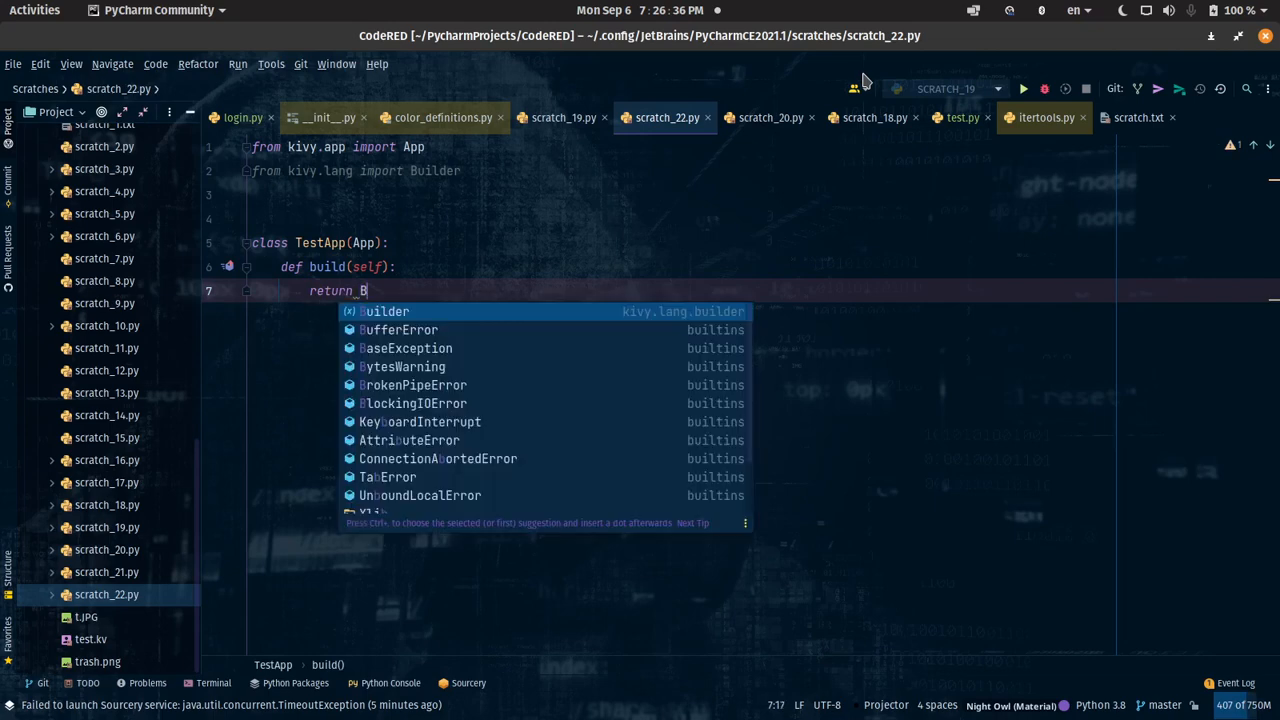
{"action": "type", "text": "uilder.load_string("}
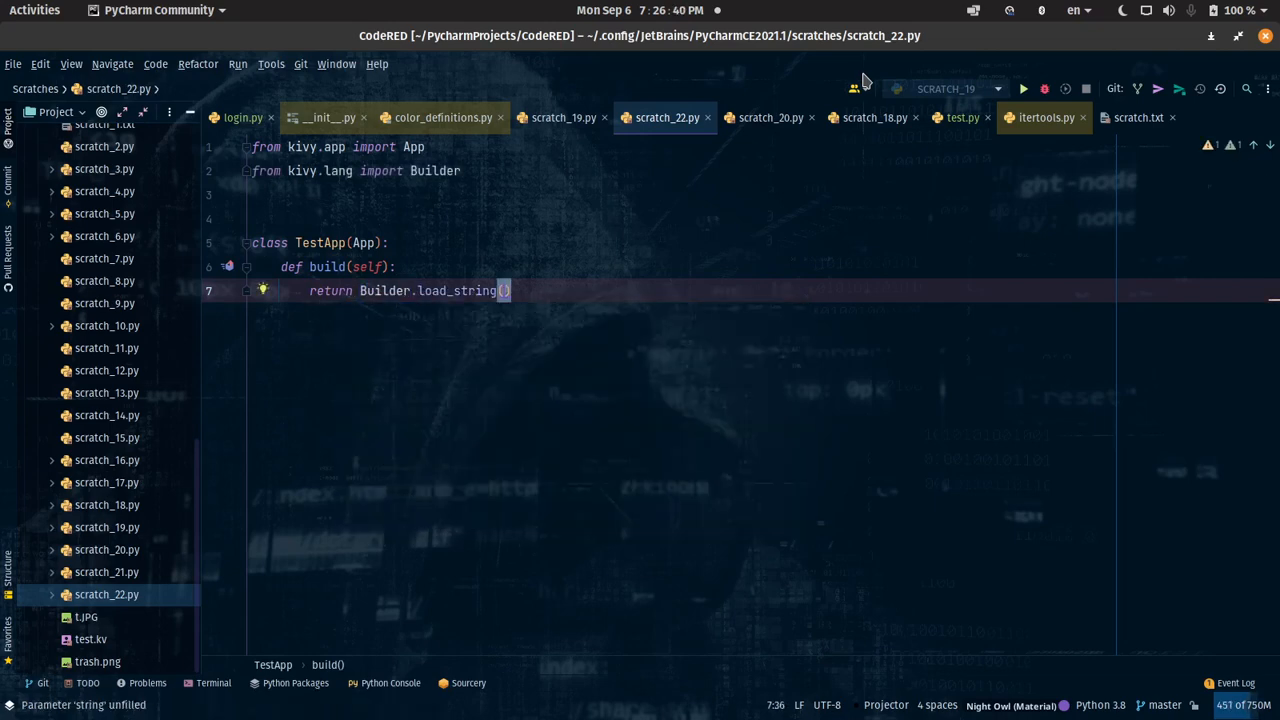
{"action": "type", "text": "kv"}
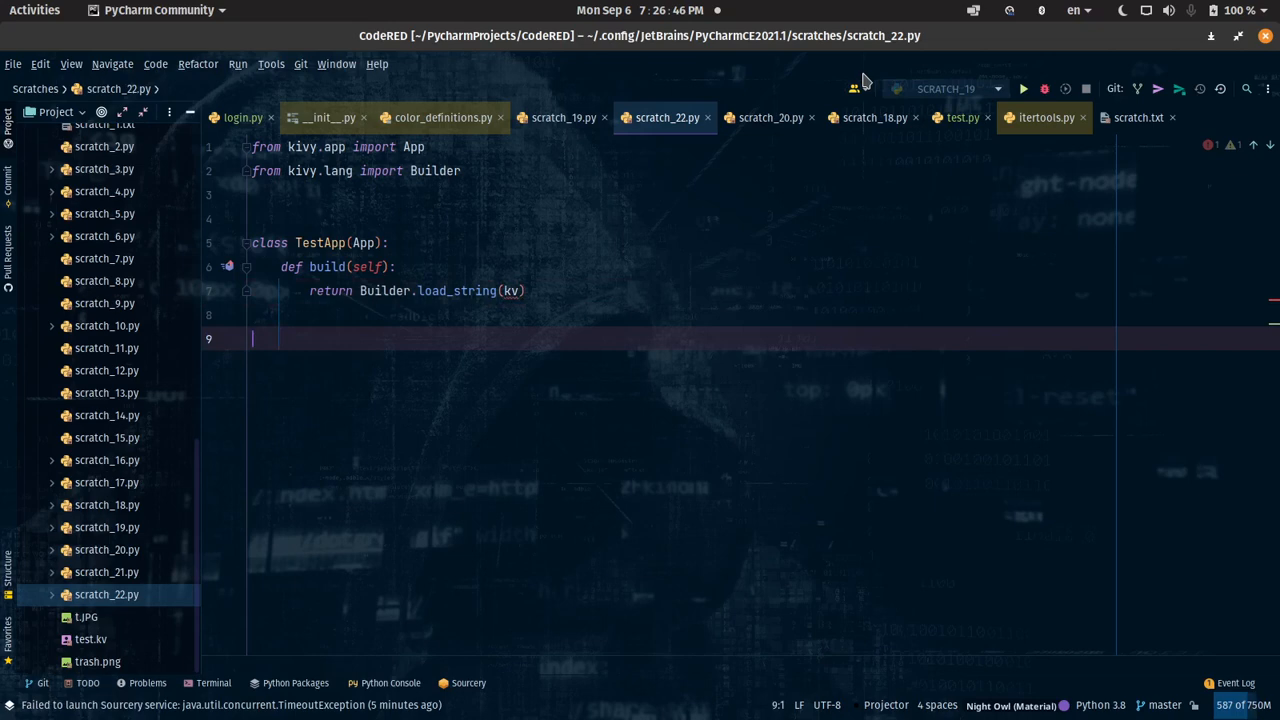
{"action": "type", "text": "TestApp().run("}
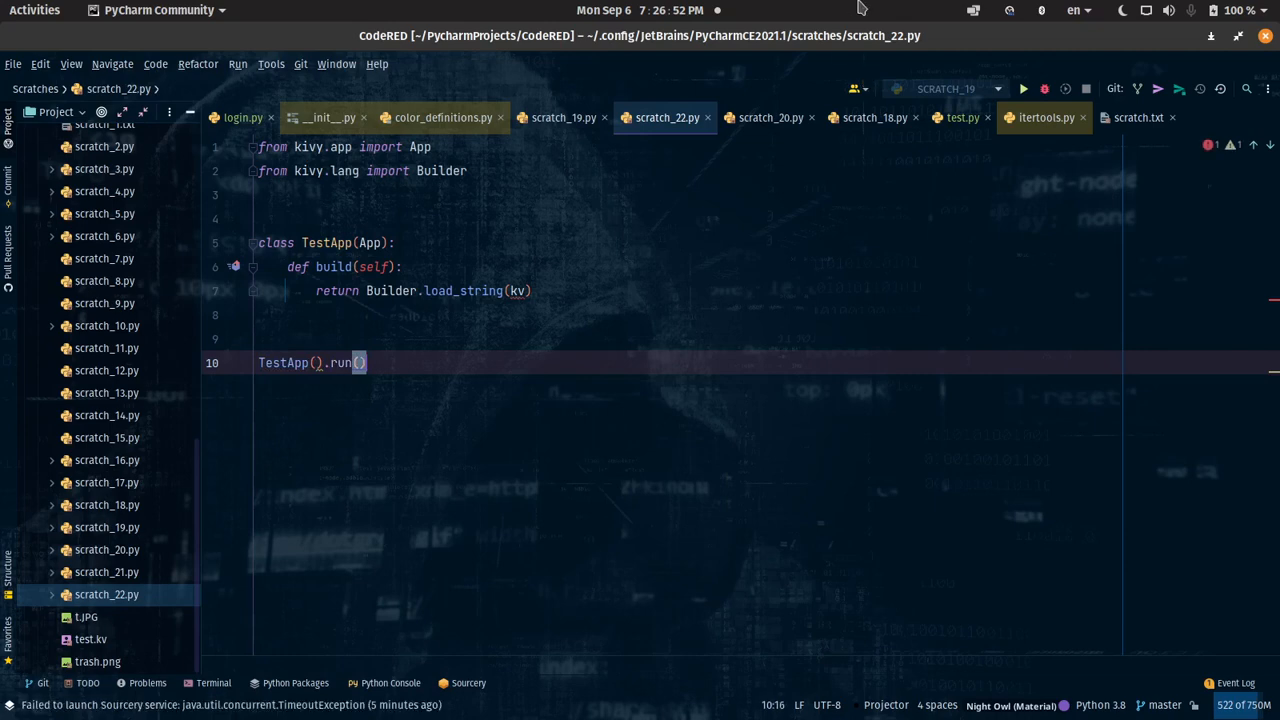
{"action": "left_click", "coordinate": [388, 194]}
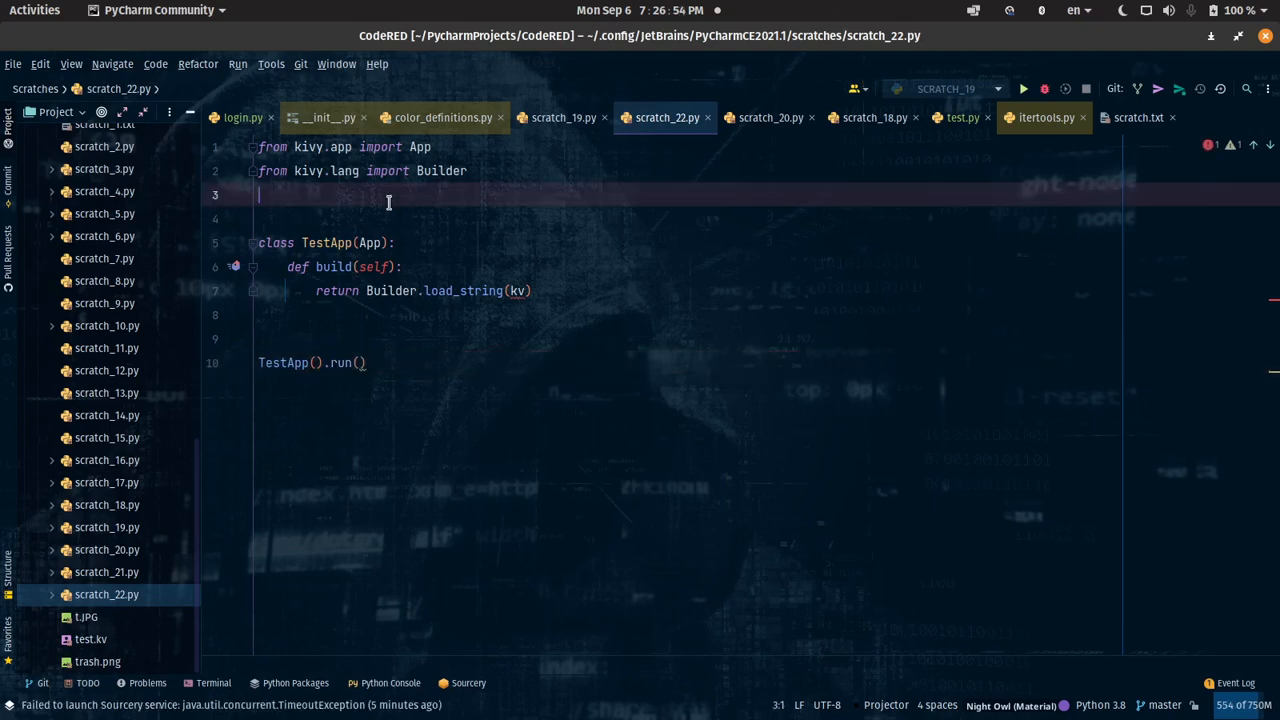
Step: Insert blank lines below the imports and start a 'kv =' assignment
{"action": "key", "text": "Return"}
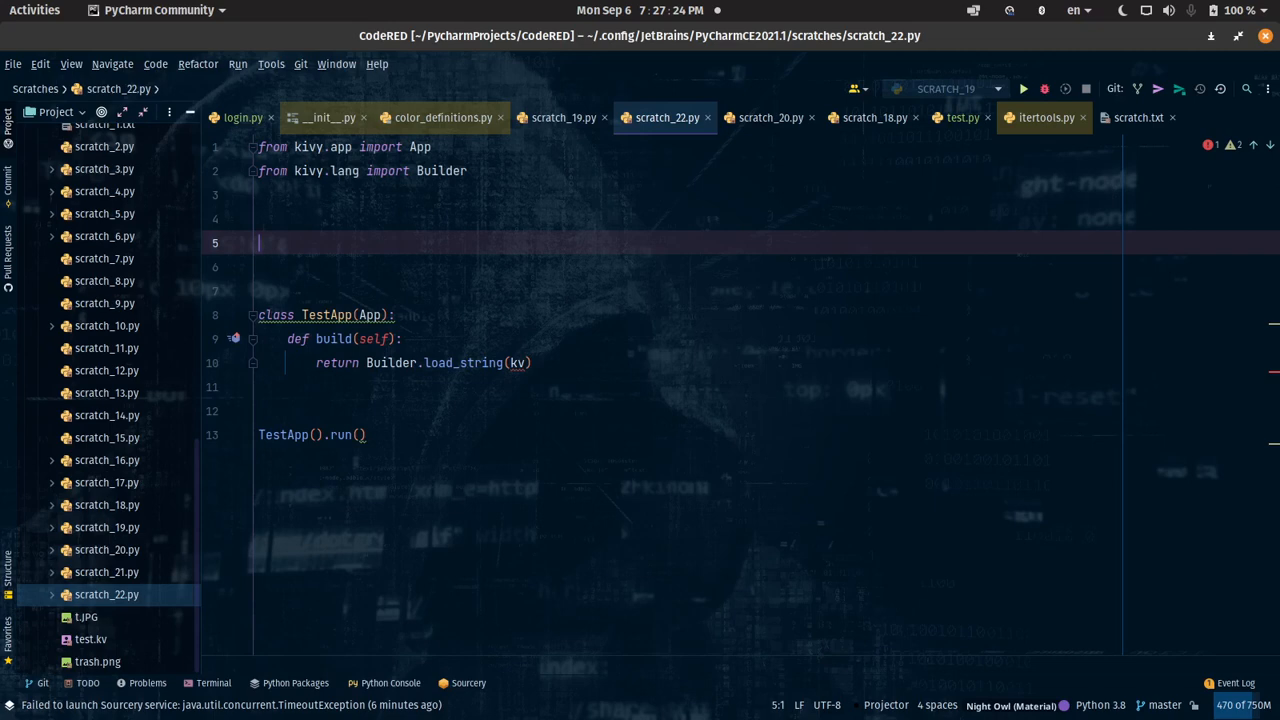
{"action": "type", "text": "kv ="}
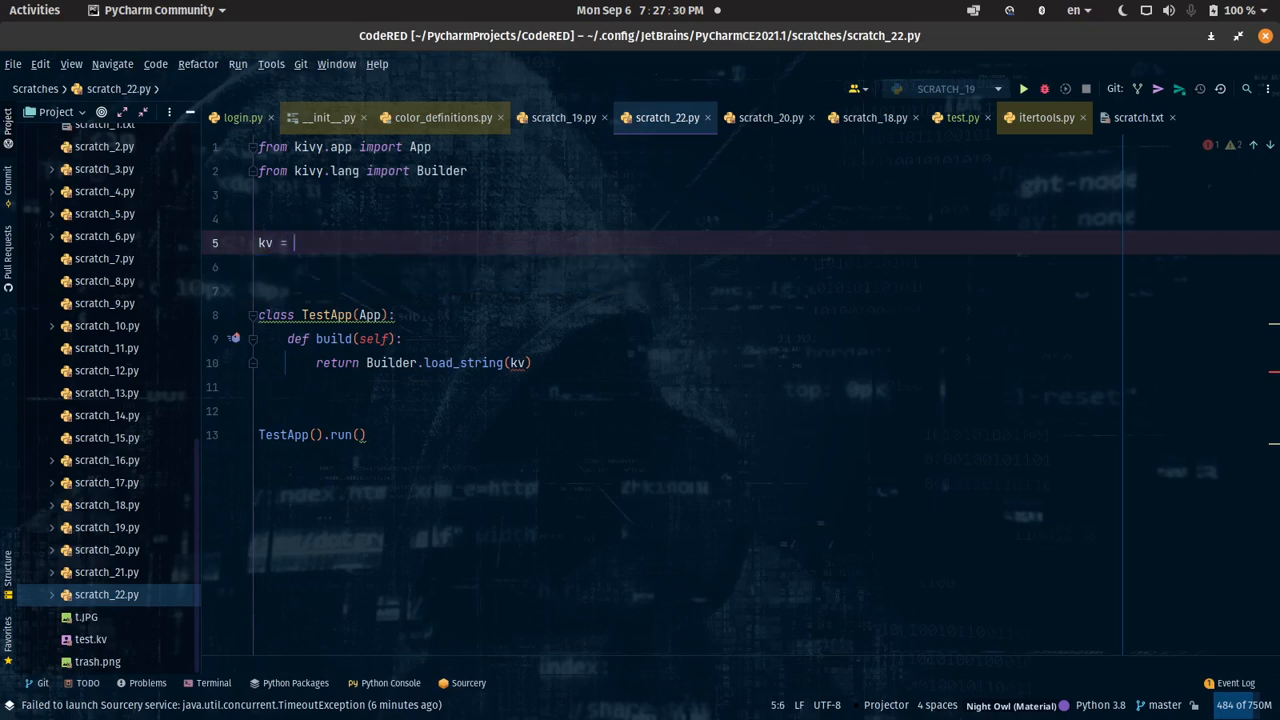
Step: Write a kv string with a BoxLayout root containing a canvas block
{"action": "type", "text": "\"\"\""}
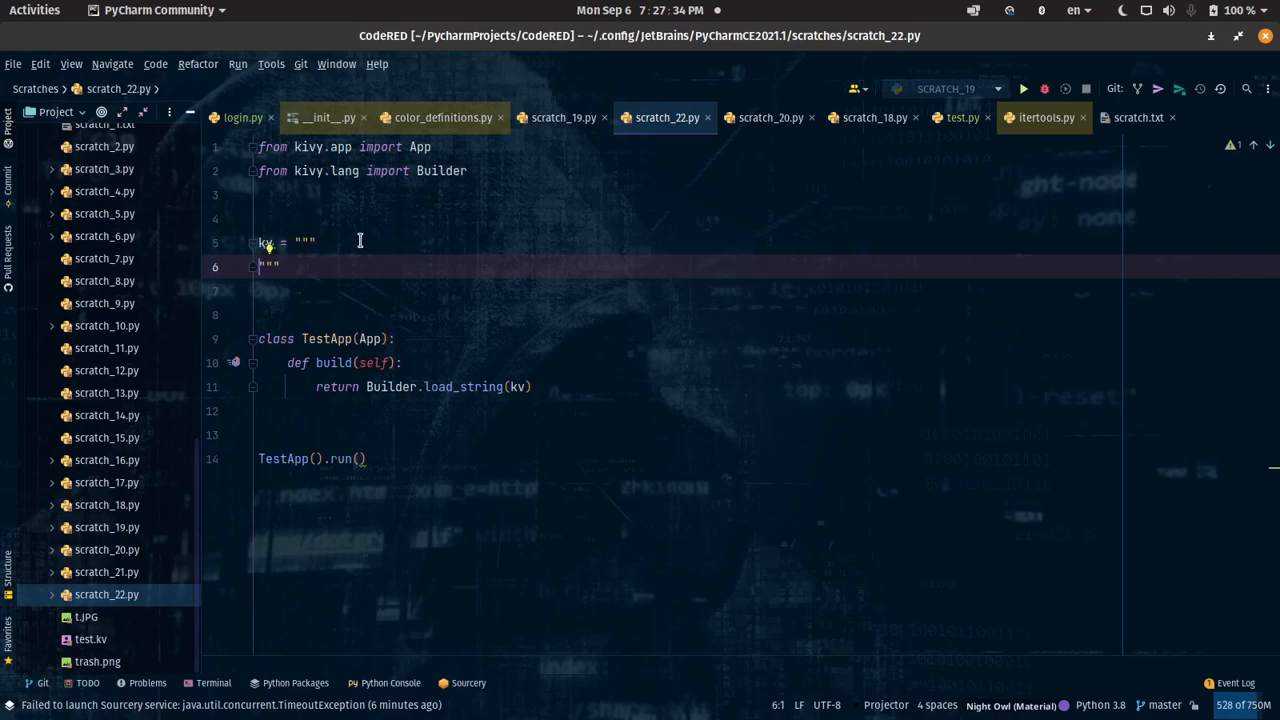
{"action": "type", "text": "R"}
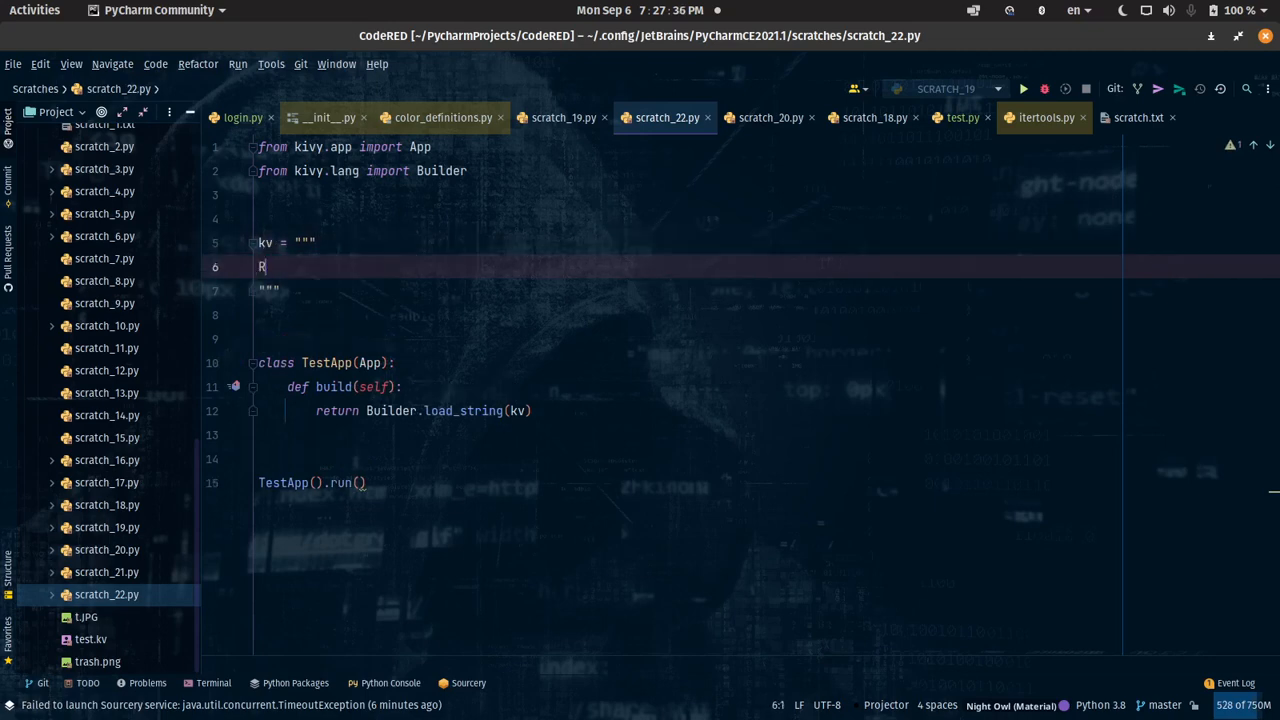
{"action": "type", "text": "elati"}
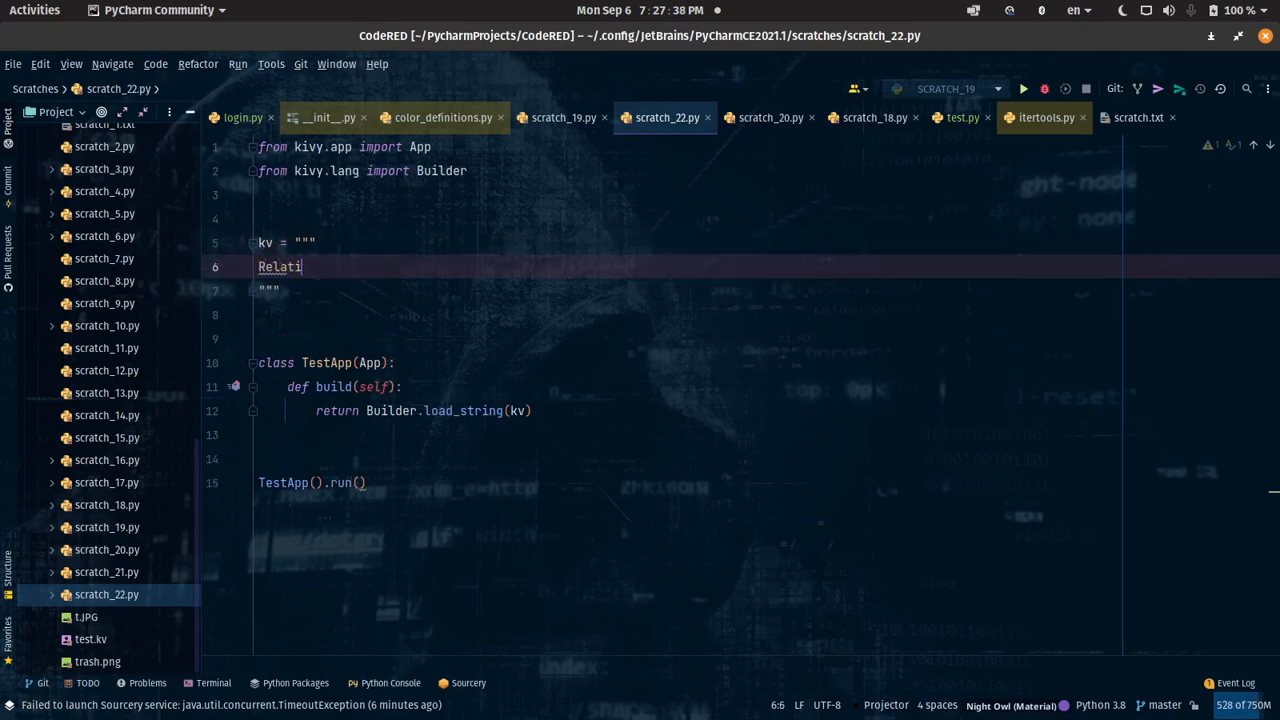
{"action": "type", "text": "v"}
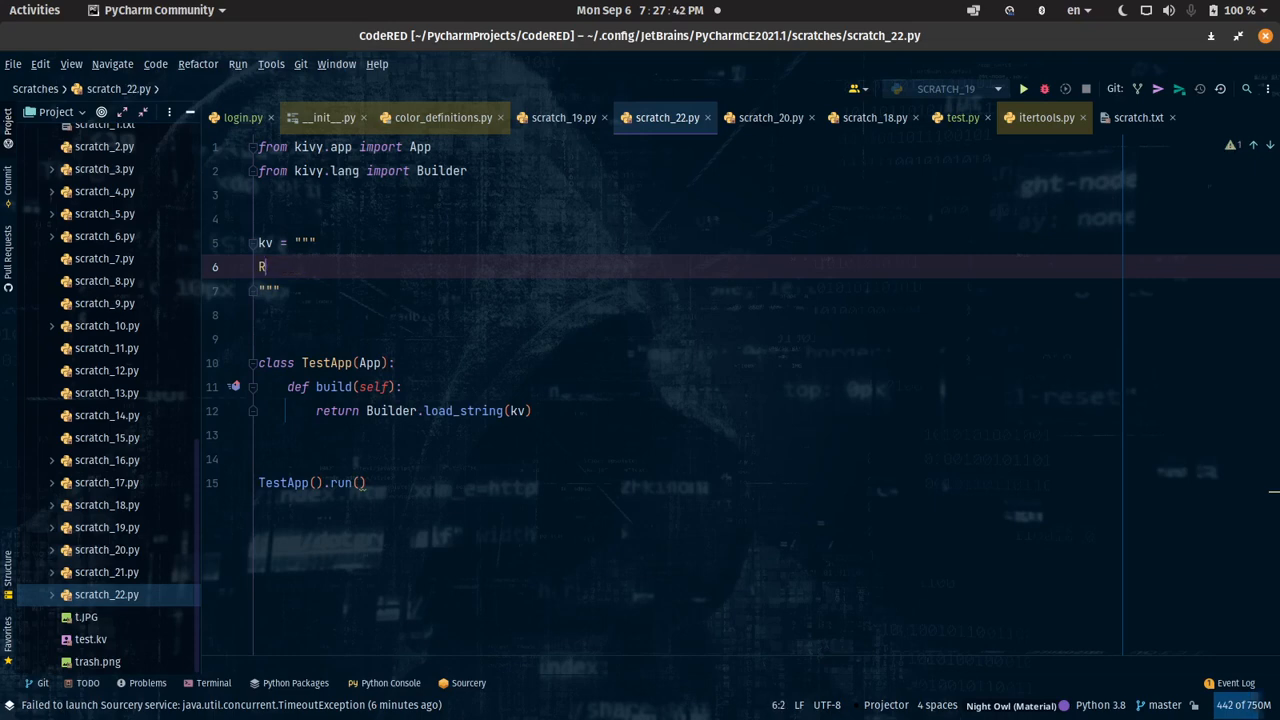
{"action": "key", "text": "BackSpace"}
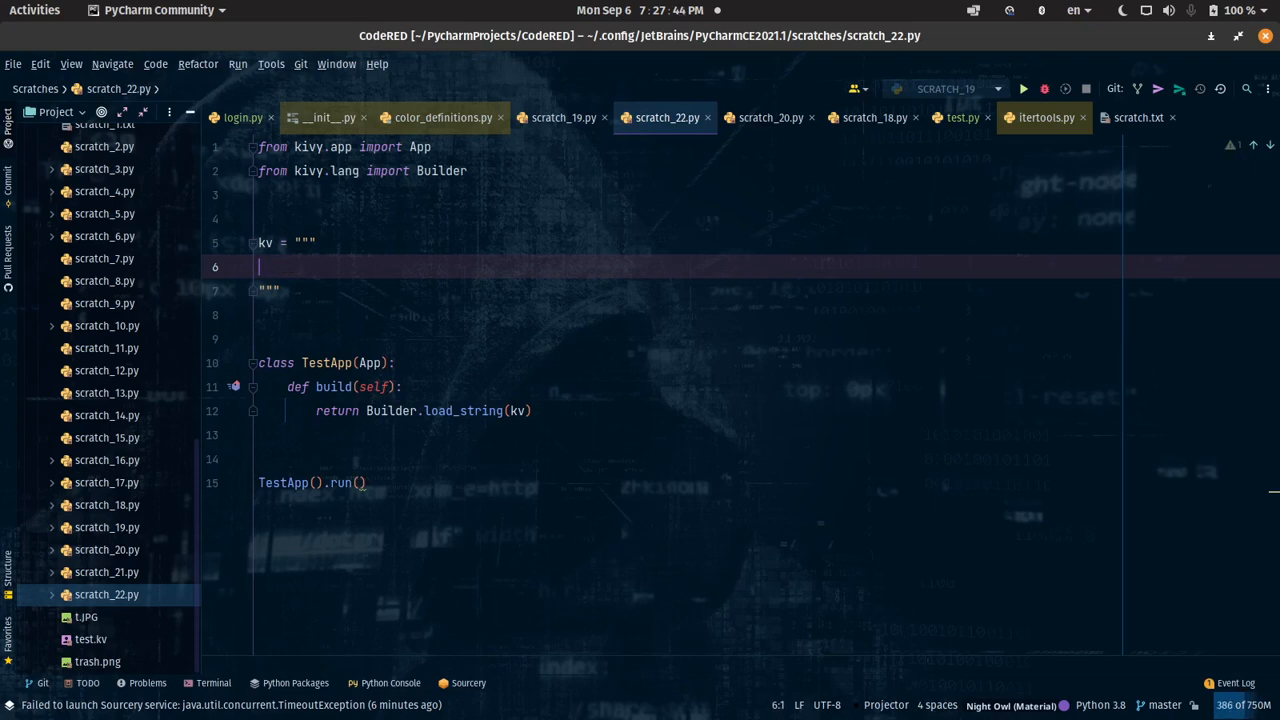
{"action": "type", "text": "Box"}
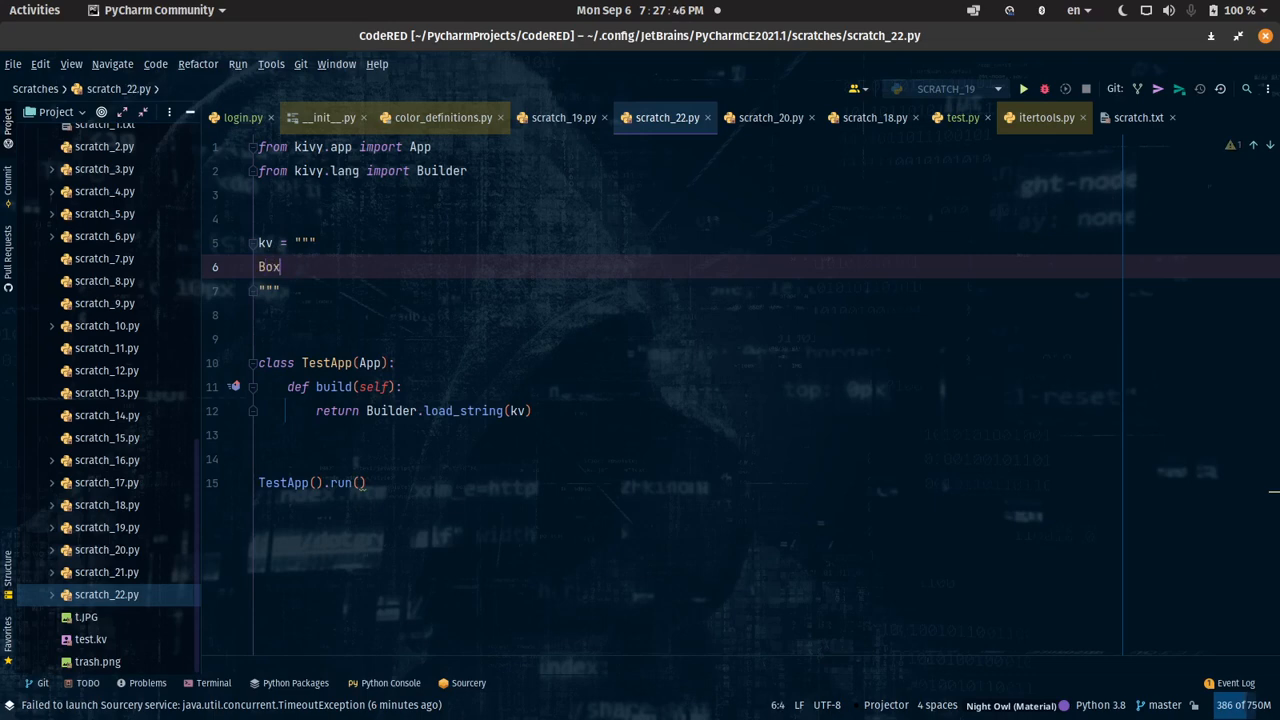
{"action": "type", "text": "Layout:"}
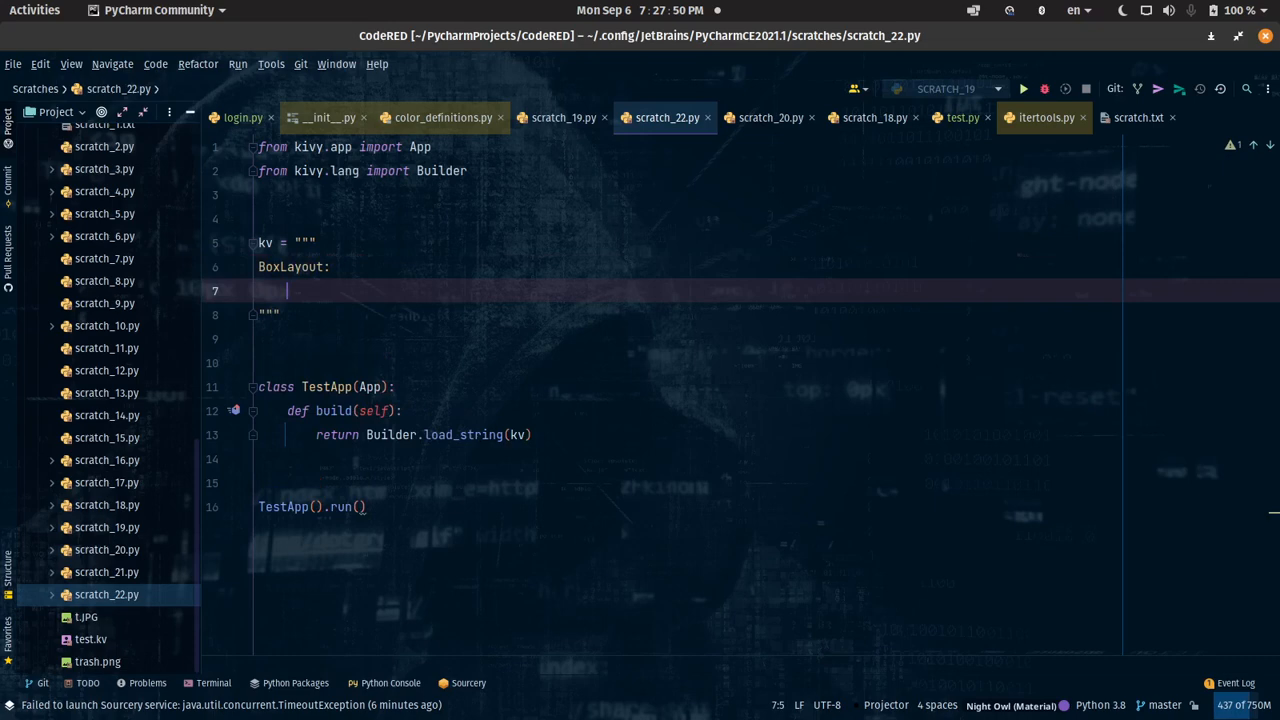
{"action": "type", "text": "c"}
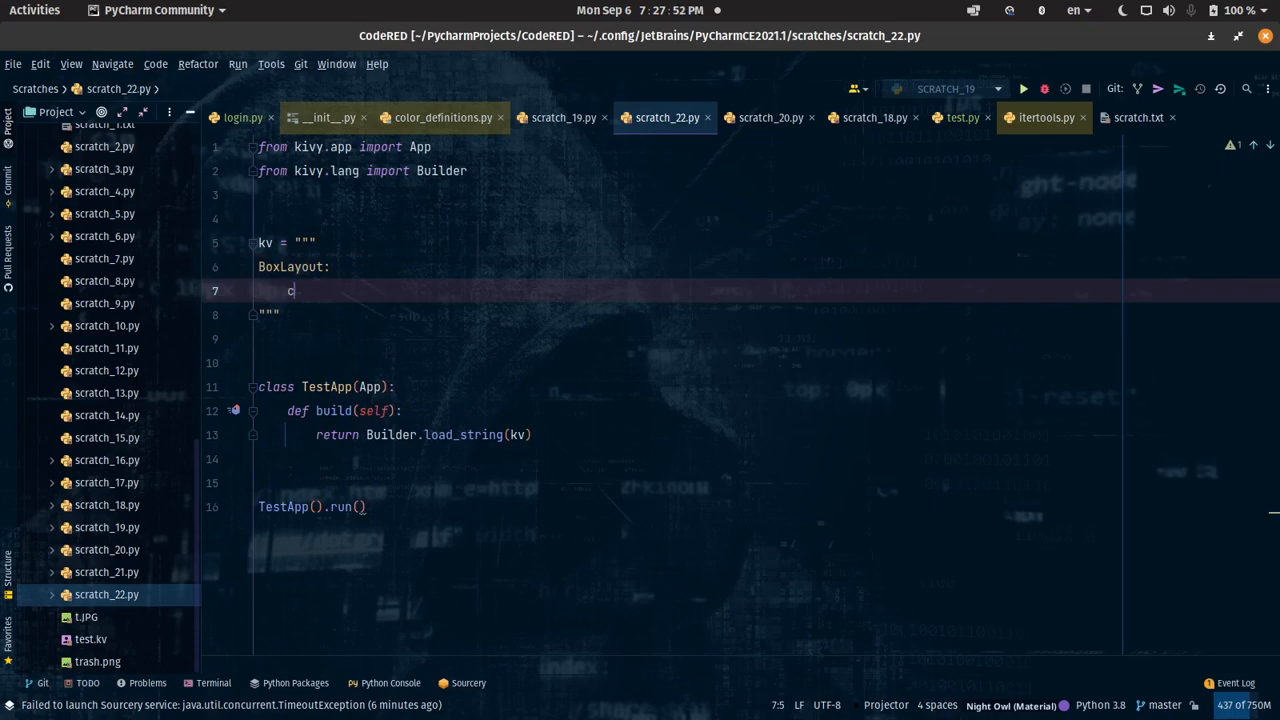
{"action": "type", "text": "anvas:"}
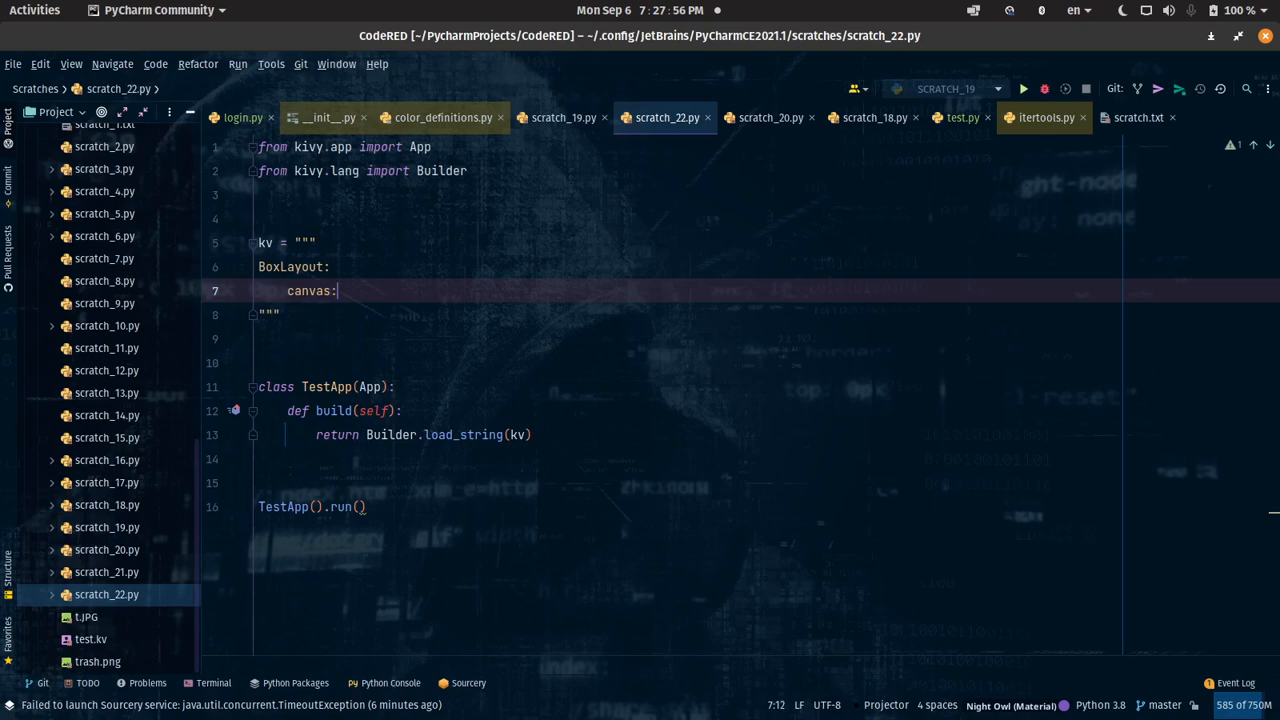
{"action": "key", "text": "Return"}
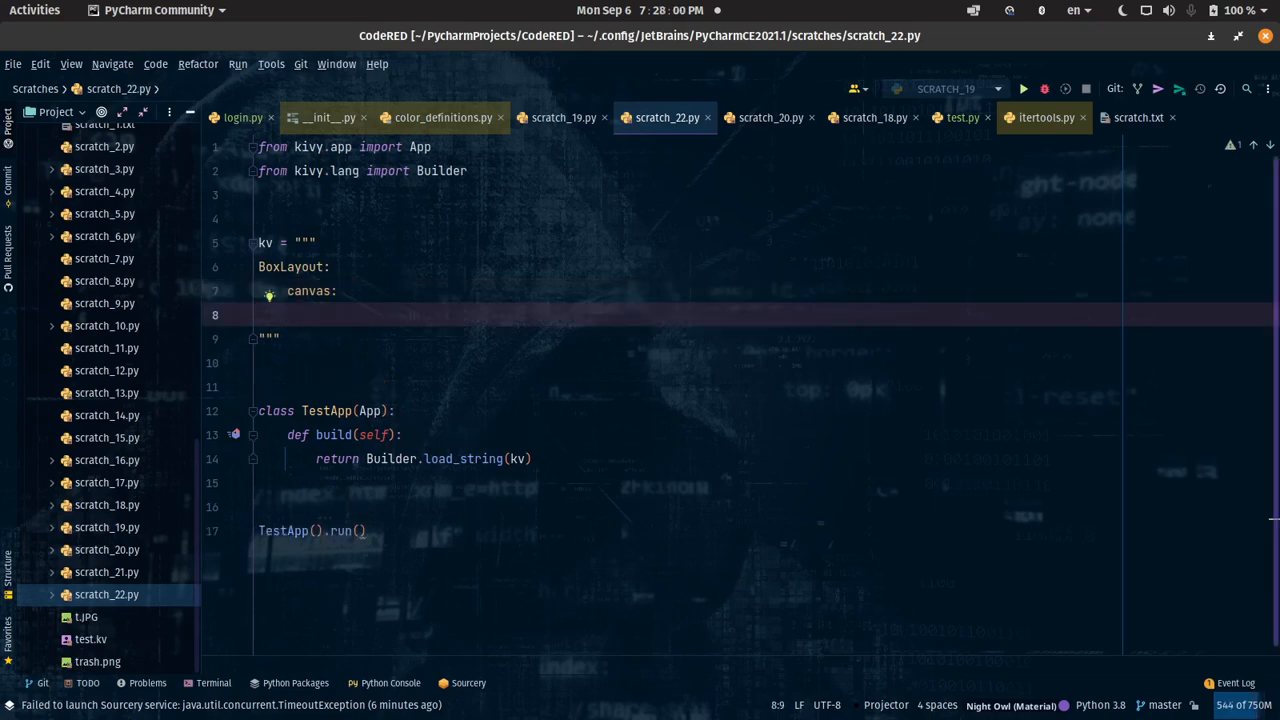
Step: Check the Rectangle block in the scratch_19.py gradient example, then return to scratch_22.py
{"action": "left_click", "coordinate": [563, 117]}
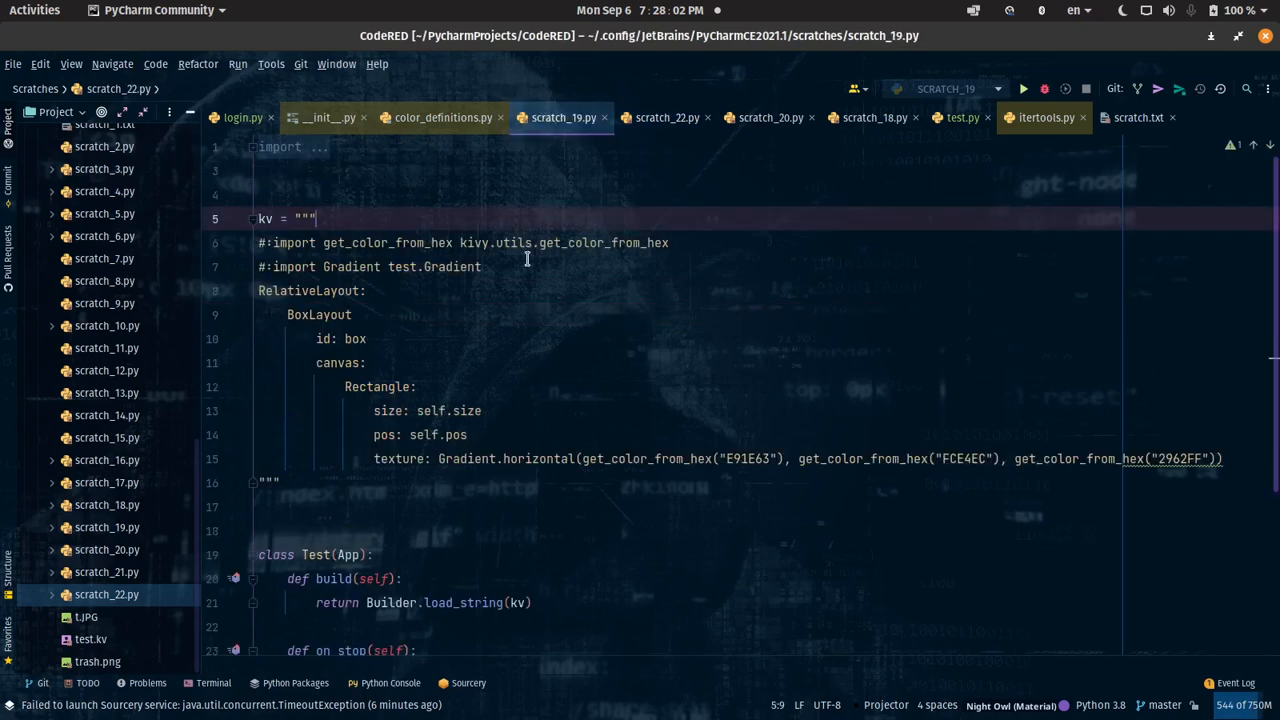
{"action": "left_click", "coordinate": [344, 387]}
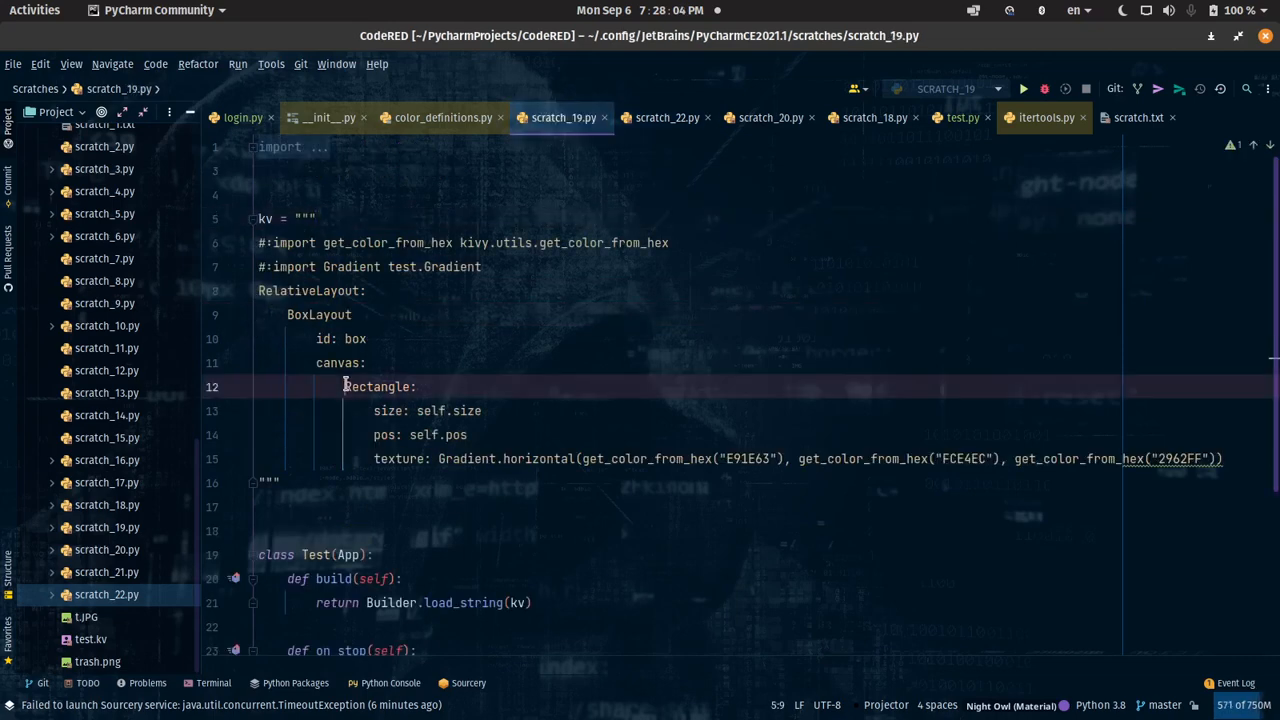
{"action": "left_click", "coordinate": [666, 117]}
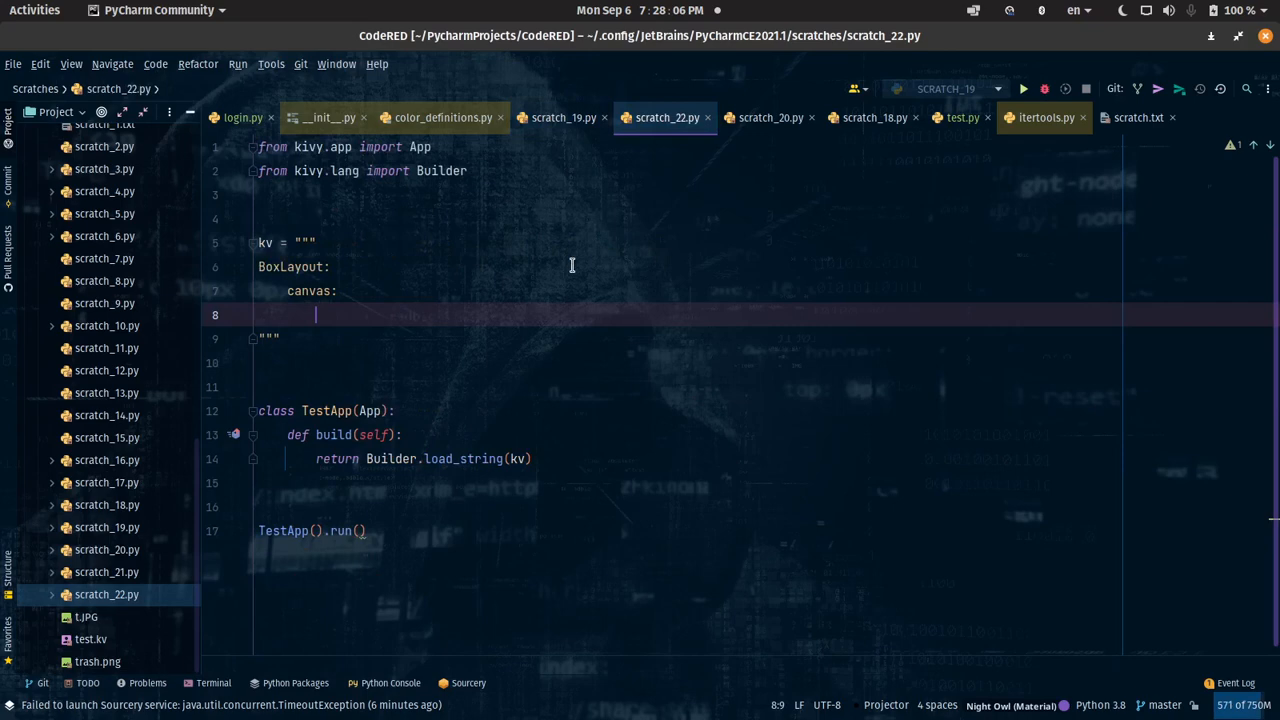
Step: Add a Rectangle under canvas with size: self.size, pos: self.pos and a texture entry
{"action": "type", "text": "Rec"}
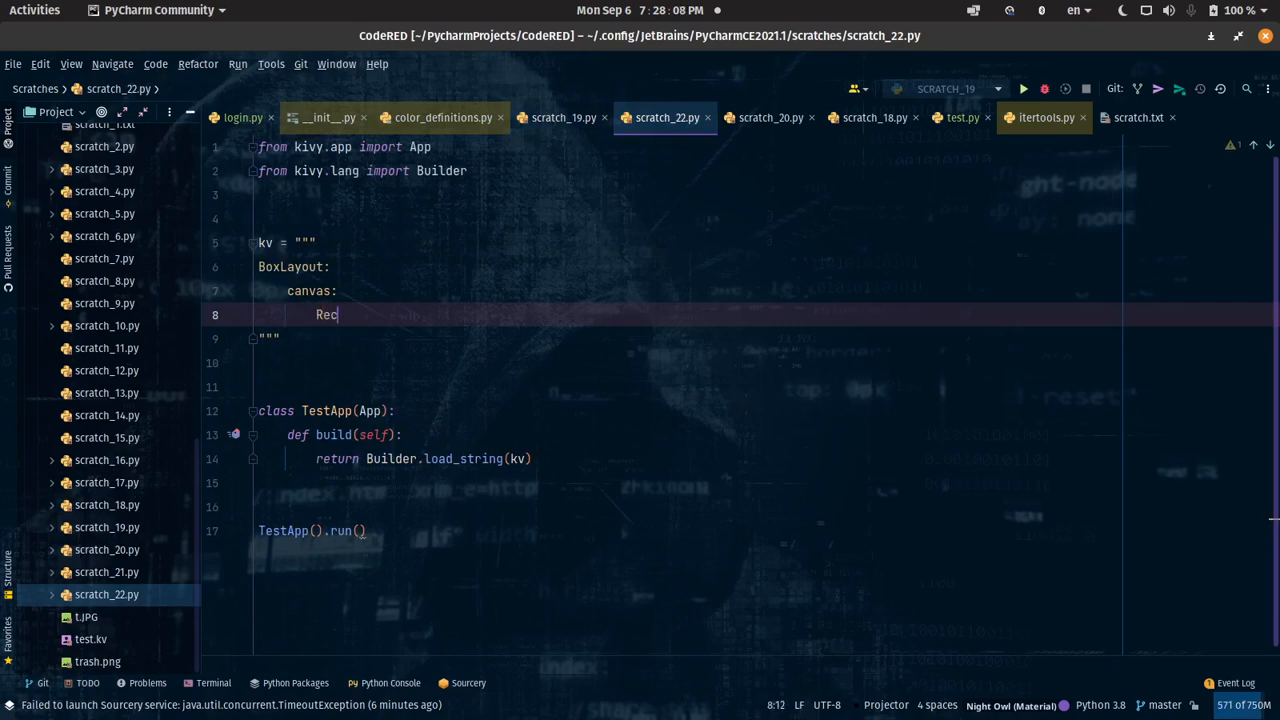
{"action": "type", "text": "tang"}
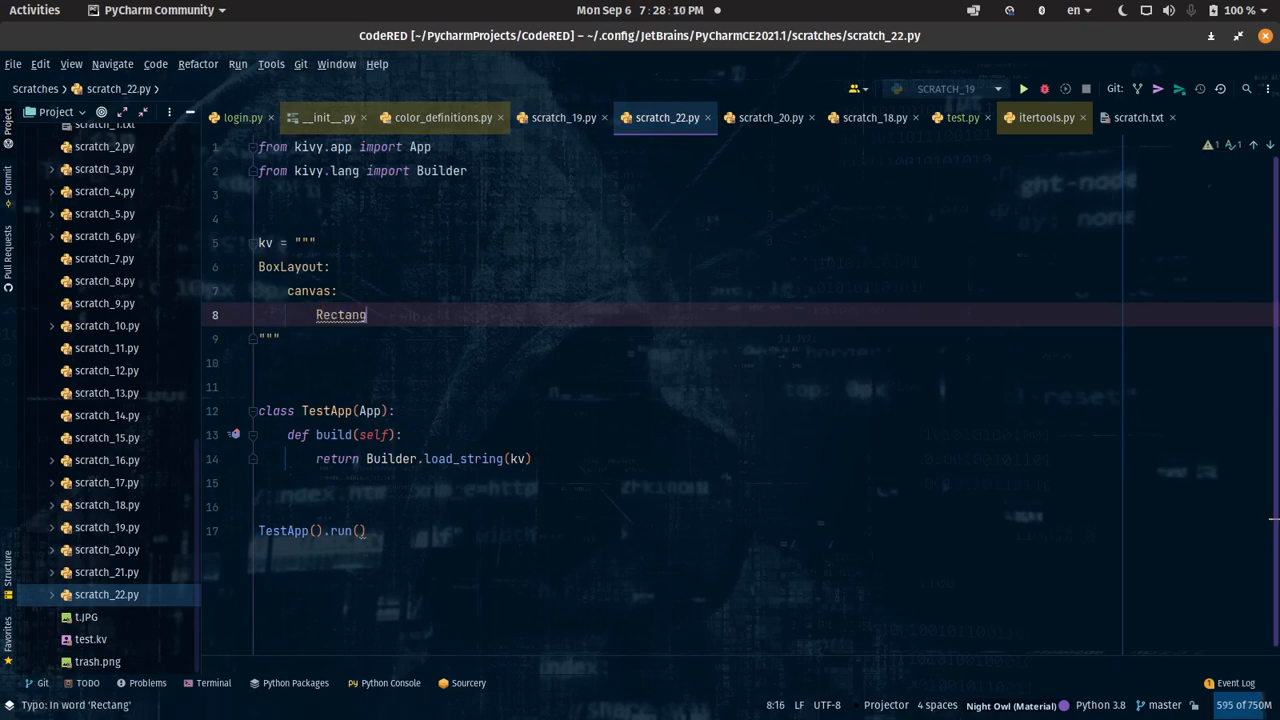
{"action": "type", "text": "le:"}
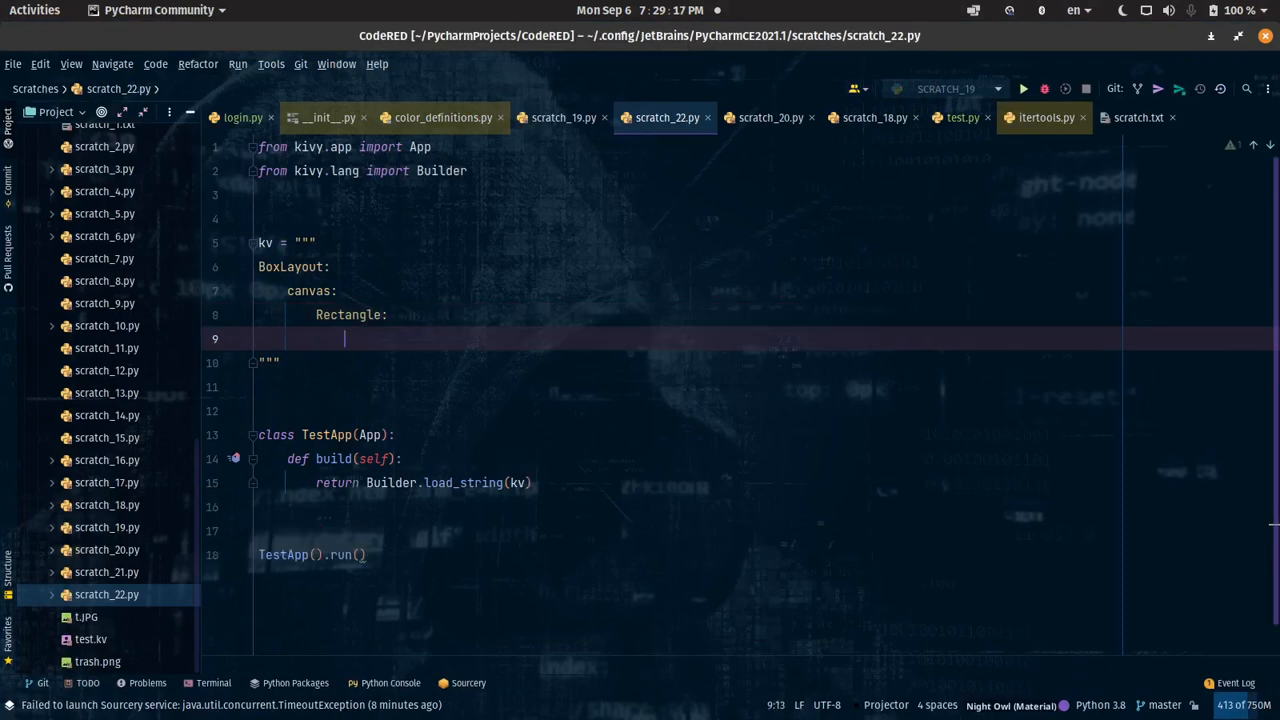
{"action": "type", "text": "size"}
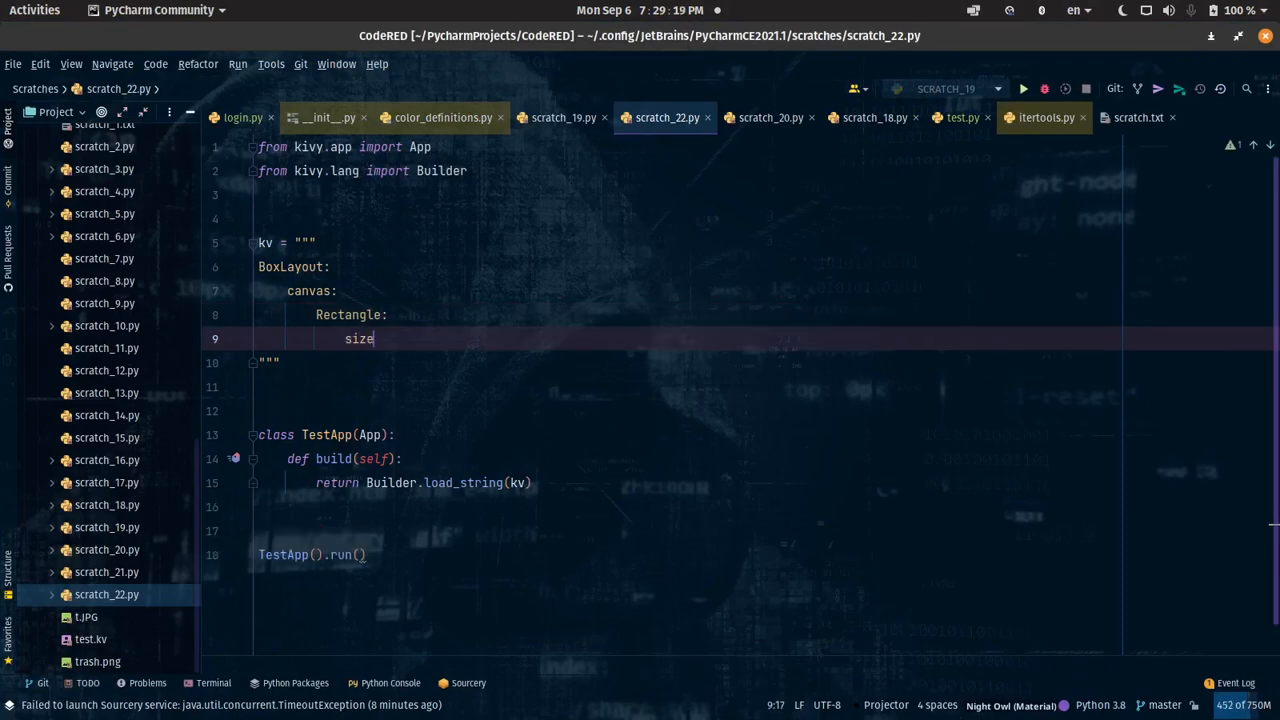
{"action": "type", "text": ": self.size"}
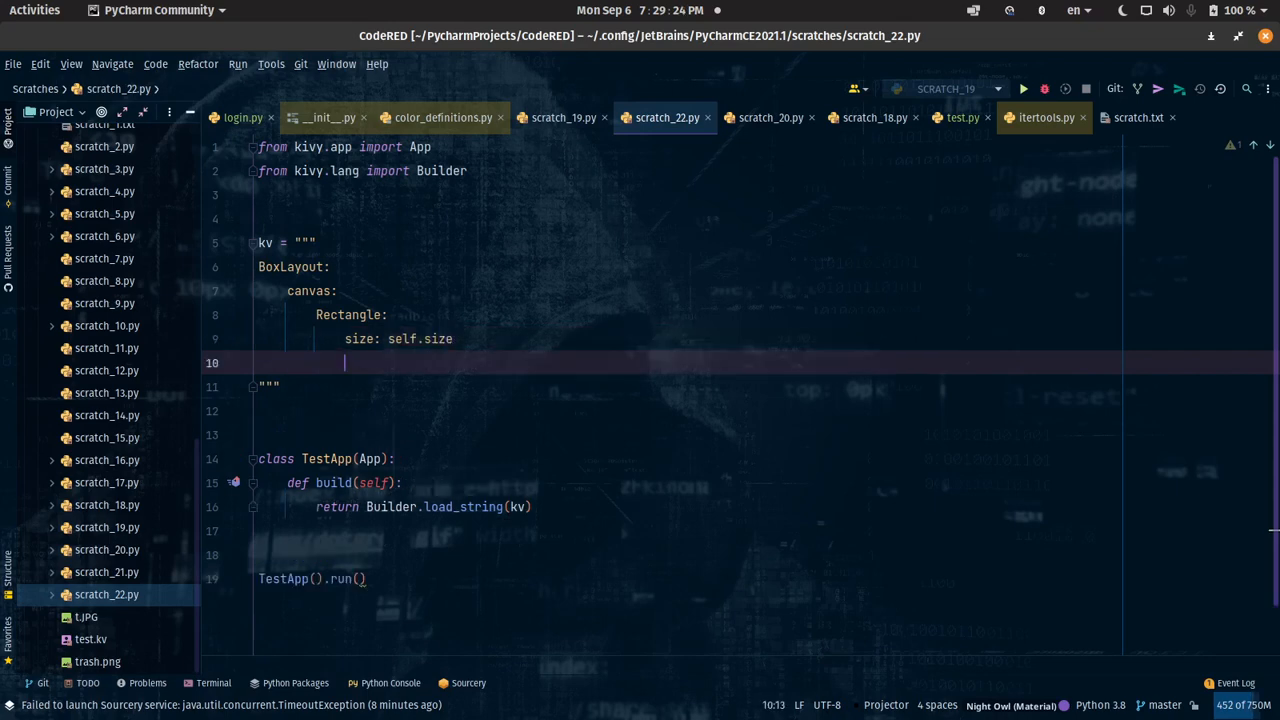
{"action": "type", "text": "pos"}
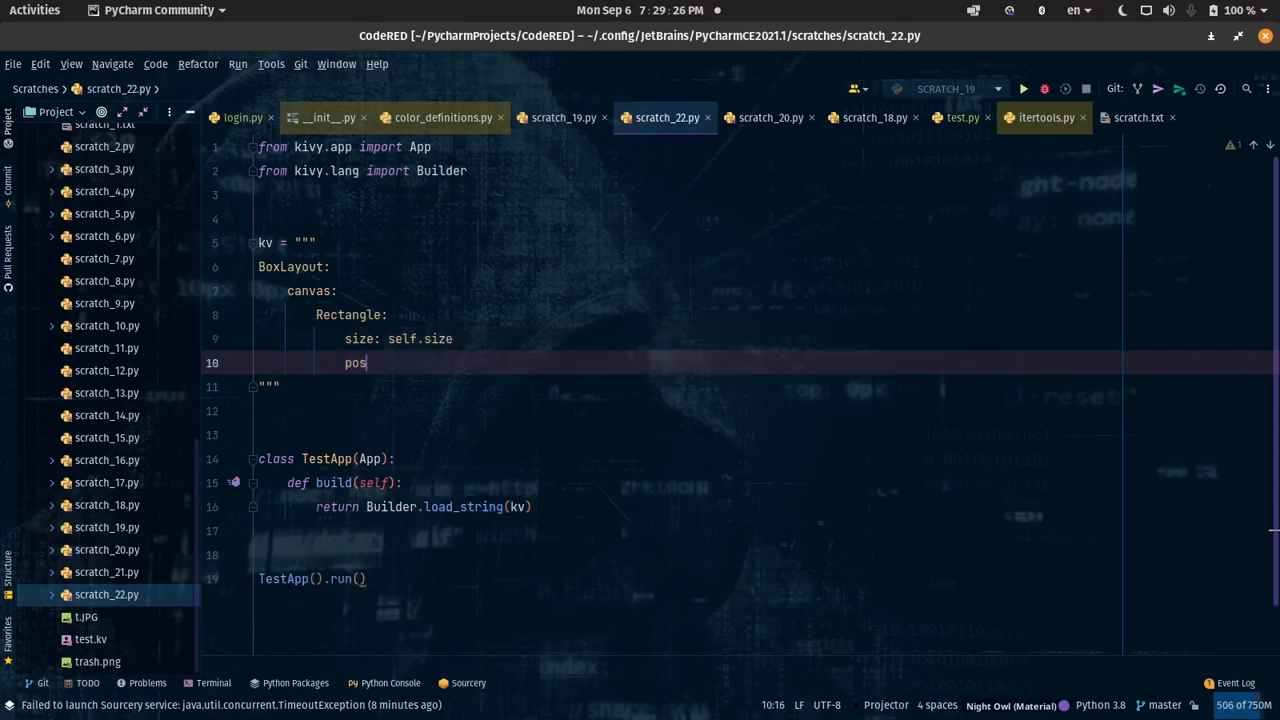
{"action": "type", "text": ": sel"}
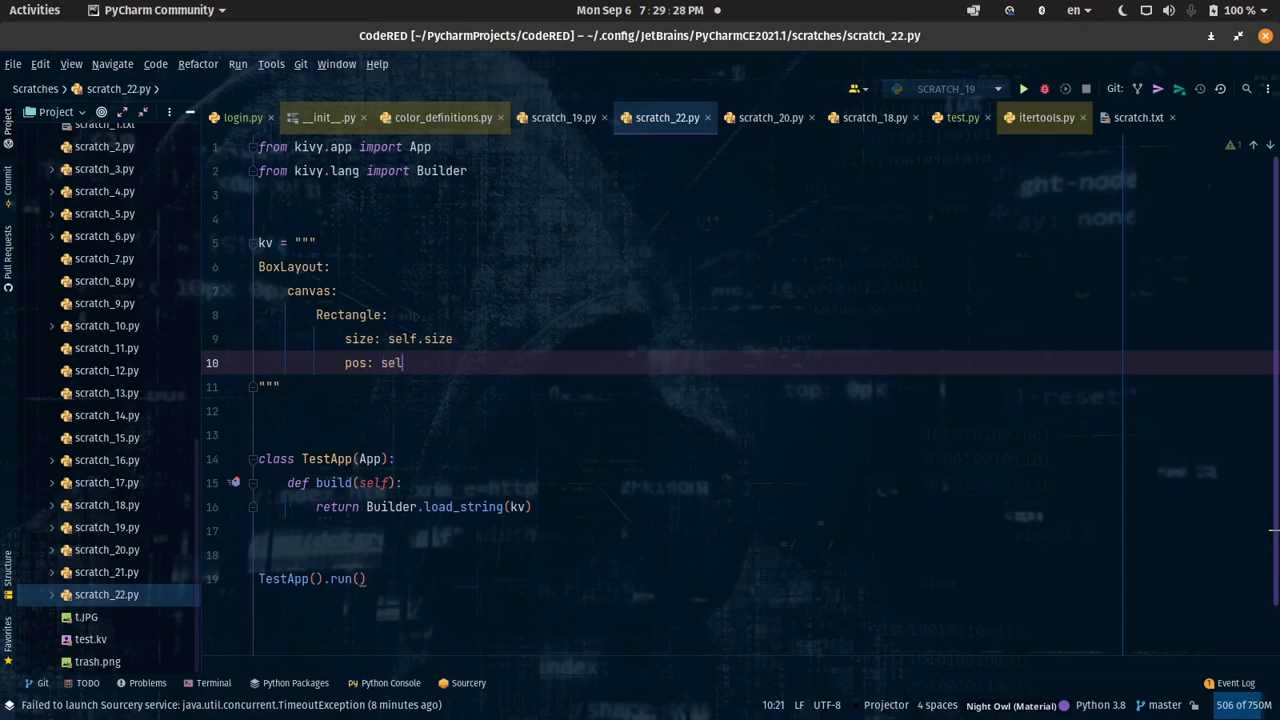
{"action": "type", "text": "f.pos"}
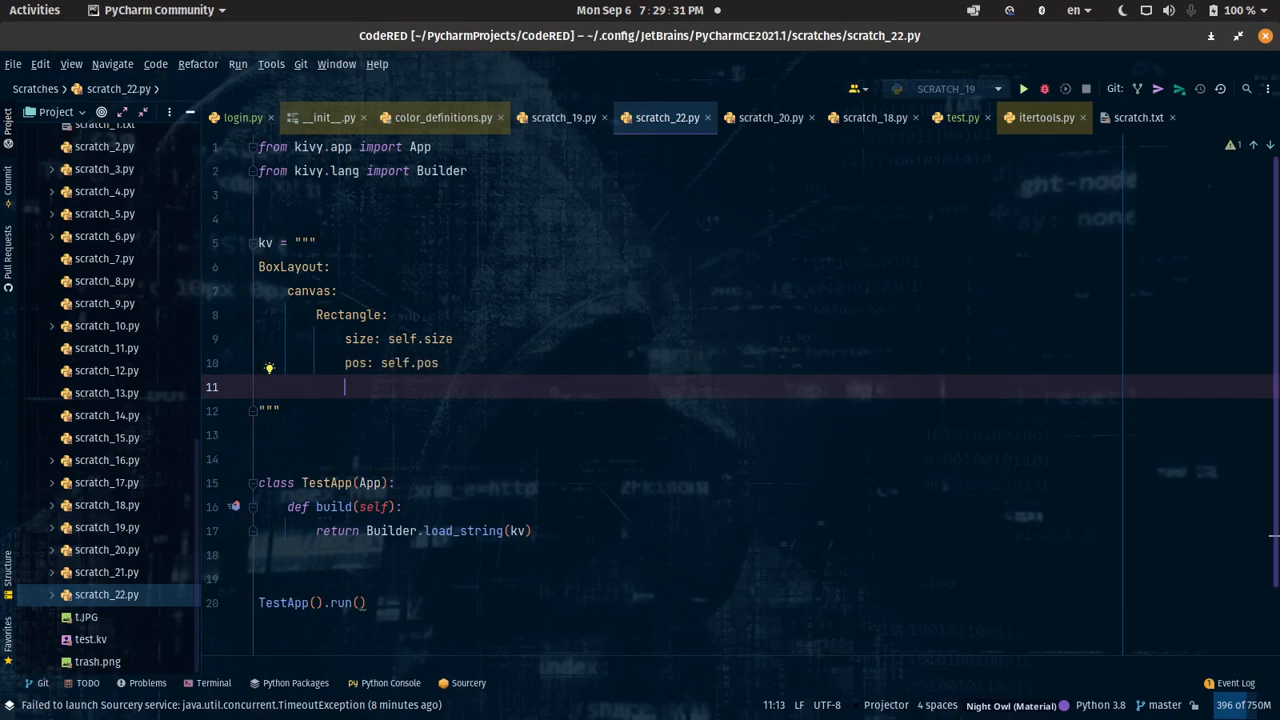
{"action": "type", "text": "texture"}
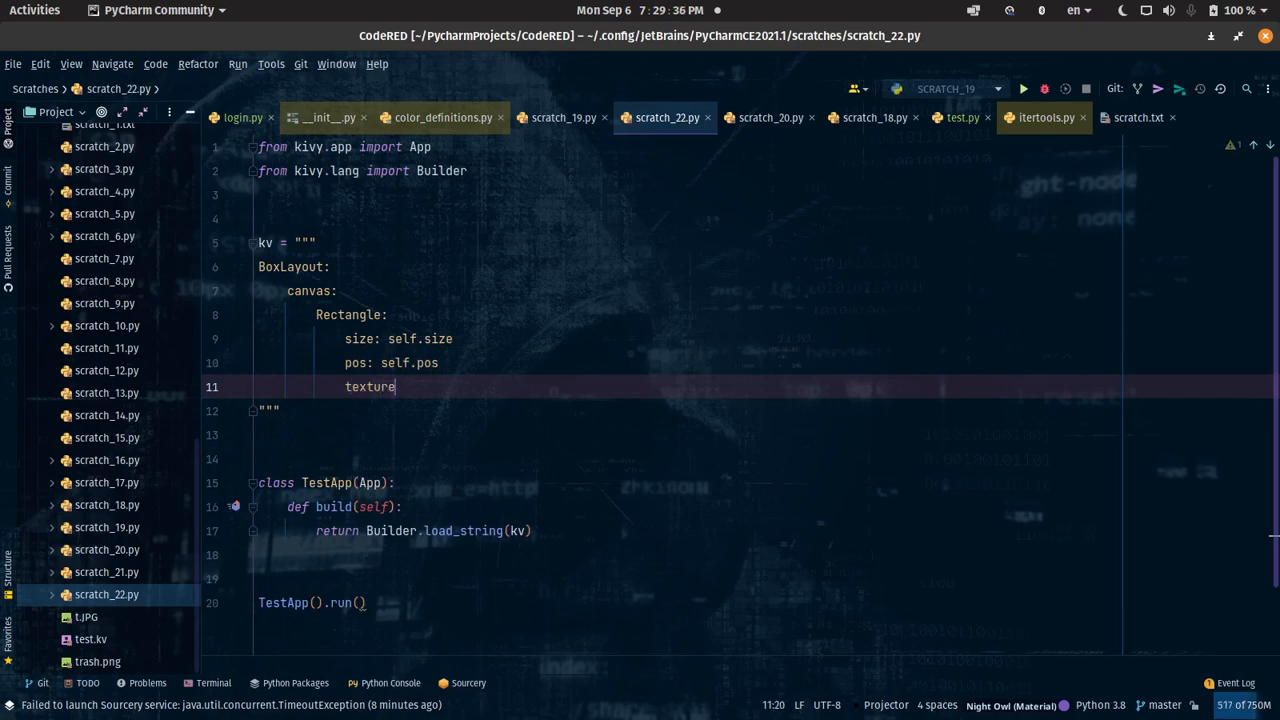
{"action": "type", "text": ":"}
{"action": "type", "text": "#"}
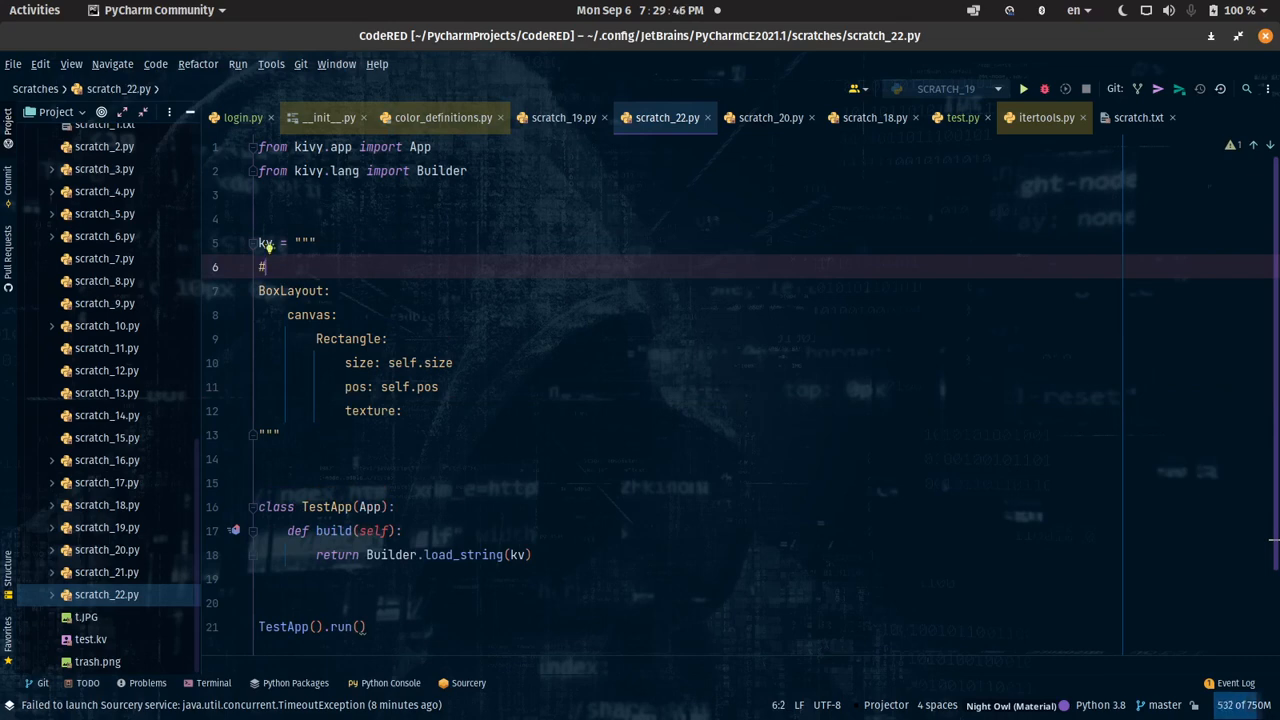
Step: Add a kv import directive bringing in Gradient from its gradient module
{"action": "type", "text": ":"}
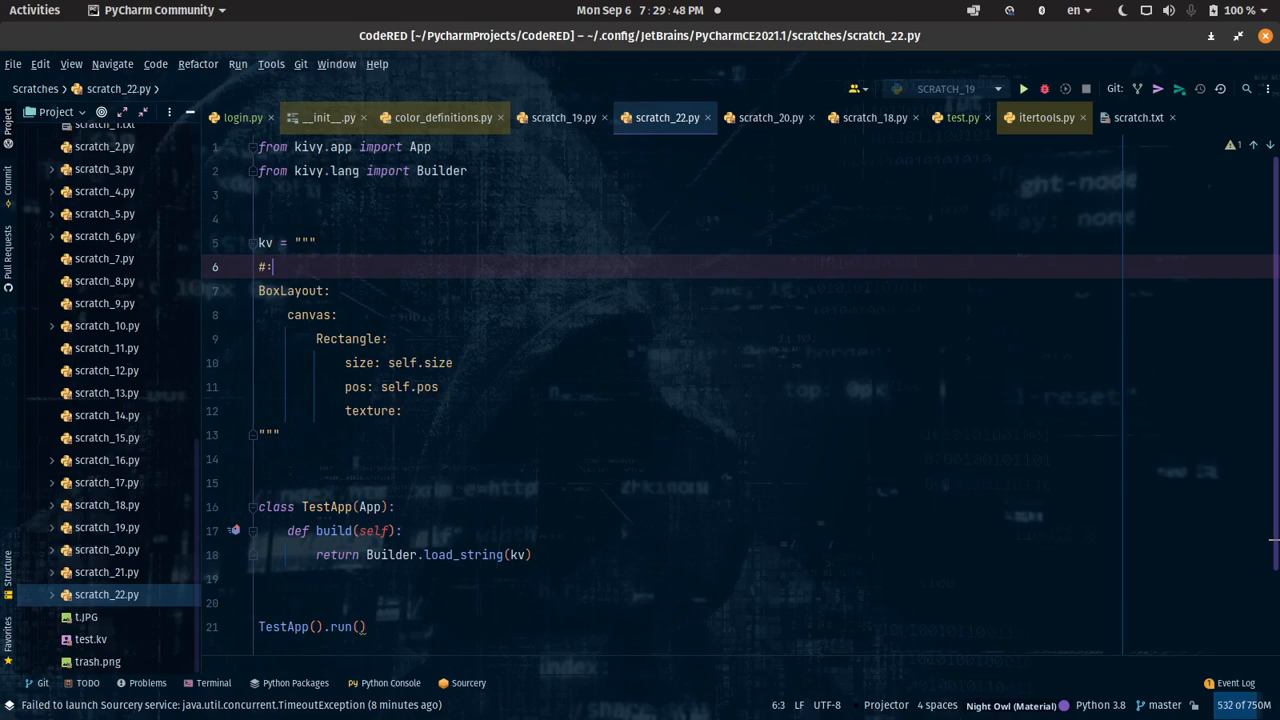
{"action": "type", "text": "import"}
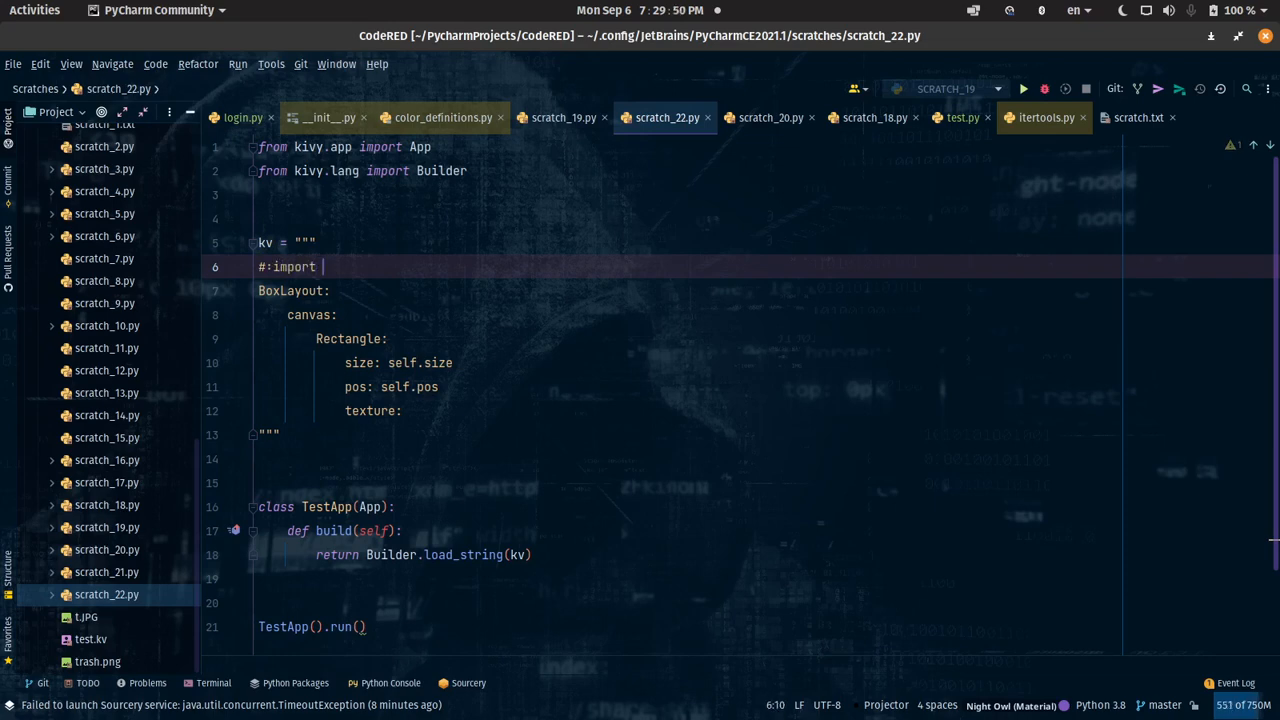
{"action": "type", "text": "kivy"}
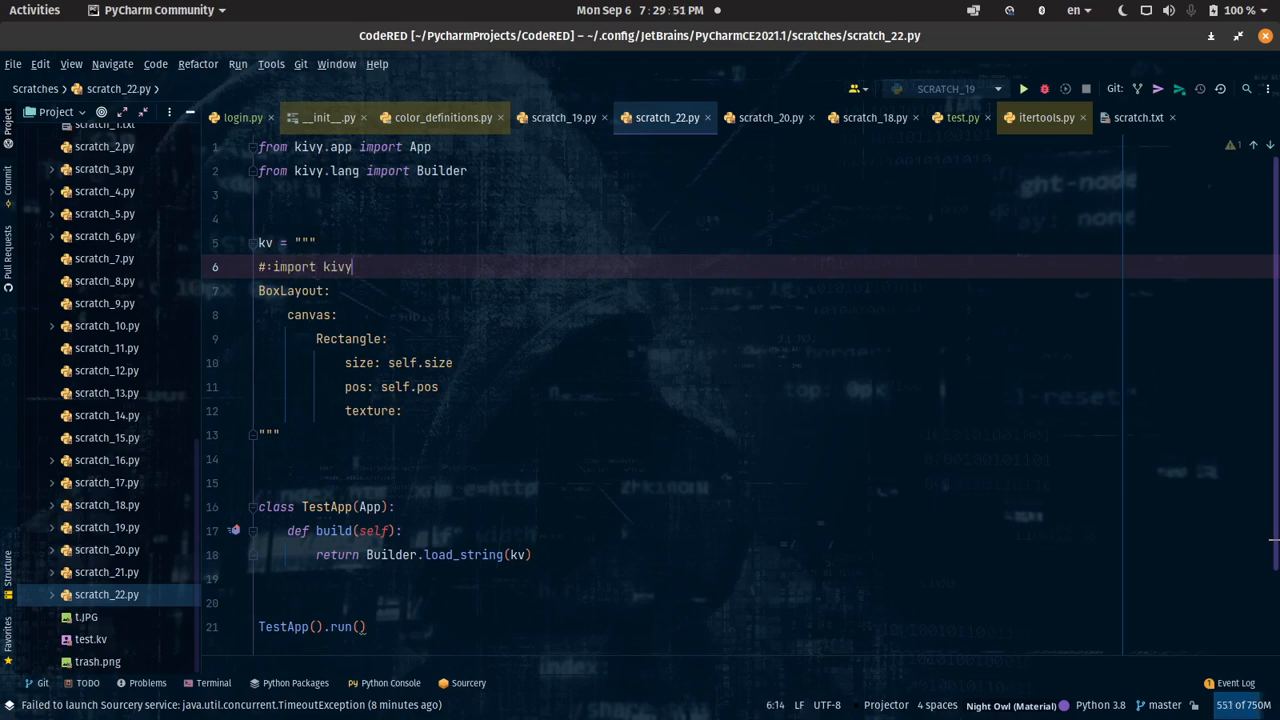
{"action": "key", "text": "BackSpace"}
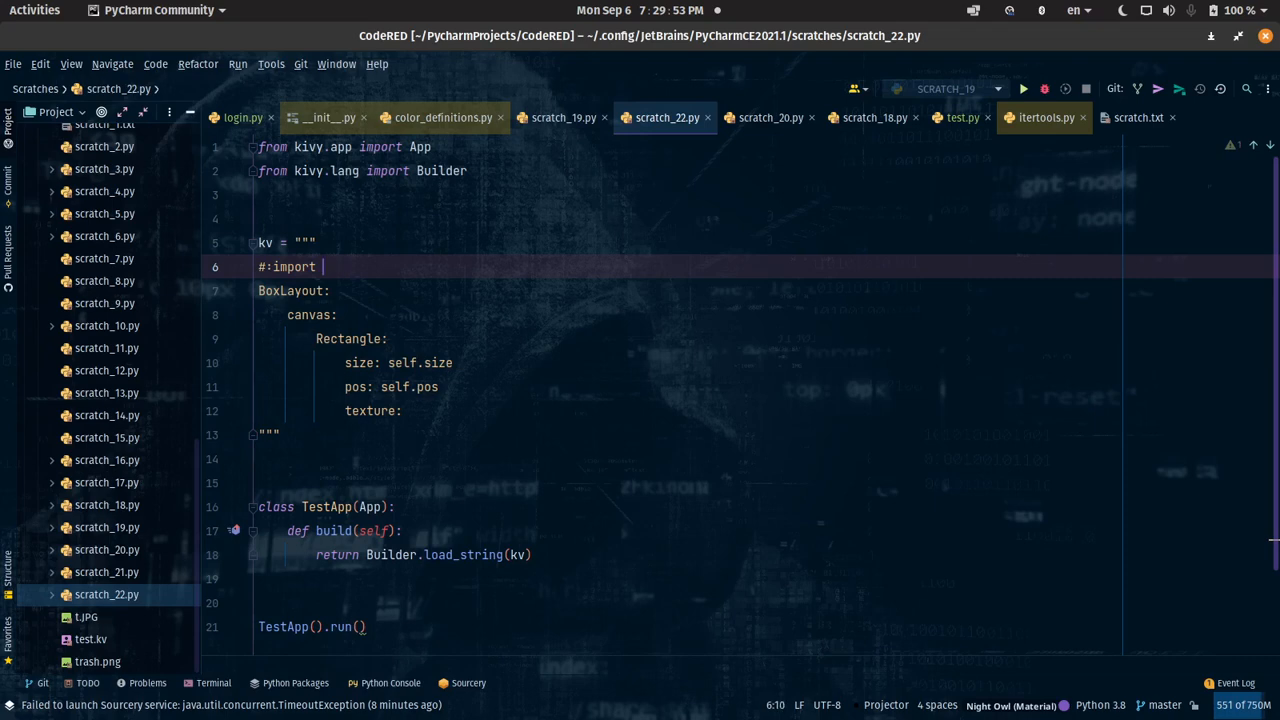
{"action": "type", "text": "Gradient kivy_"}
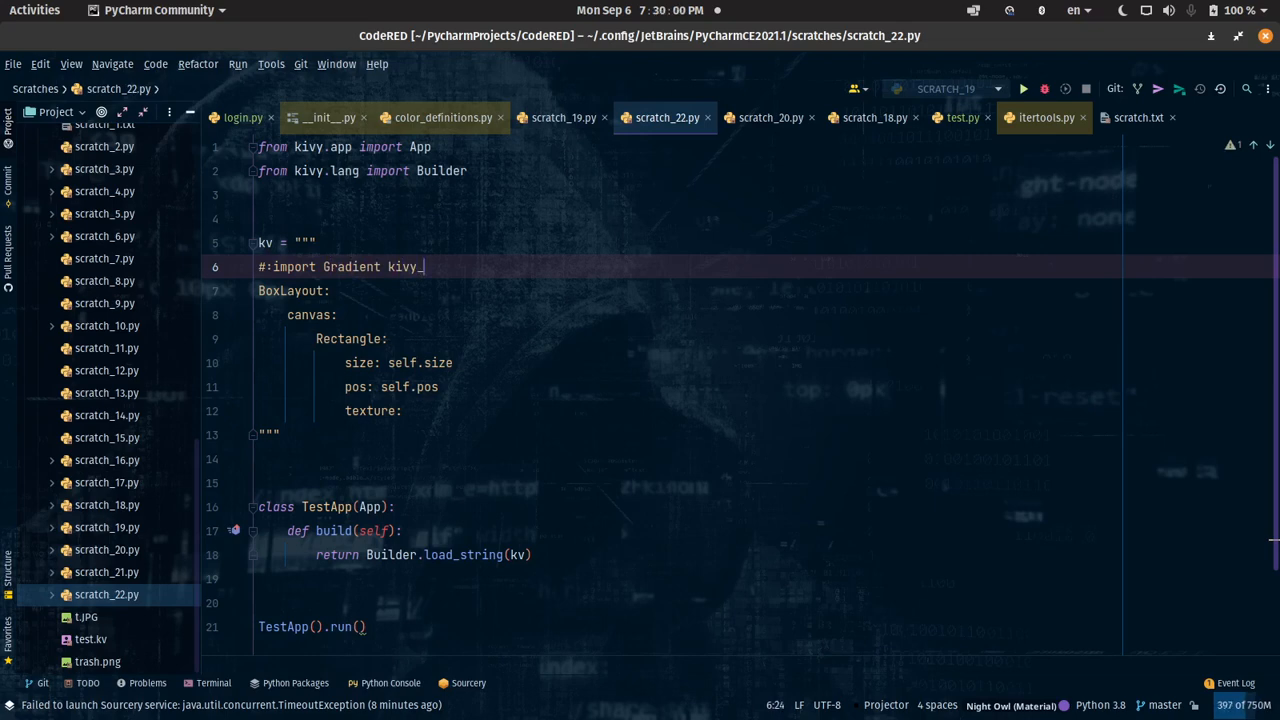
{"action": "type", "text": "gradient"}
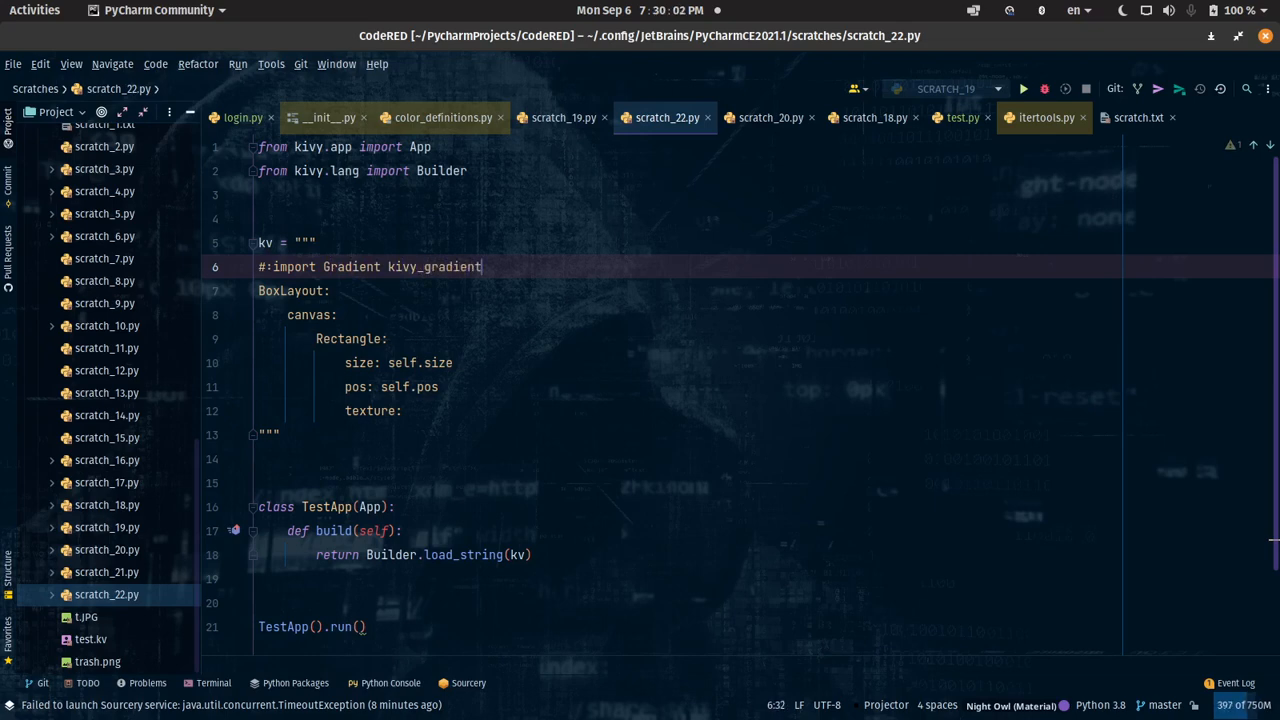
{"action": "type", "text": ".Gr"}
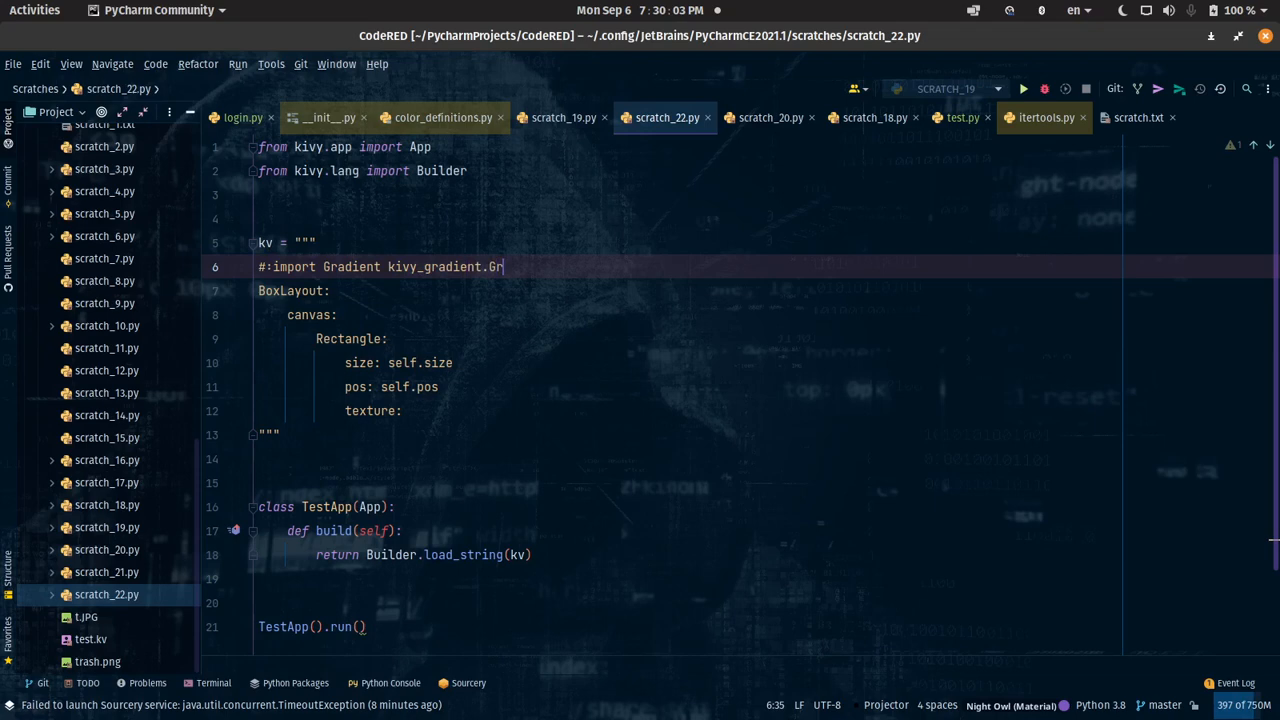
{"action": "type", "text": "adient"}
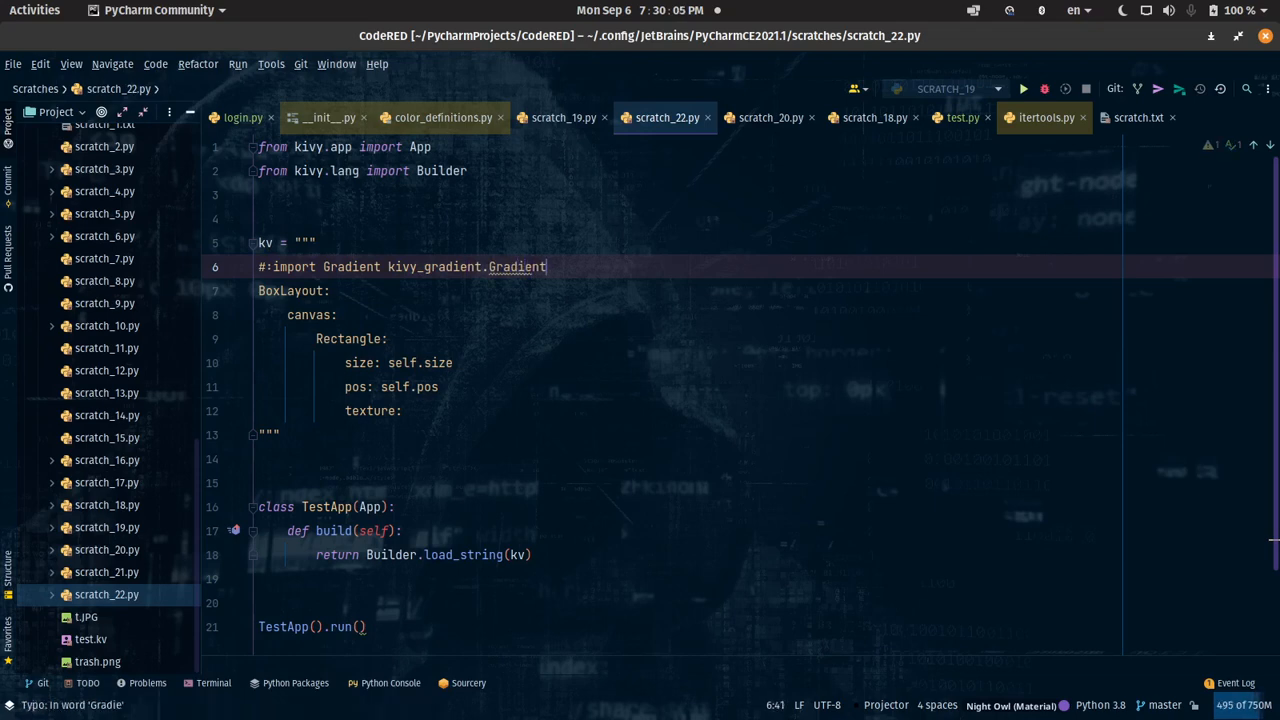
Step: Set the Rectangle's texture to begin a Gradient.horizontal( call
{"action": "left_click", "coordinate": [408, 410]}
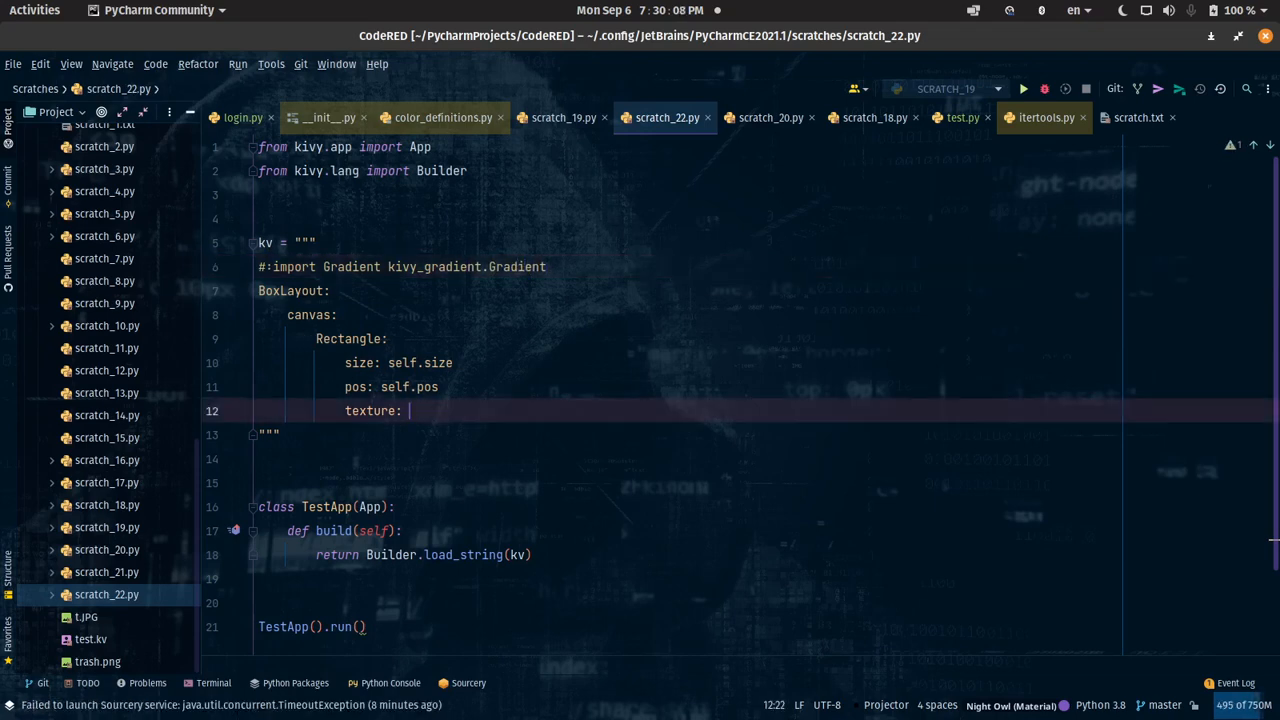
{"action": "type", "text": "Gradie"}
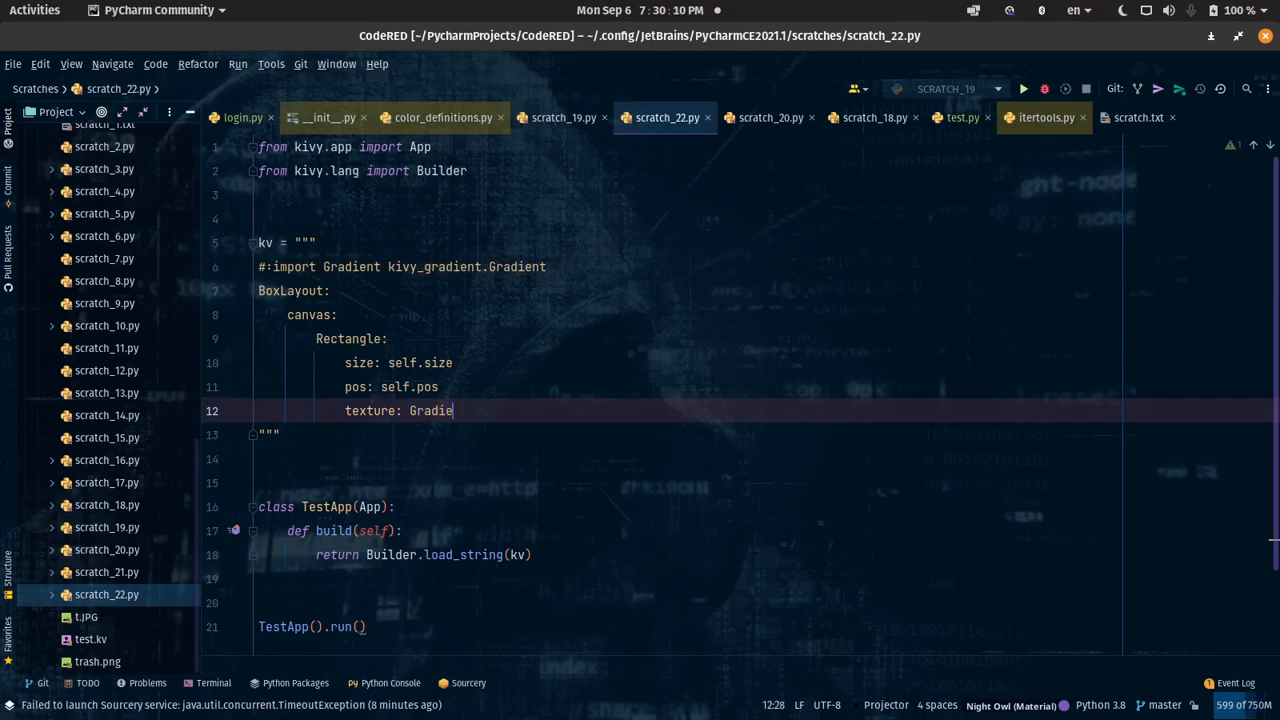
{"action": "type", "text": "nt"}
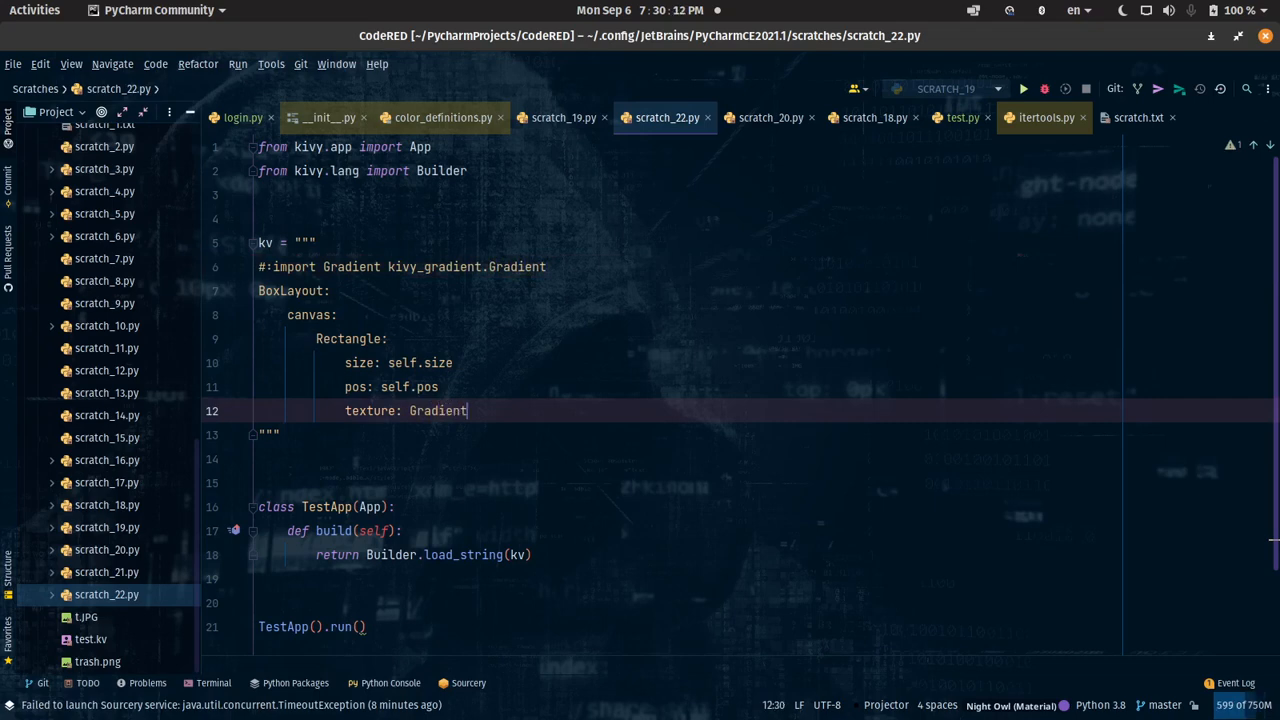
{"action": "type", "text": ".hori"}
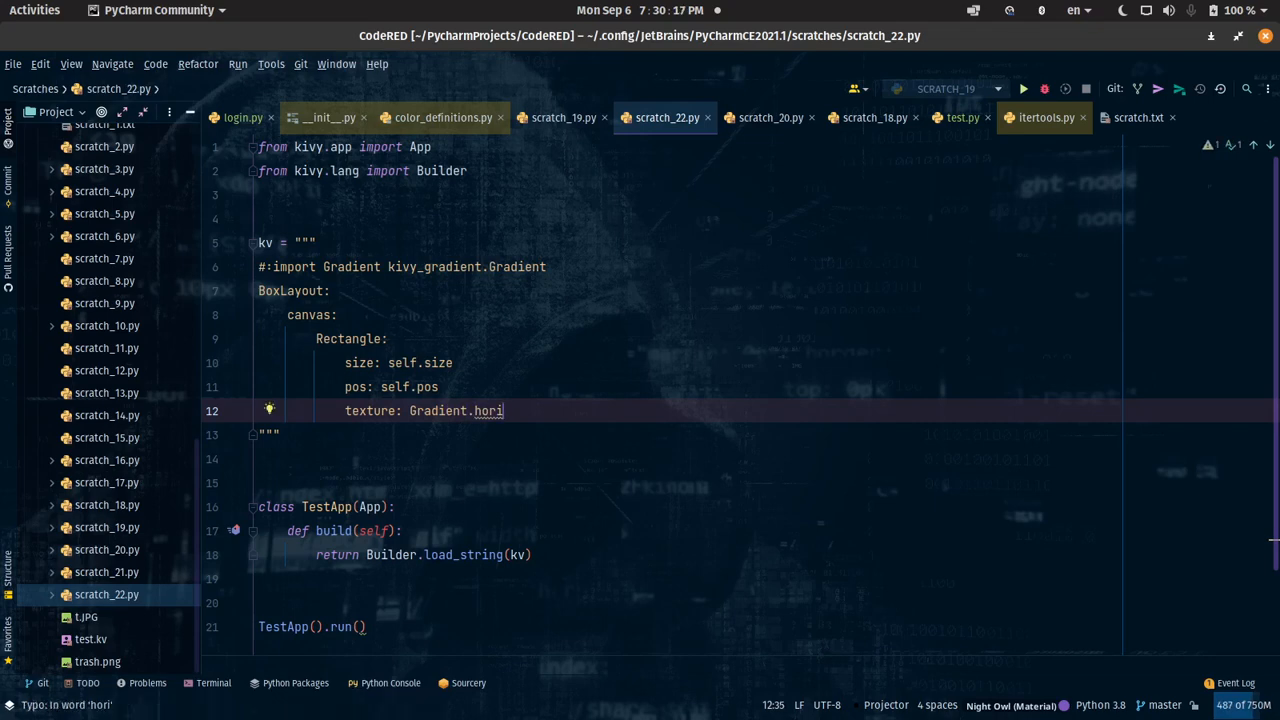
{"action": "type", "text": "zontal"}
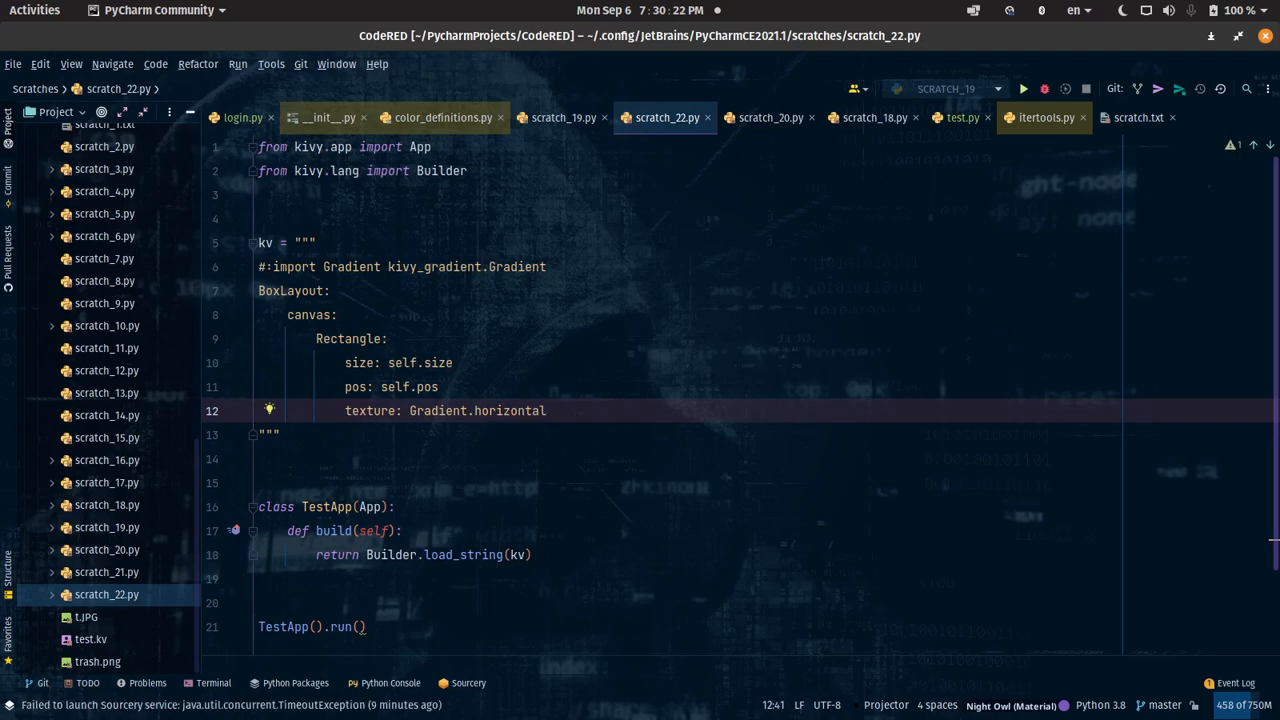
{"action": "type", "text": "("}
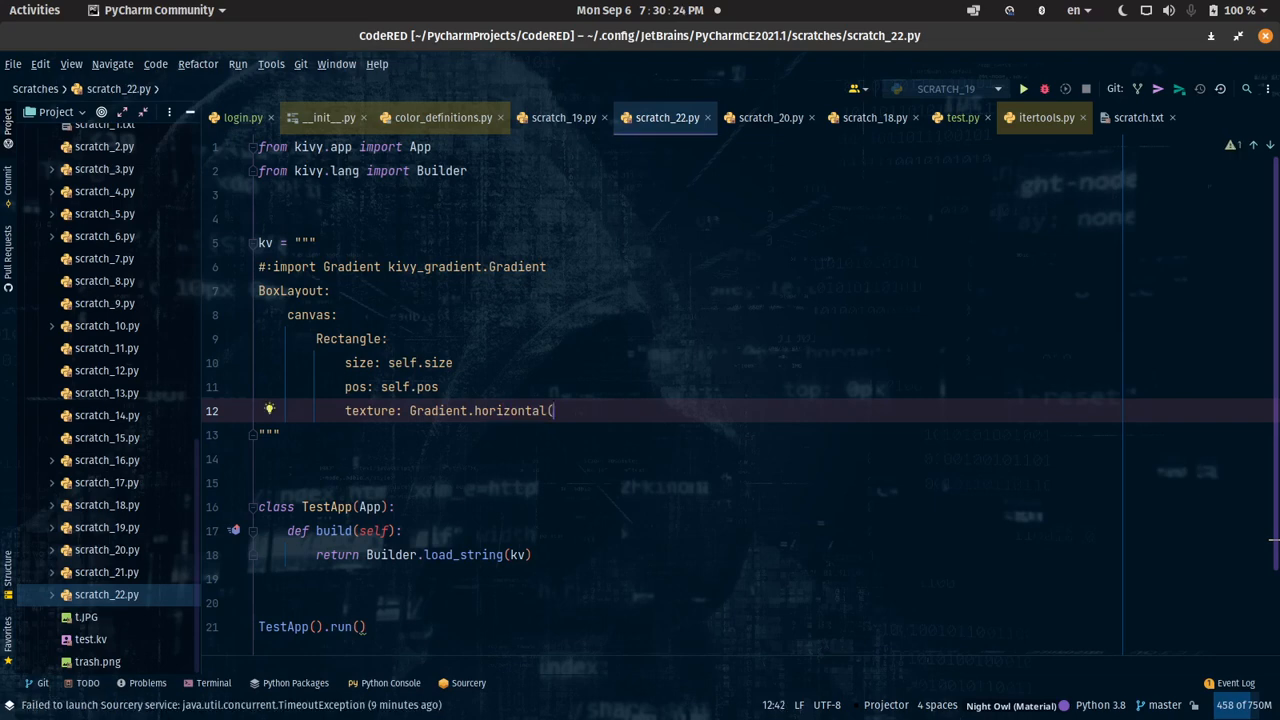
{"action": "mouse_move", "coordinate": [397, 259]}
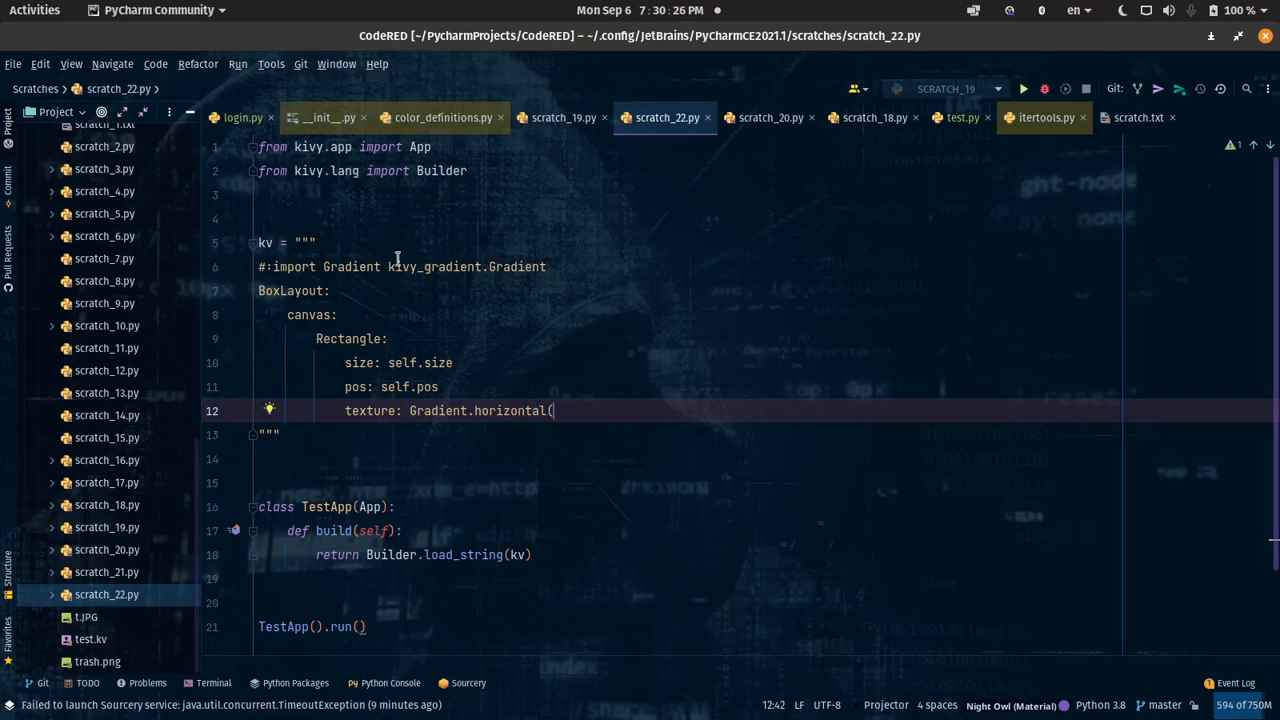
{"action": "left_click", "coordinate": [563, 117]}
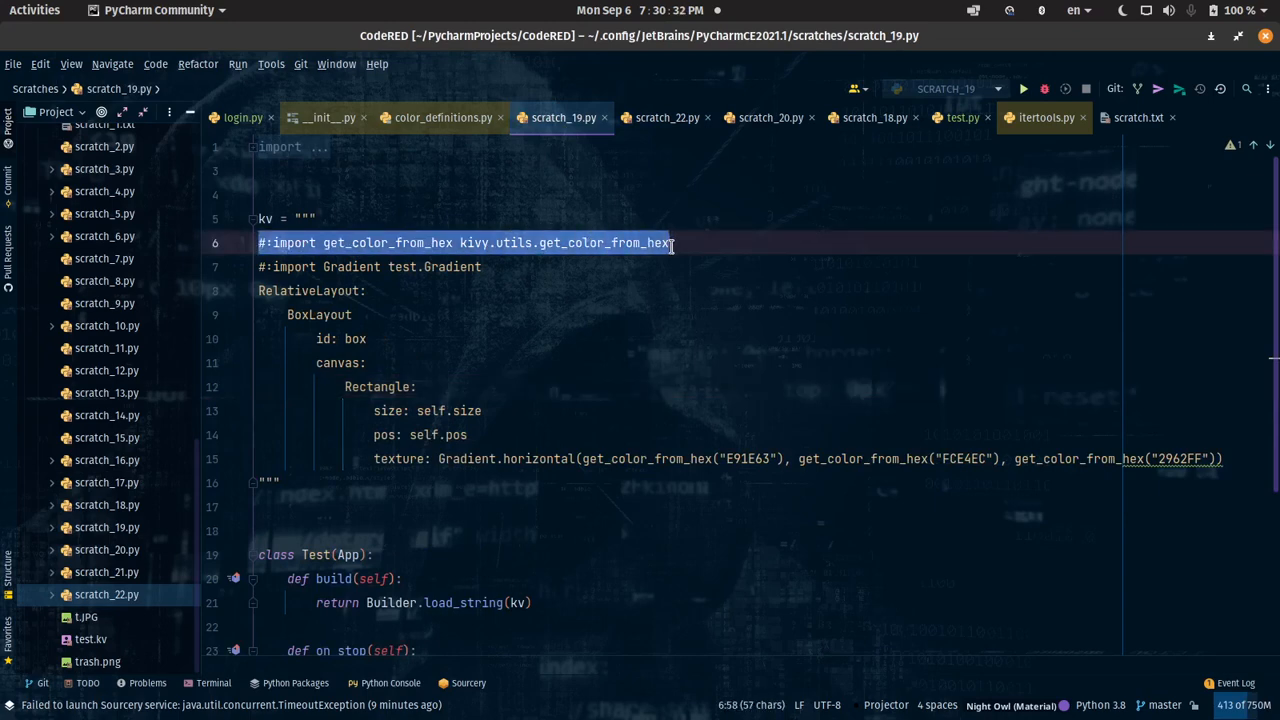
Step: Add '#:import get_color_from_hex kivy.utils.get_color_from_hex' to the kv string
{"action": "left_click", "coordinate": [665, 117]}
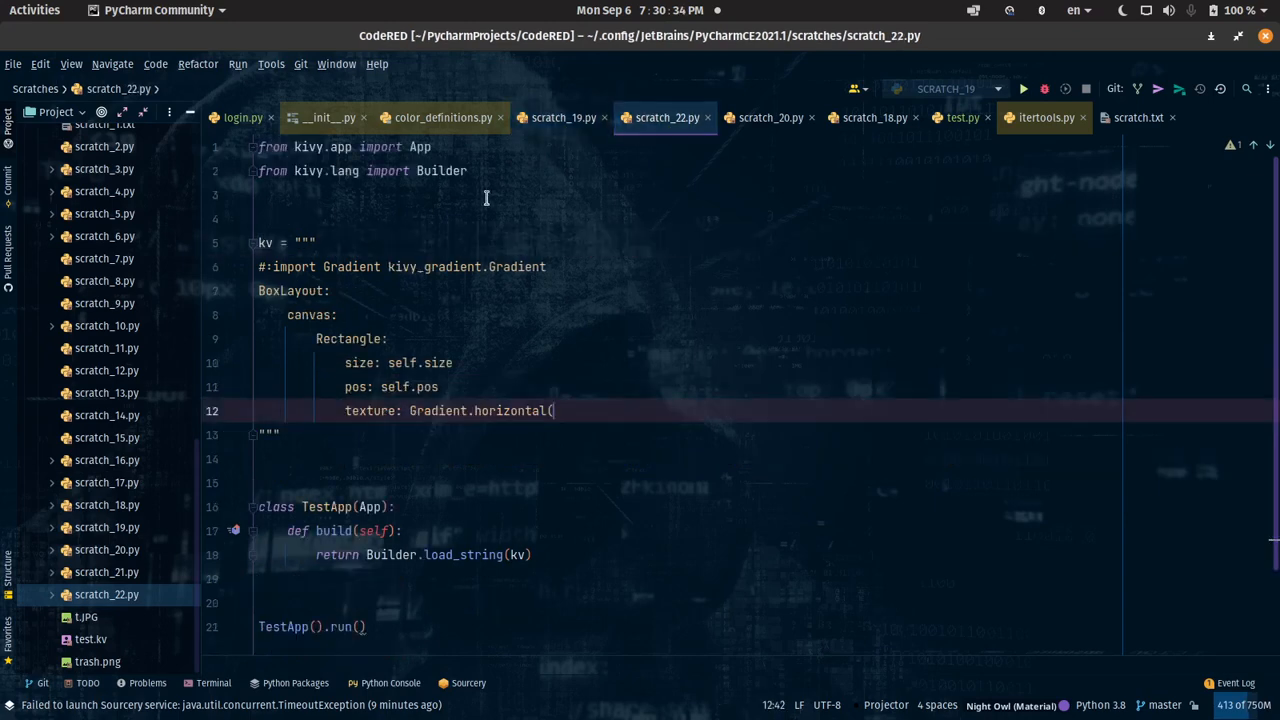
{"action": "type", "text": "#:import get_color_from_hex kivy.utils.get_color_from_hex"}
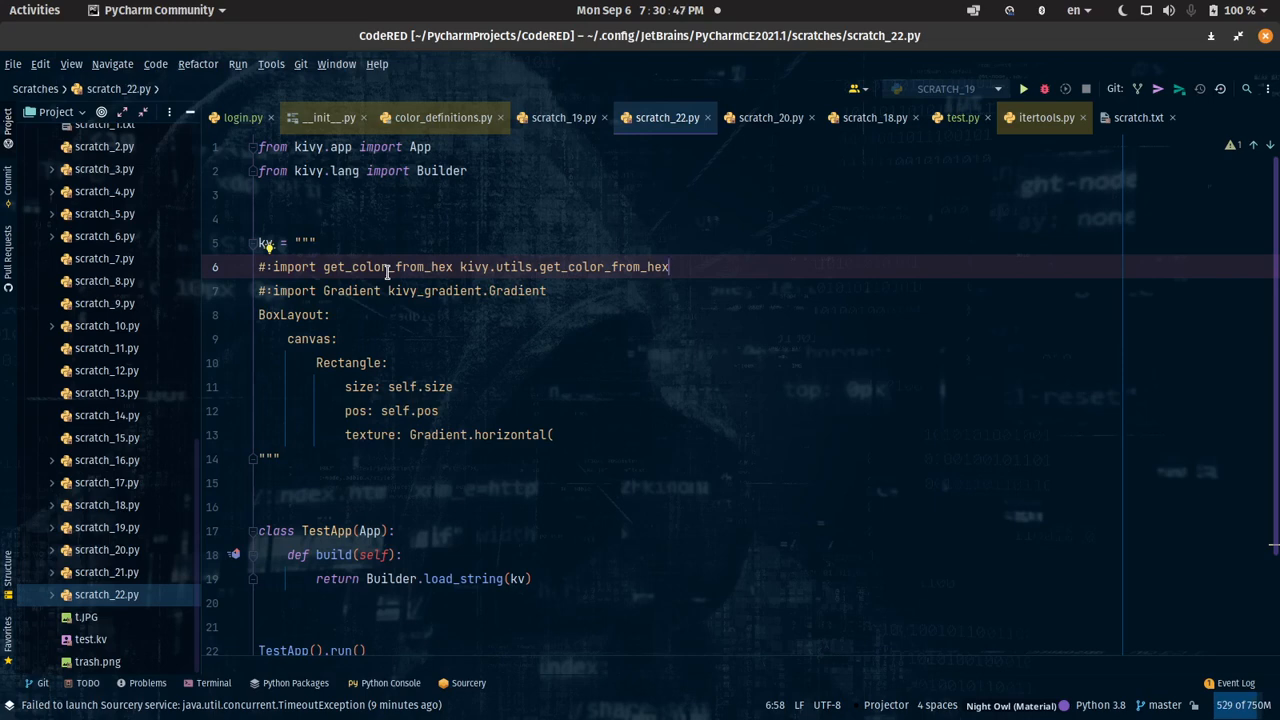
{"action": "left_click", "coordinate": [563, 117]}
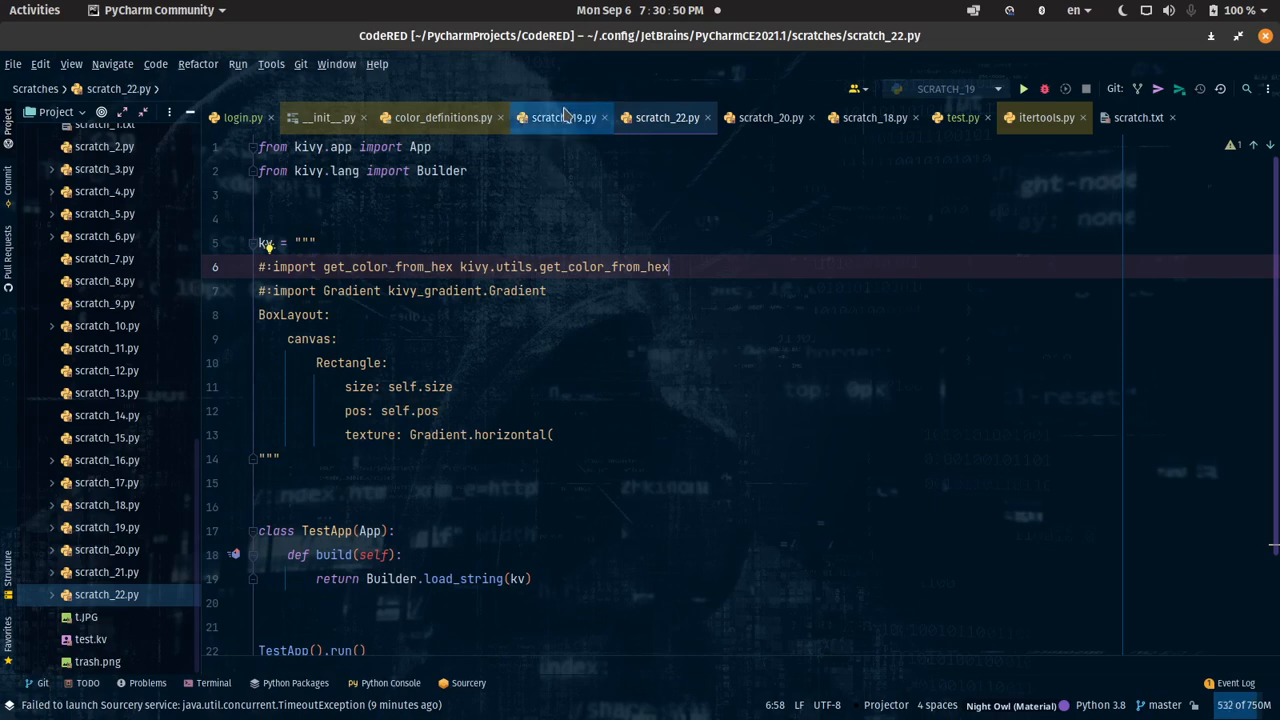
Step: Fill Gradient.horizontal with get_color_from_hex colours E91E63, FCE4EC and 2962FF
{"action": "left_click", "coordinate": [563, 117]}
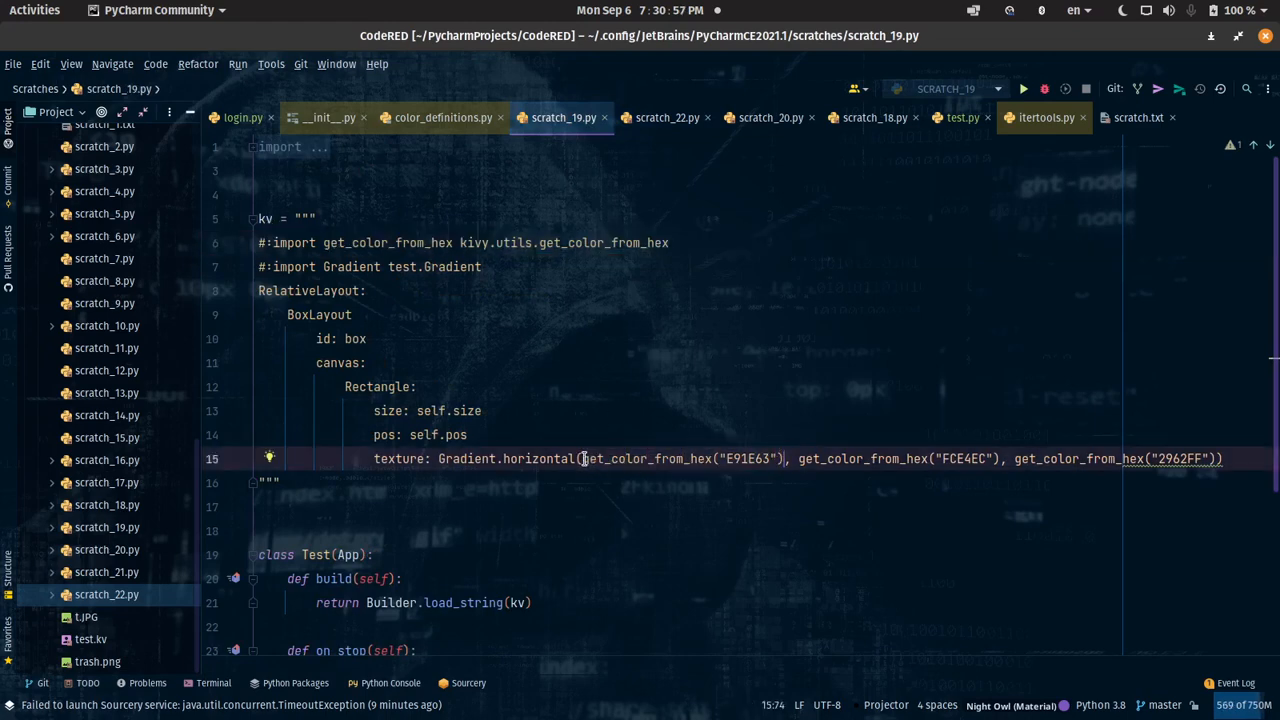
{"action": "left_click_drag", "start_coordinate": [585, 459], "coordinate": [1210, 459]}
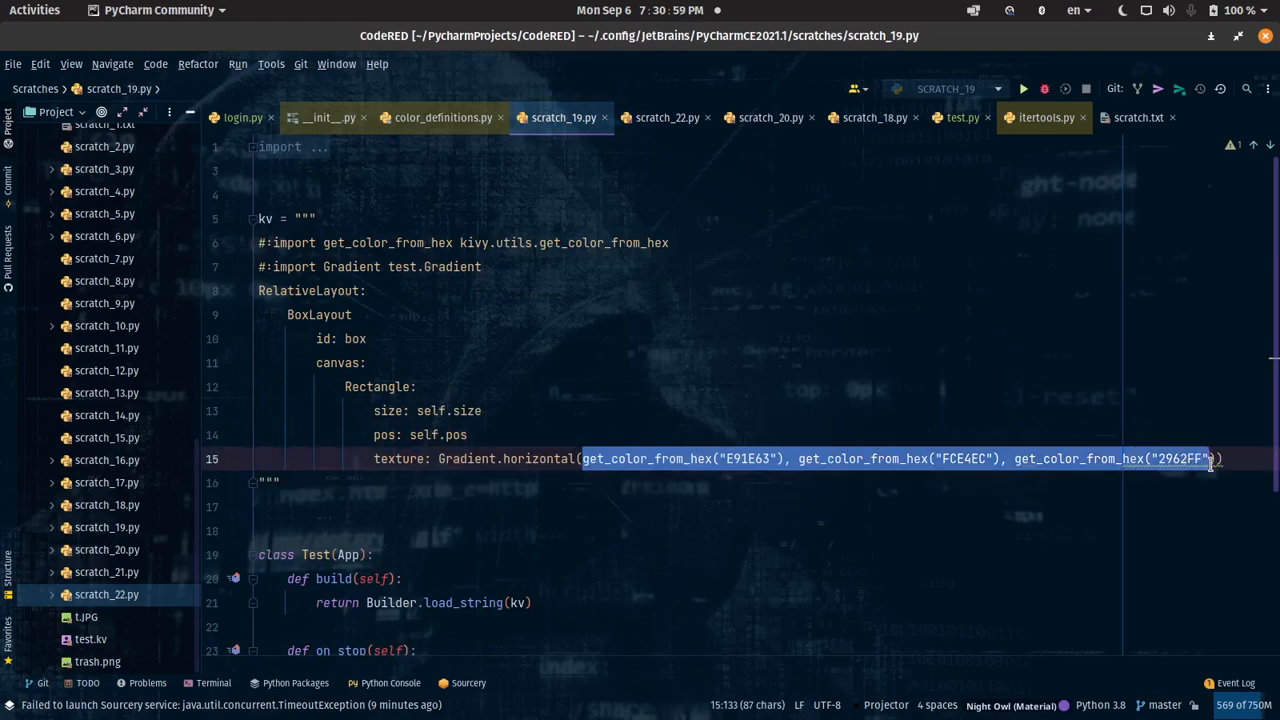
{"action": "type", "text": ")"}
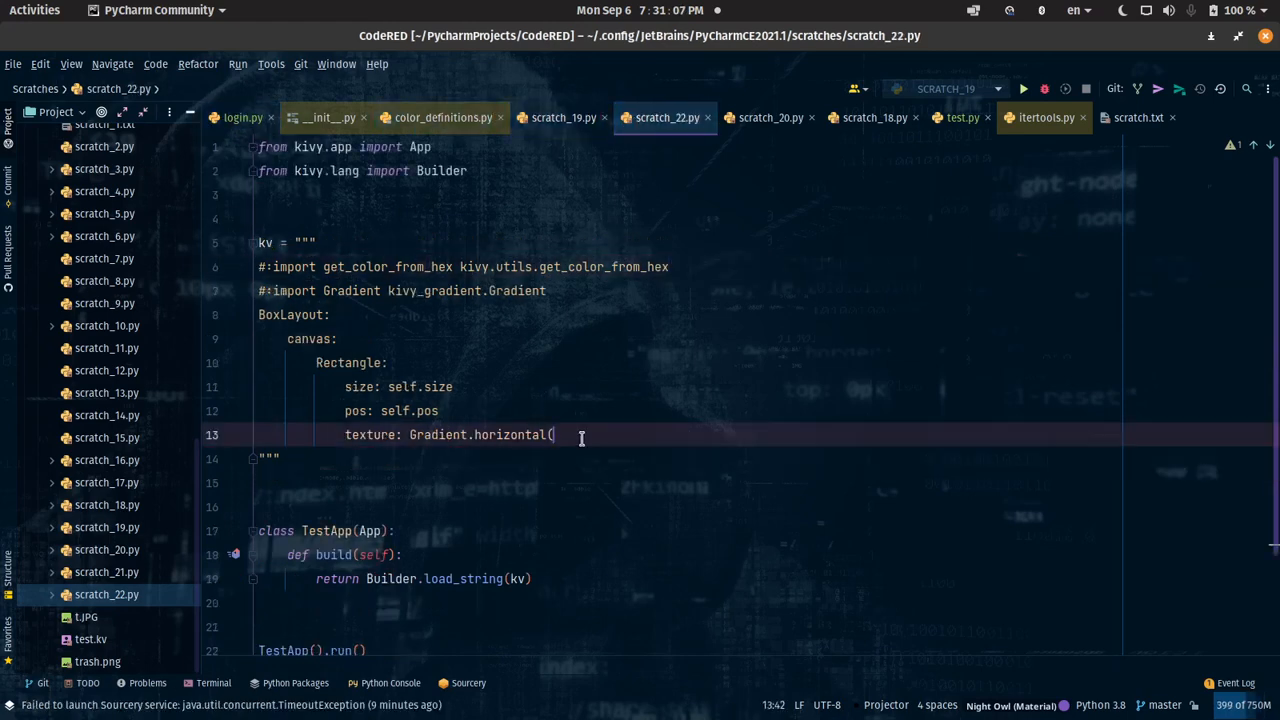
{"action": "type", "text": "get_color_from_hex(\"E91E63\"), get_color_from_hex(\"FCE4EC\"), get_color_from_hex(\"2962FF\"))"}
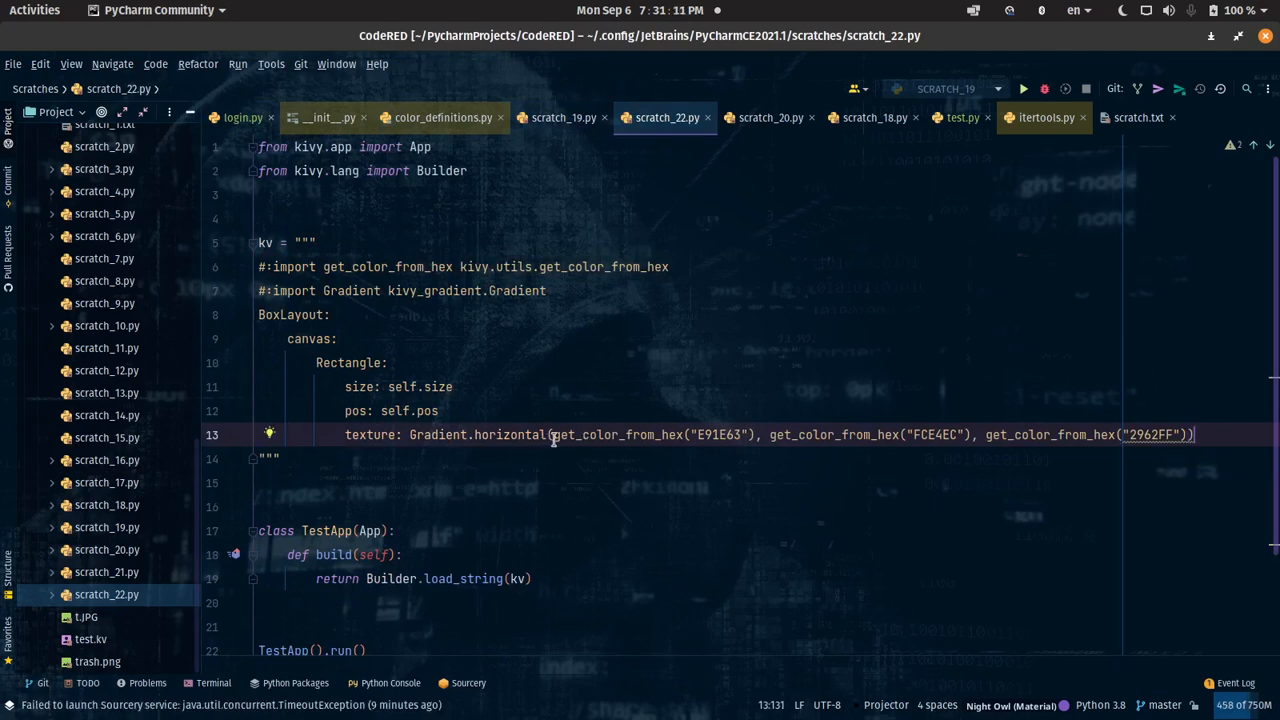
Step: Split the gradient arguments onto separate lines and run scratch_22 from the editor
{"action": "left_click", "coordinate": [410, 434]}
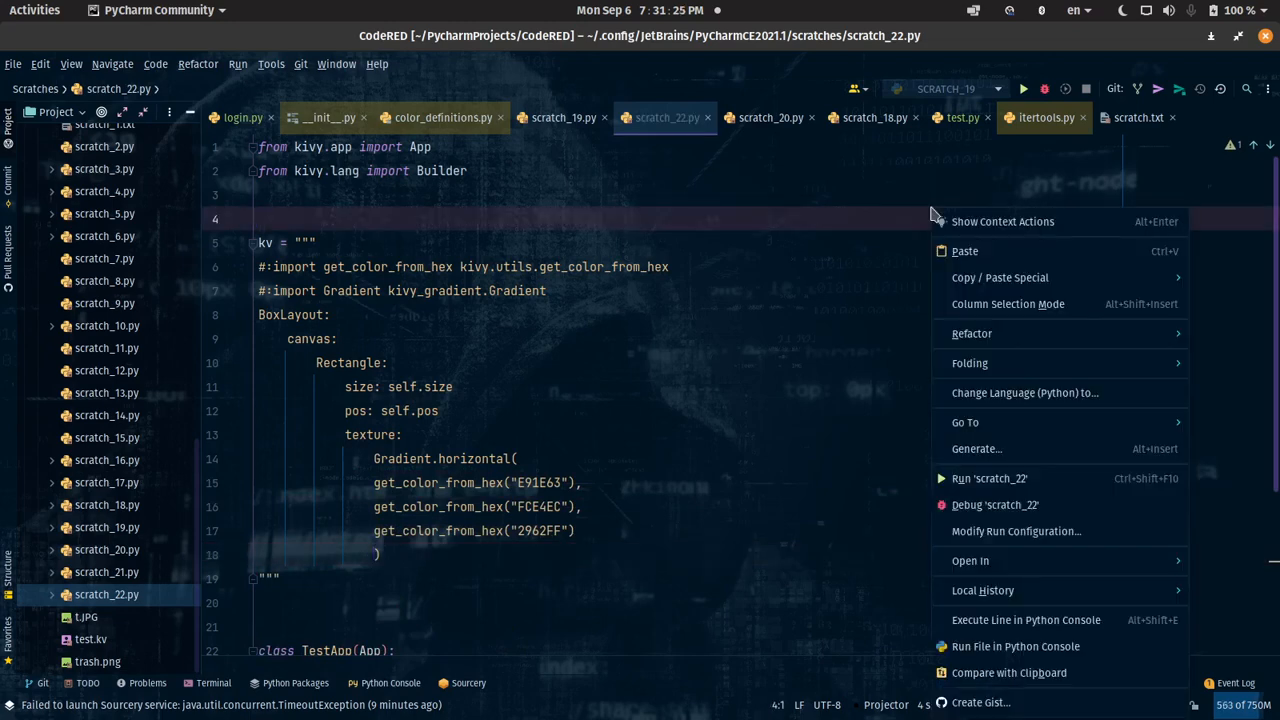
{"action": "left_click", "coordinate": [988, 478]}
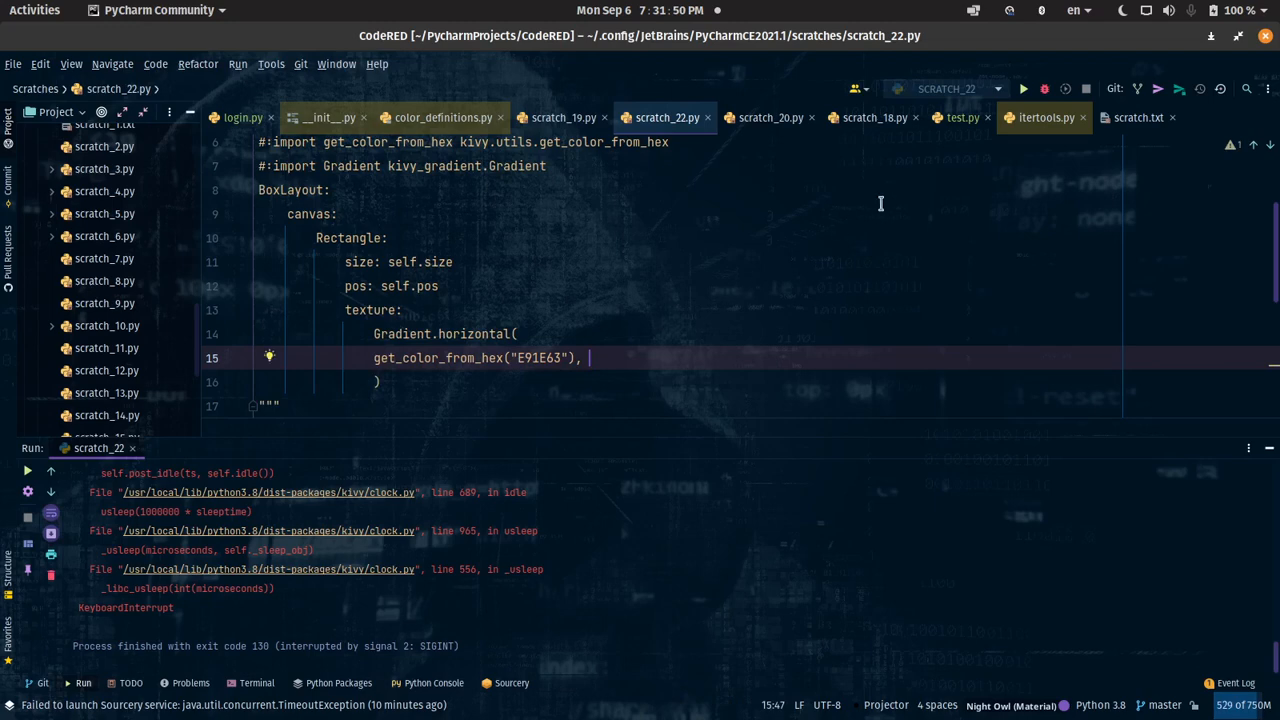
Step: Run scratch_22 again to preview the Test window, which shows solid pink
{"action": "left_click", "coordinate": [1022, 89]}
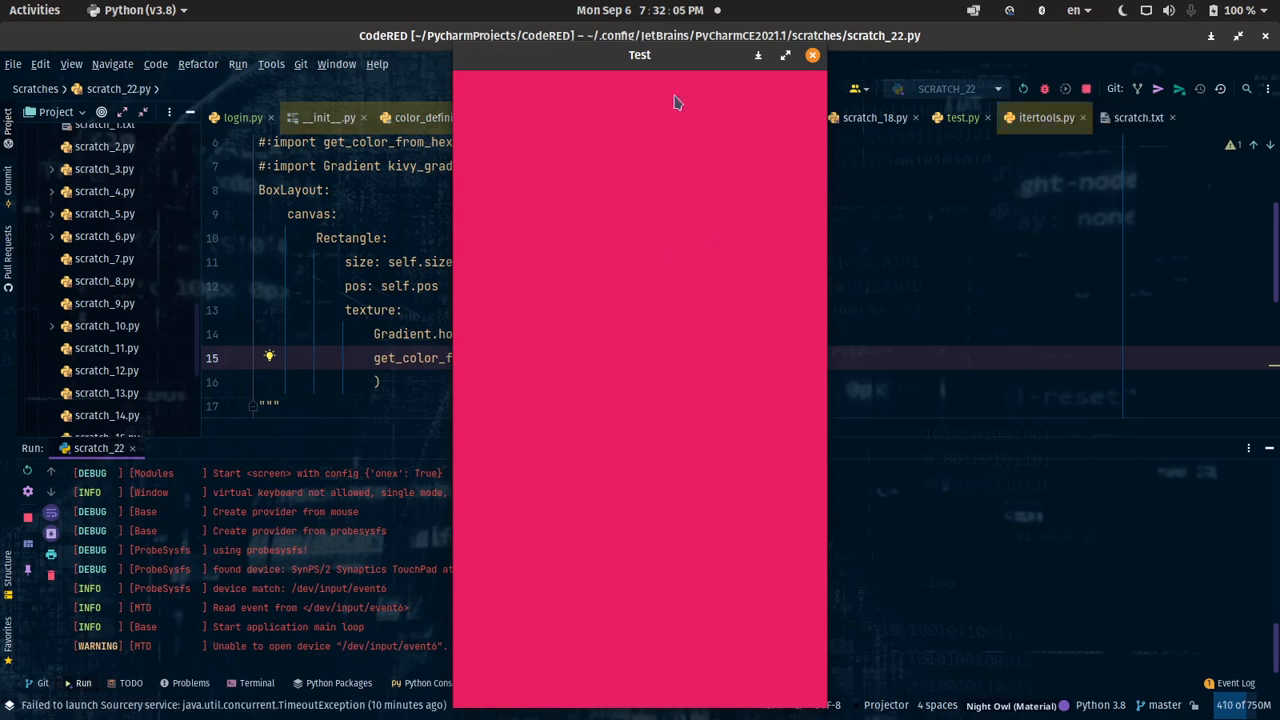
{"action": "mouse_move", "coordinate": [925, 264]}
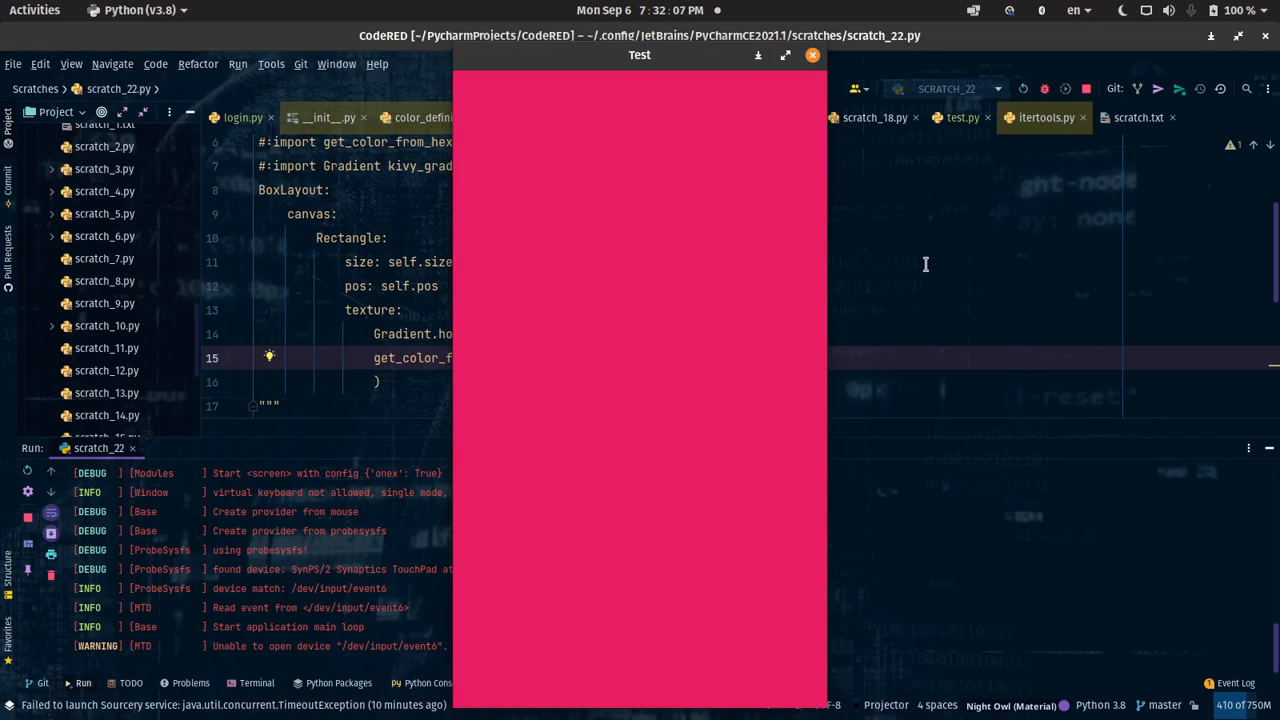
{"action": "mouse_move", "coordinate": [718, 199]}
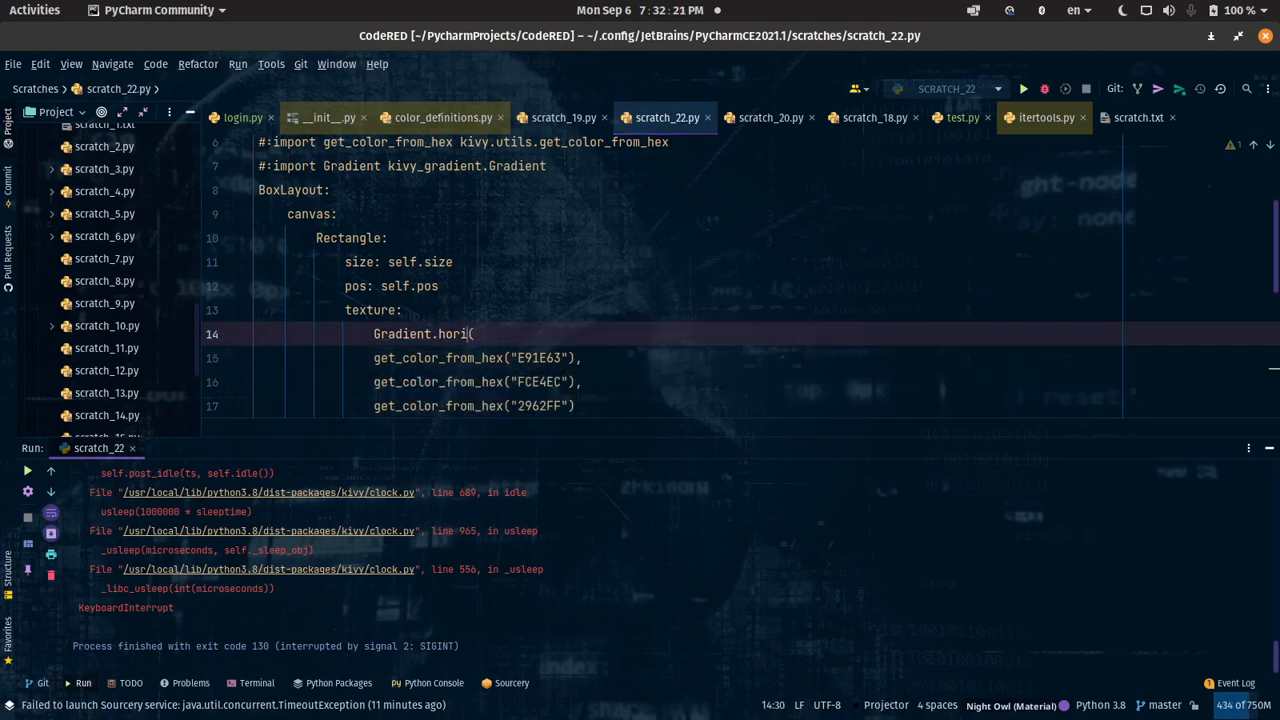
Step: Switch the texture to Gradient.vertical, view the blue-white-pink gradient, then stop the app
{"action": "type", "text": "vert"}
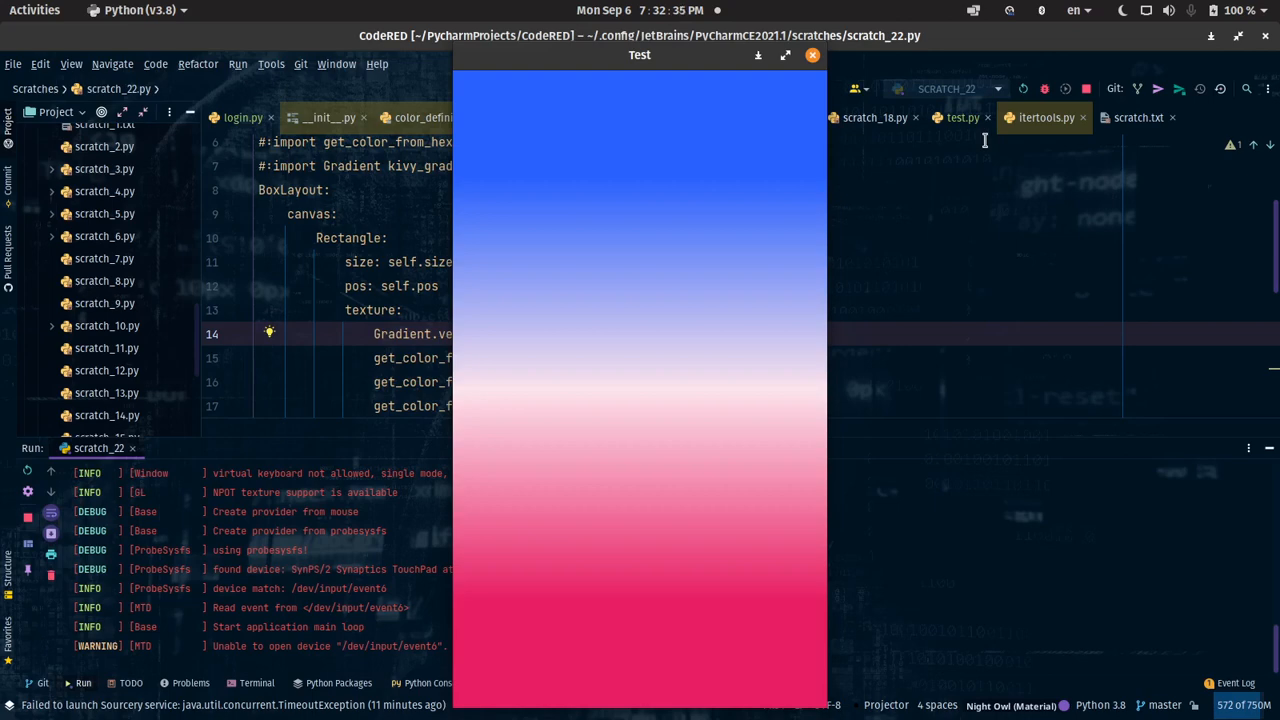
{"action": "left_click", "coordinate": [1087, 89]}
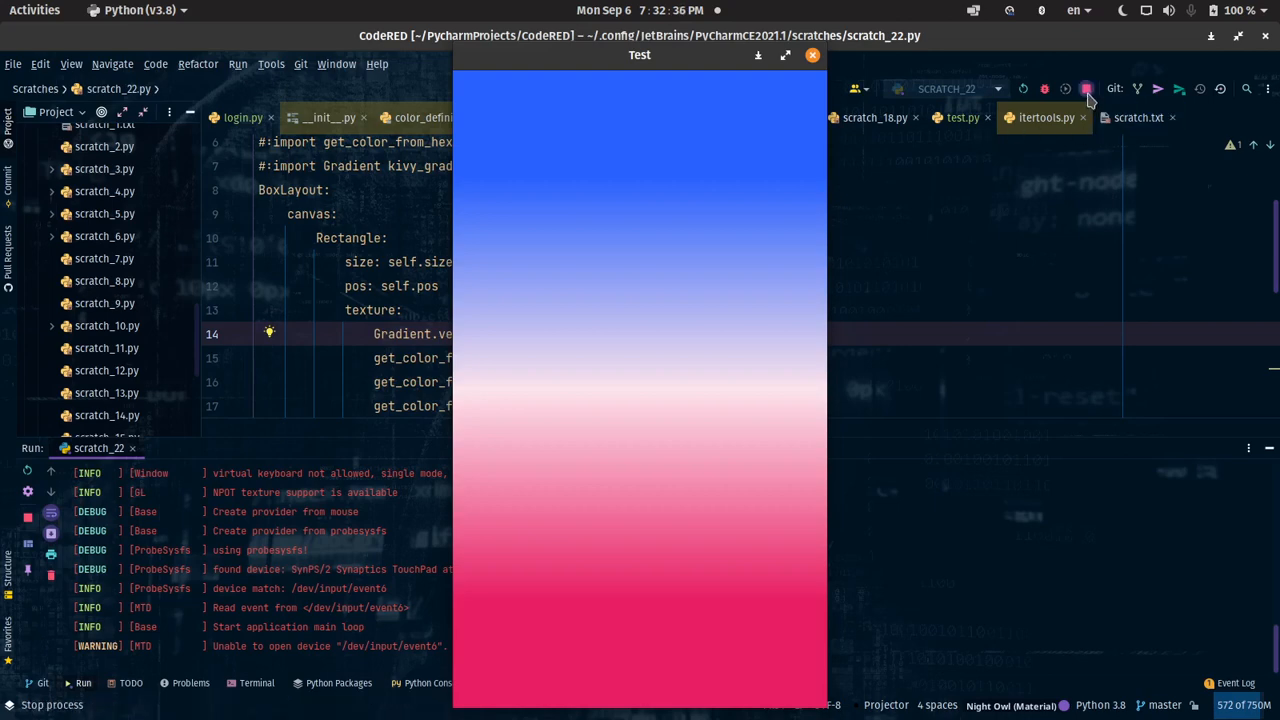
{"action": "mouse_move", "coordinate": [1088, 89]}
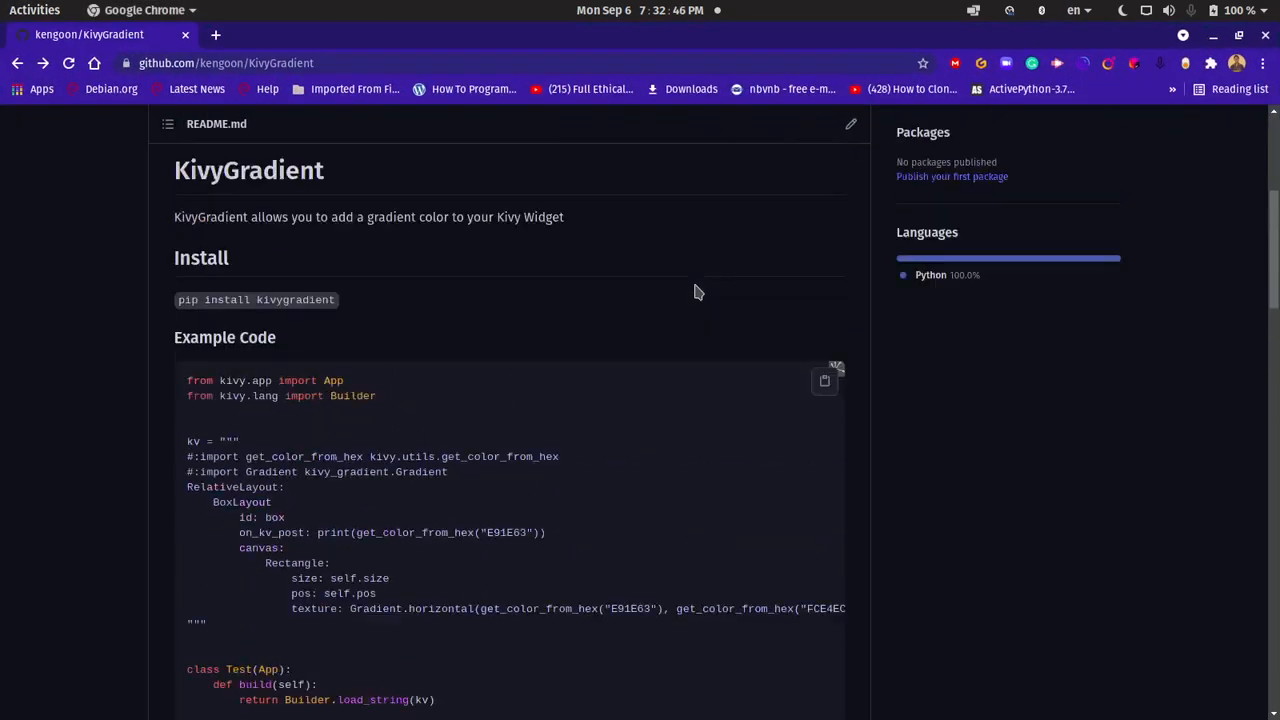
Step: Copy 'pip install kivygradient' from the KivyGradient README and show the window overview
{"action": "scroll", "scroll_direction": "up", "scroll_amount": 3}
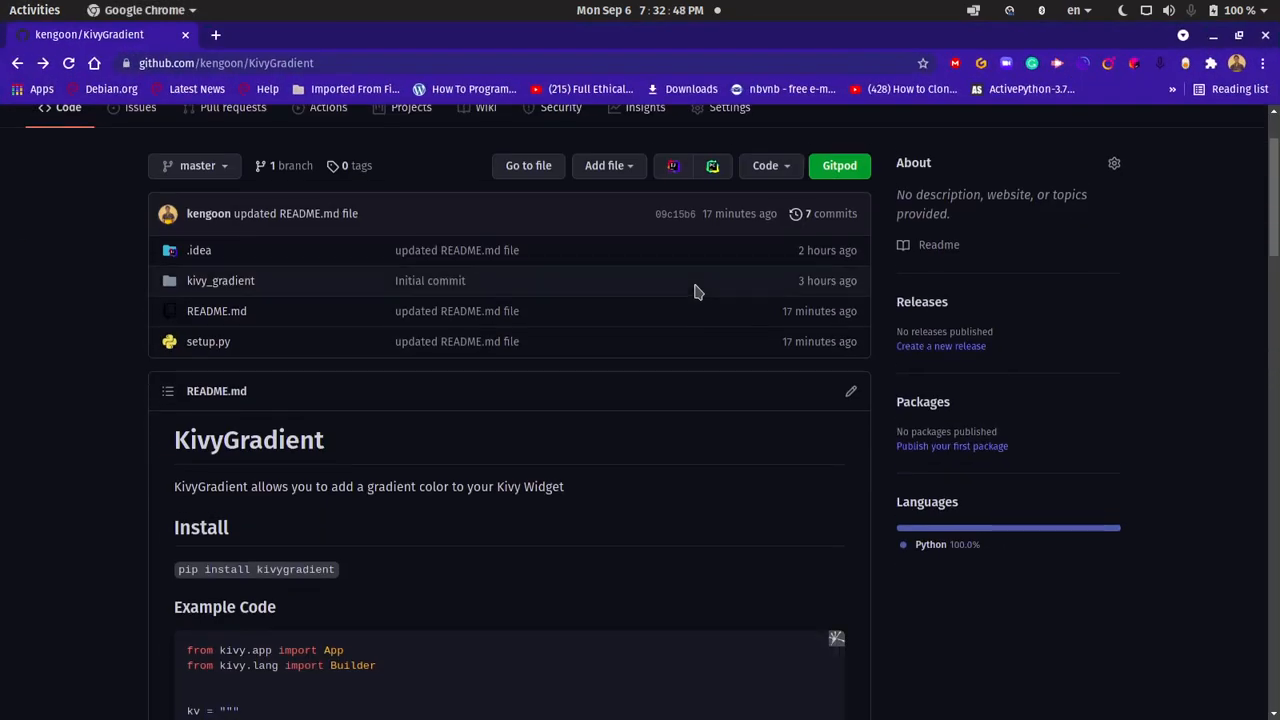
{"action": "scroll", "scroll_direction": "down", "scroll_amount": 3}
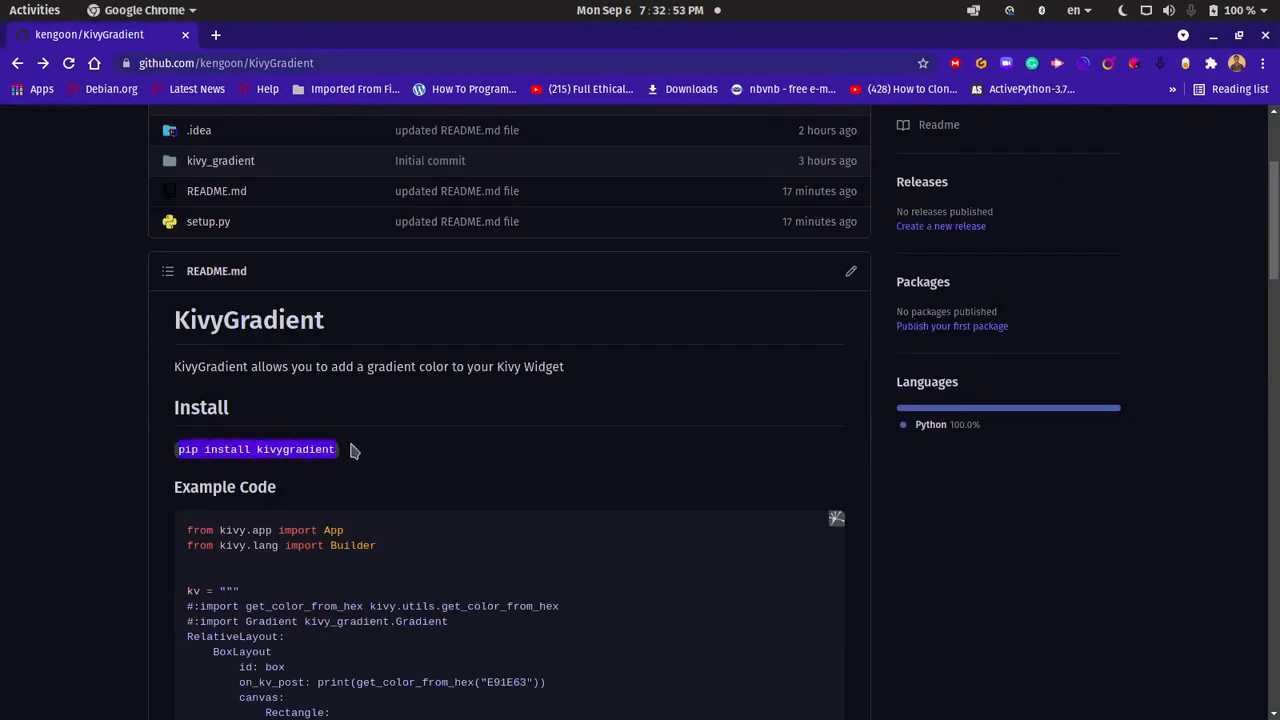
{"action": "key", "text": "super"}
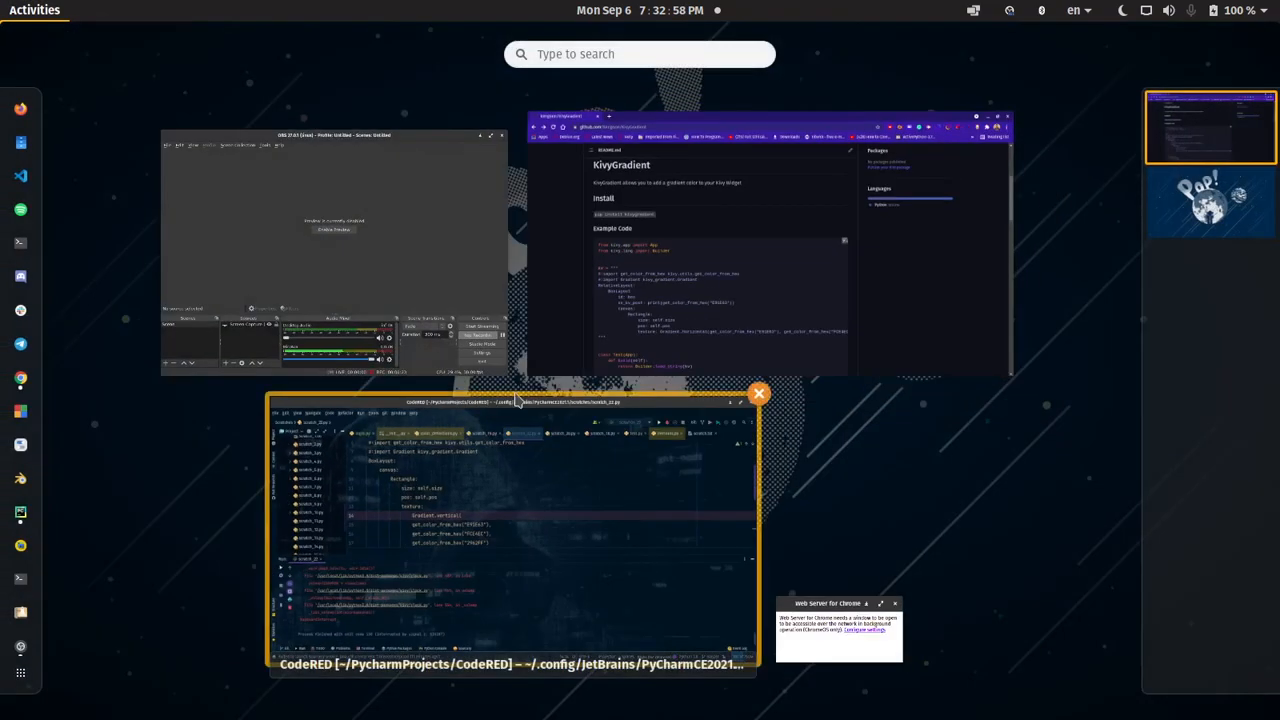